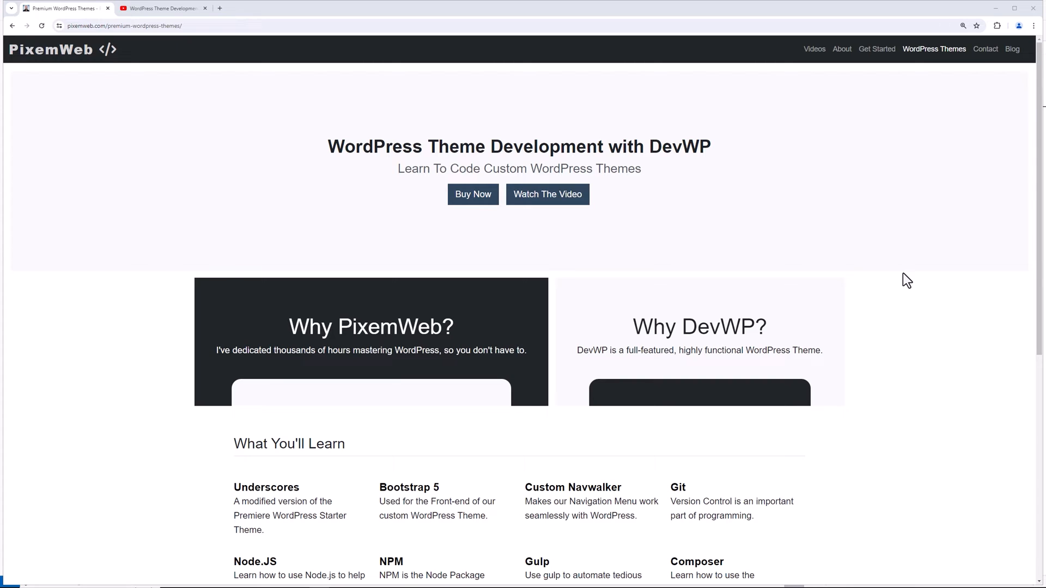
pyautogui.moveTo(900, 282)
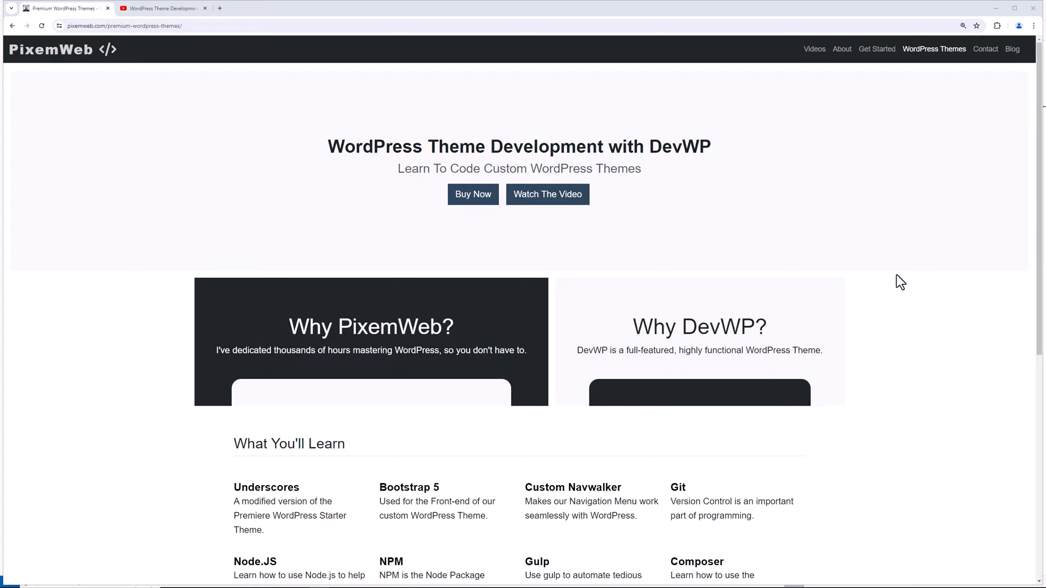
pyautogui.moveTo(473, 131)
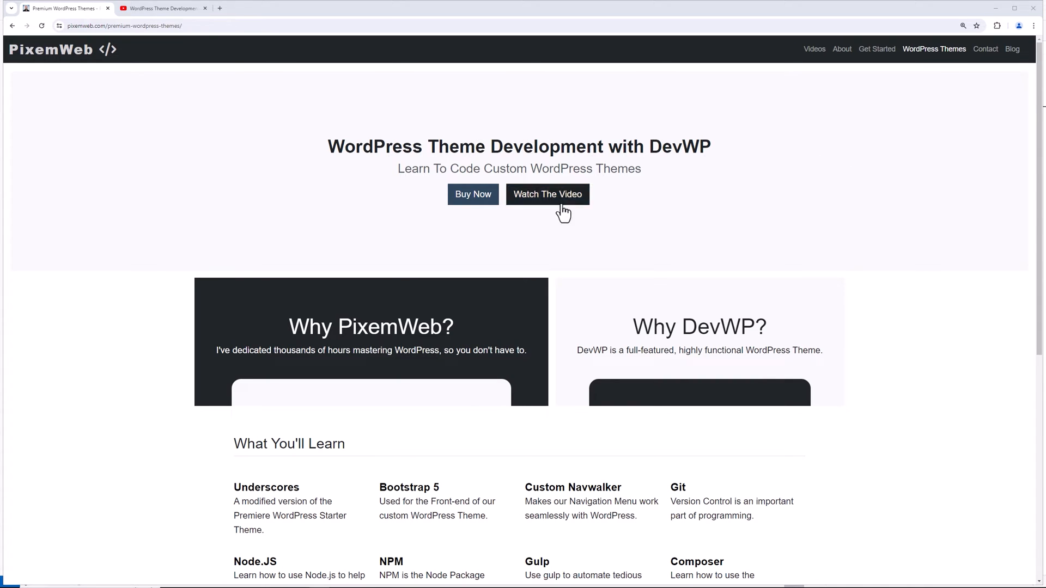
pyautogui.moveTo(720, 195)
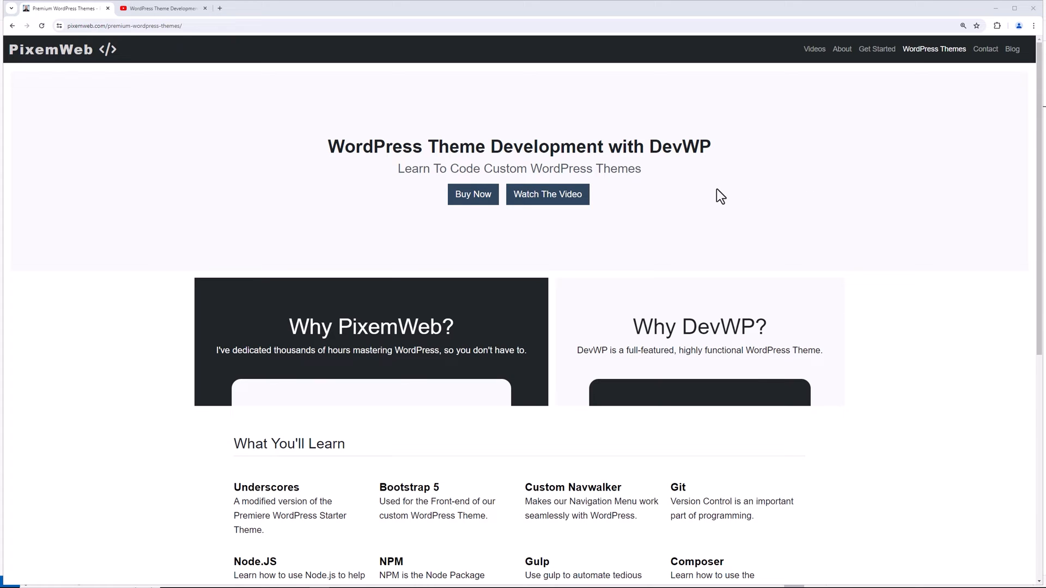
pyautogui.moveTo(897, 218)
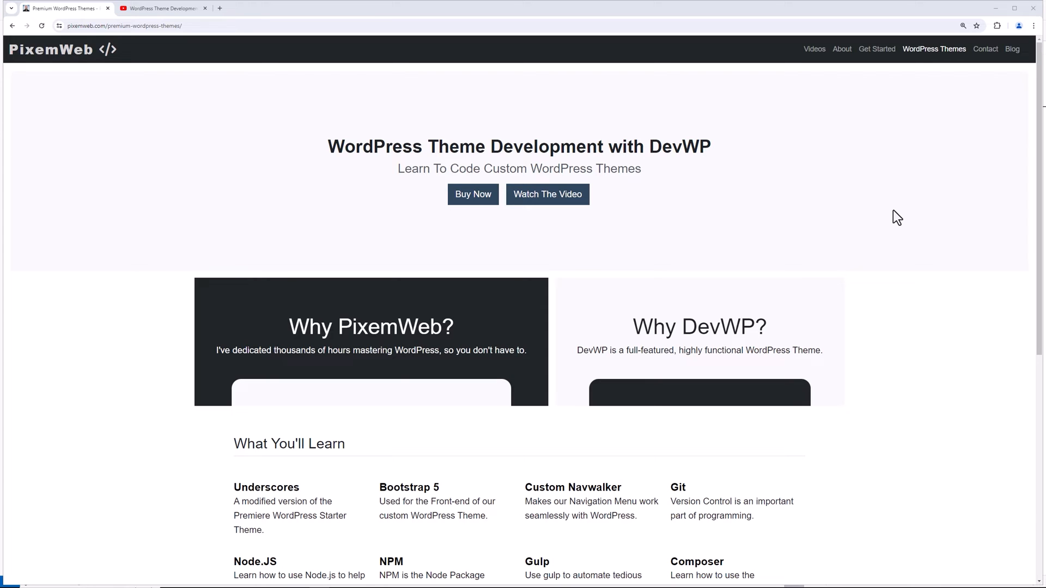
pyautogui.moveTo(600, 138)
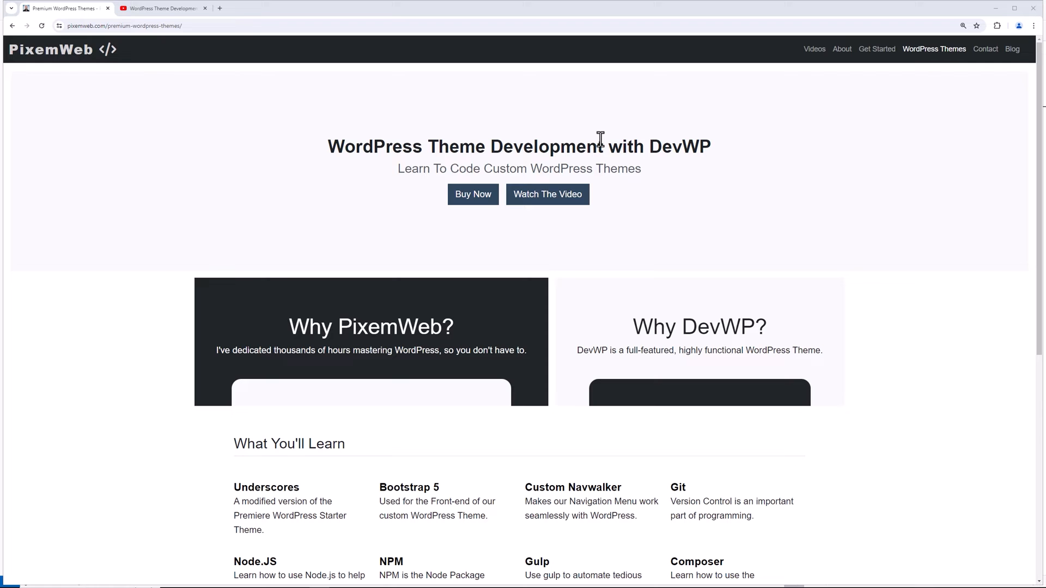
# Show the YouTube WordPress Theme Development playlist tab in Chrome.
pyautogui.click(162, 8)
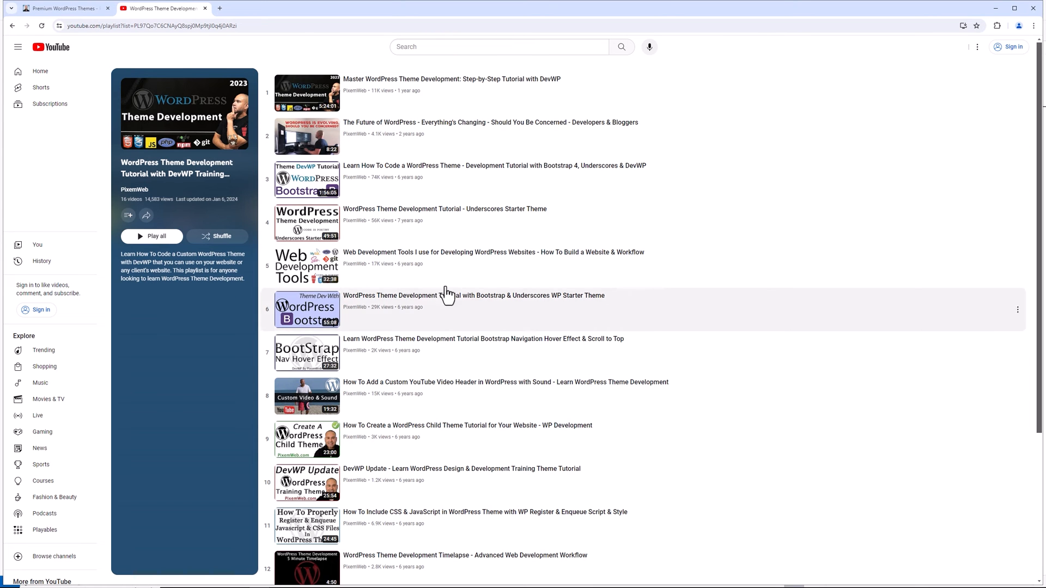
pyautogui.moveTo(455, 425)
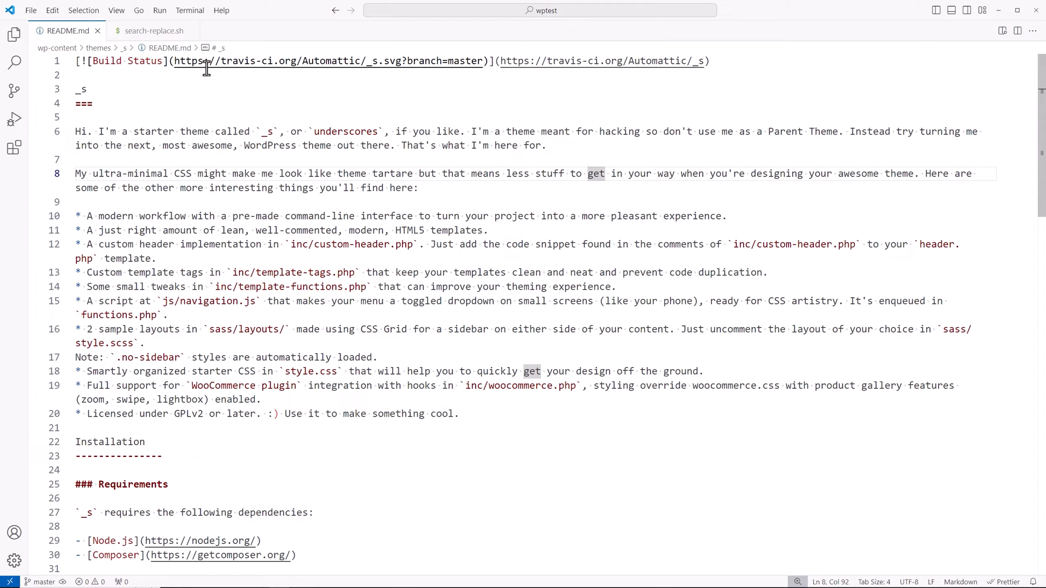
pyautogui.moveTo(1005, 61)
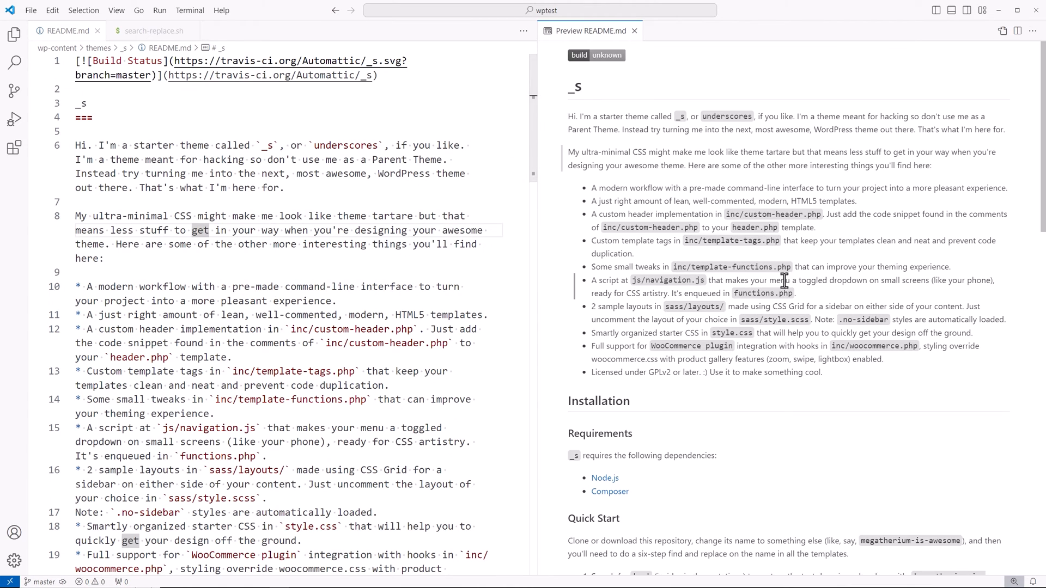
# Open README.md beside its rendered Markdown preview and search the workspace for '_s'.
pyautogui.scroll(-3)
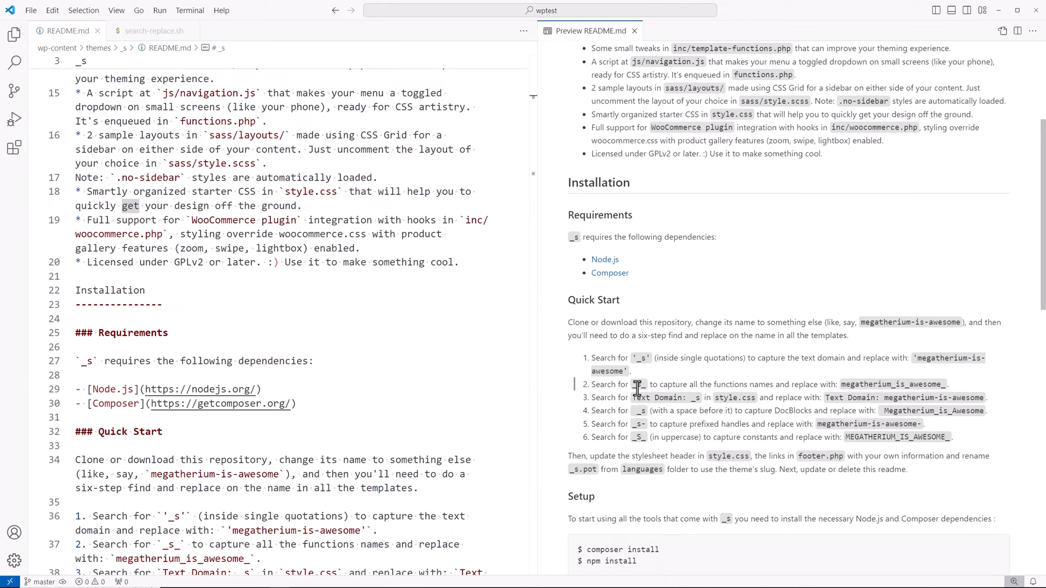
pyautogui.moveTo(927, 387)
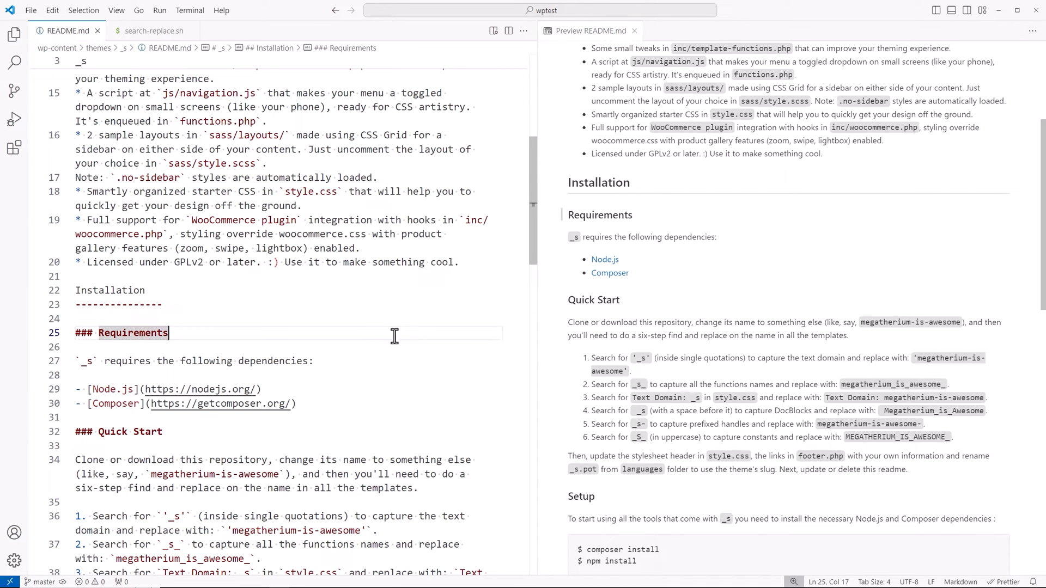
pyautogui.click(15, 62)
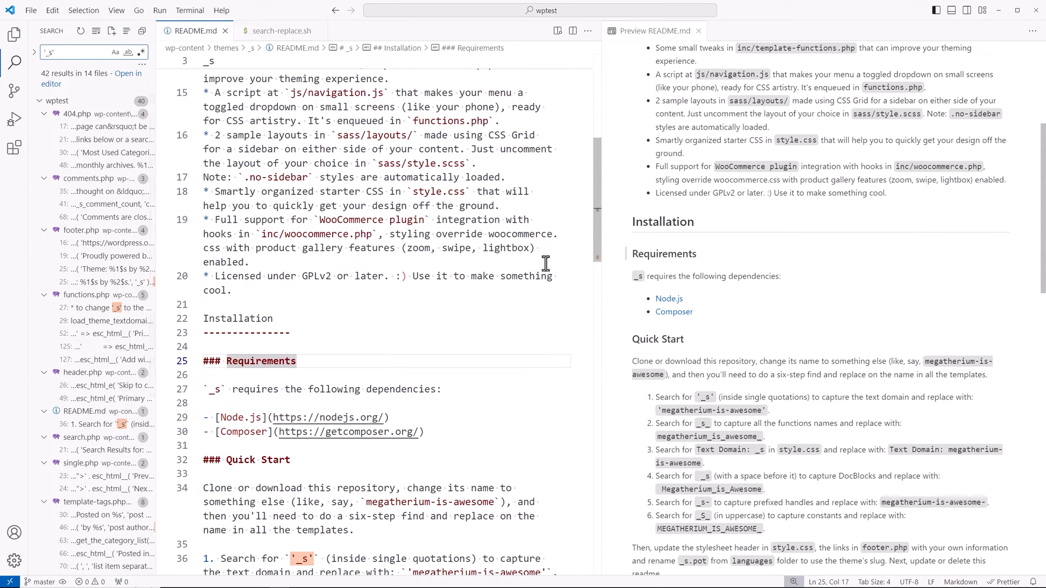
pyautogui.moveTo(239, 202)
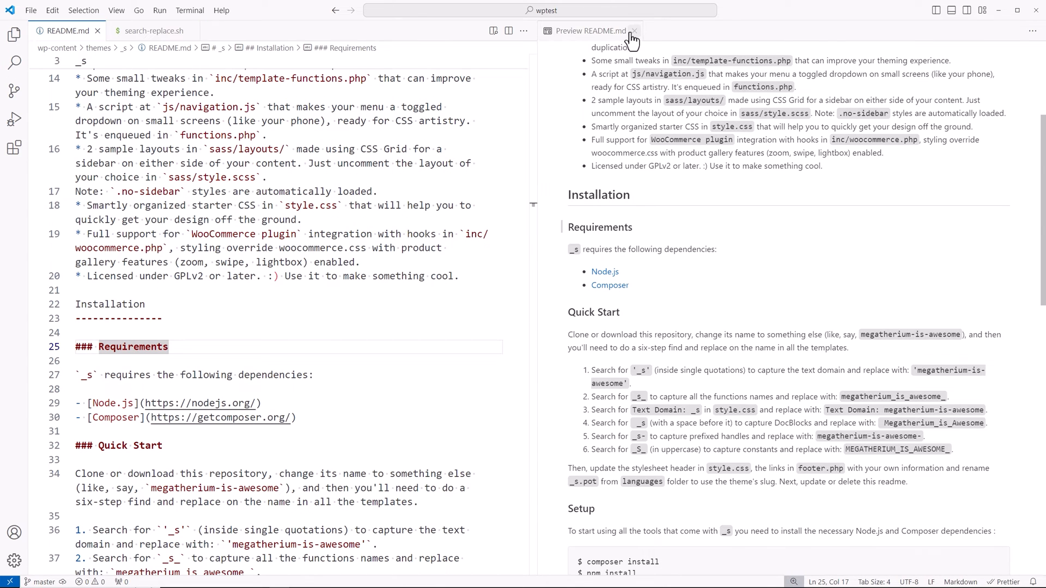
# Close the README preview and compare search-replace.sh's sed rules against README.md's instructions.
pyautogui.click(633, 30)
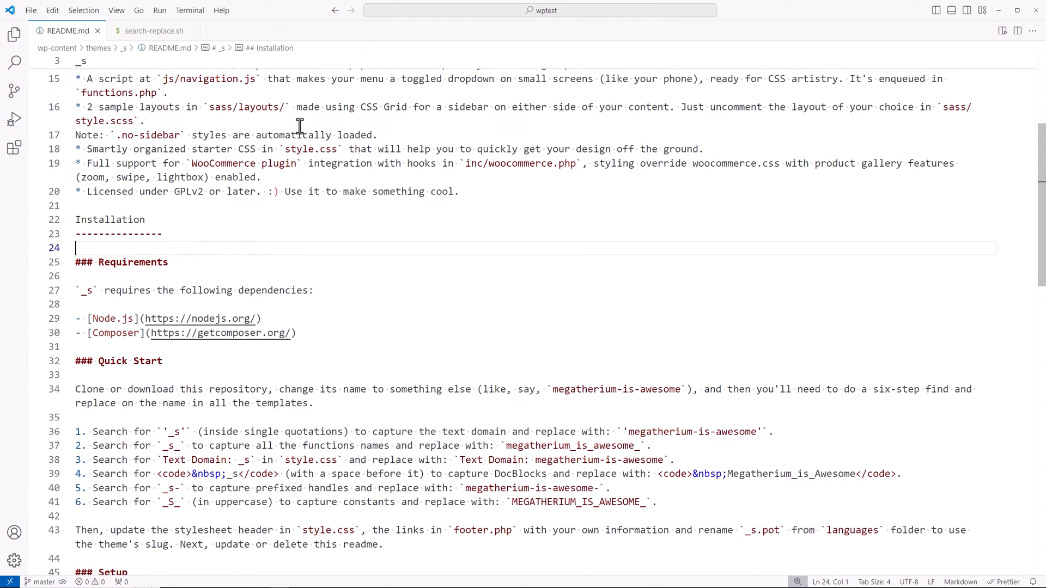
pyautogui.click(155, 31)
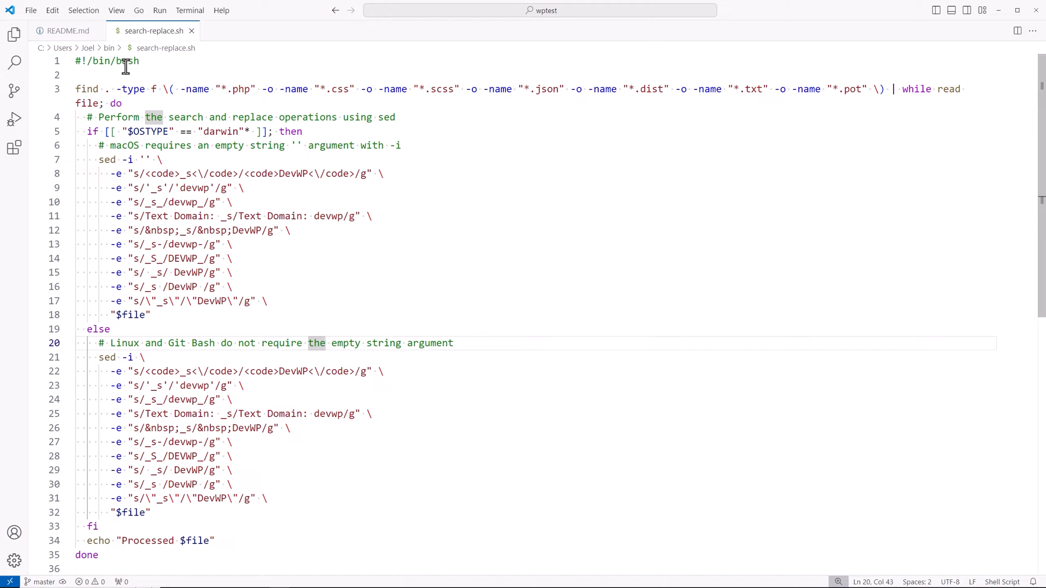
pyautogui.moveTo(381, 205)
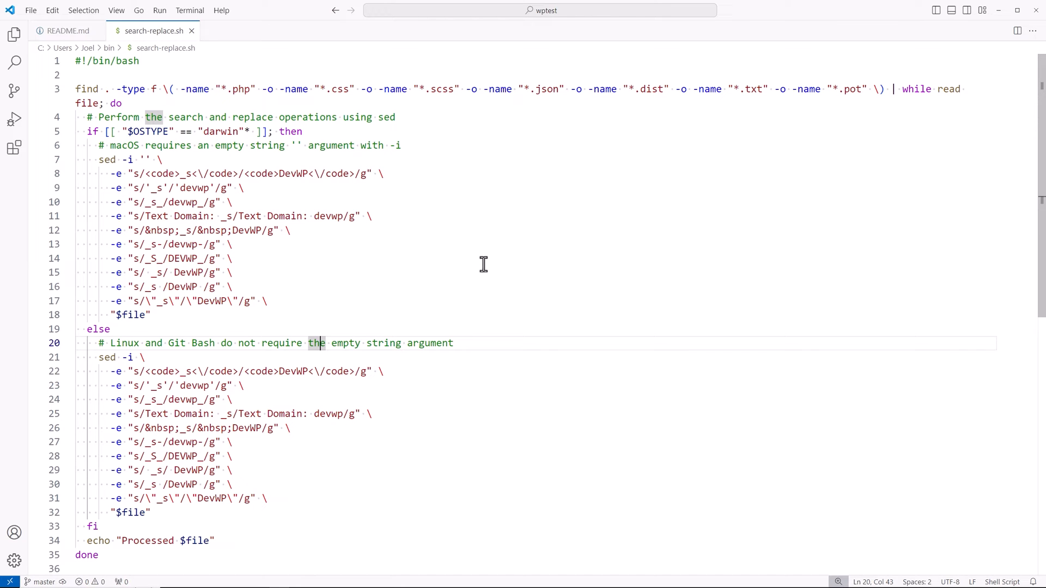
pyautogui.moveTo(296, 443)
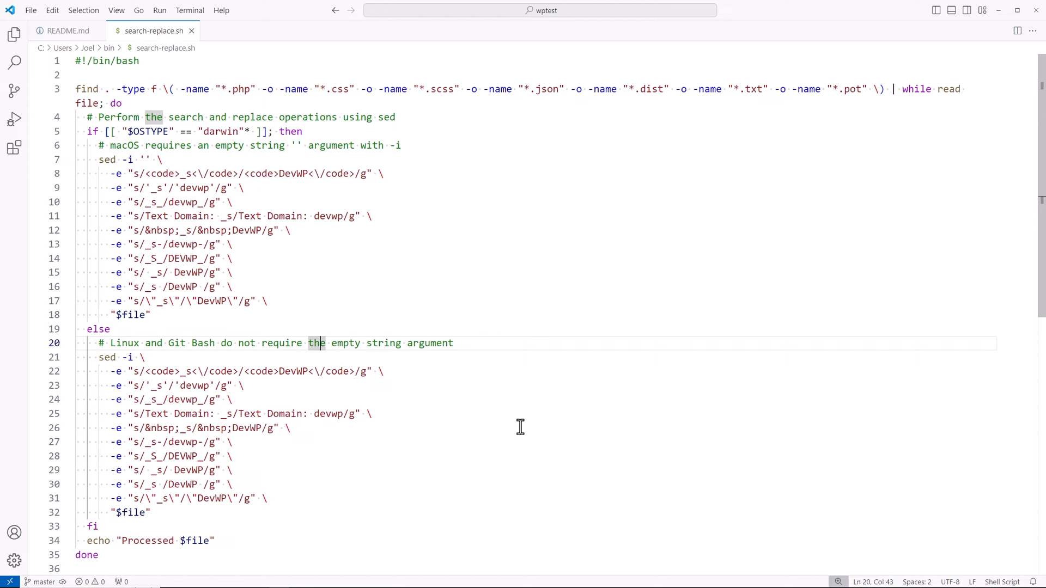
pyautogui.moveTo(440, 223)
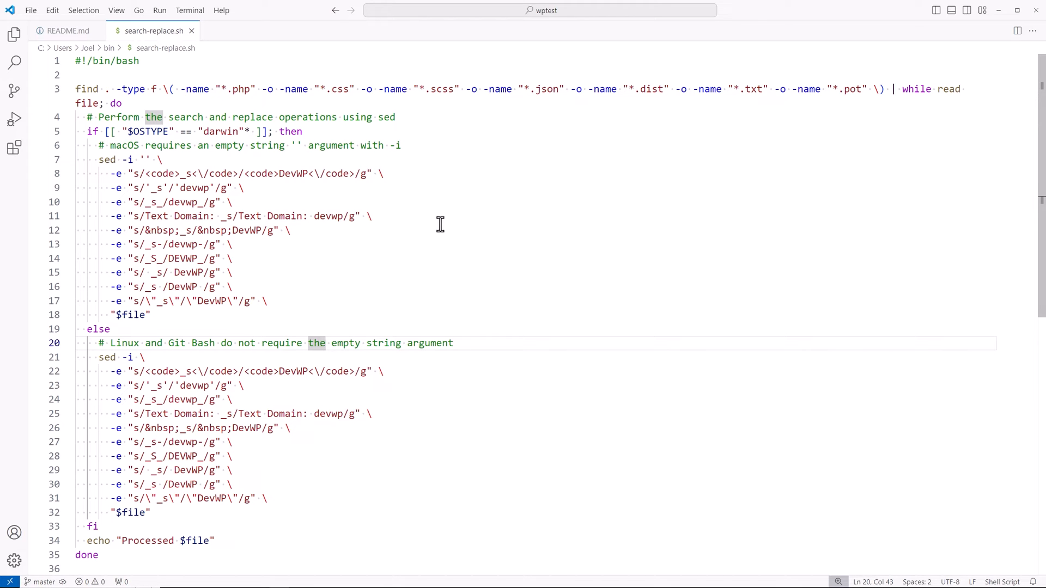
pyautogui.click(372, 216)
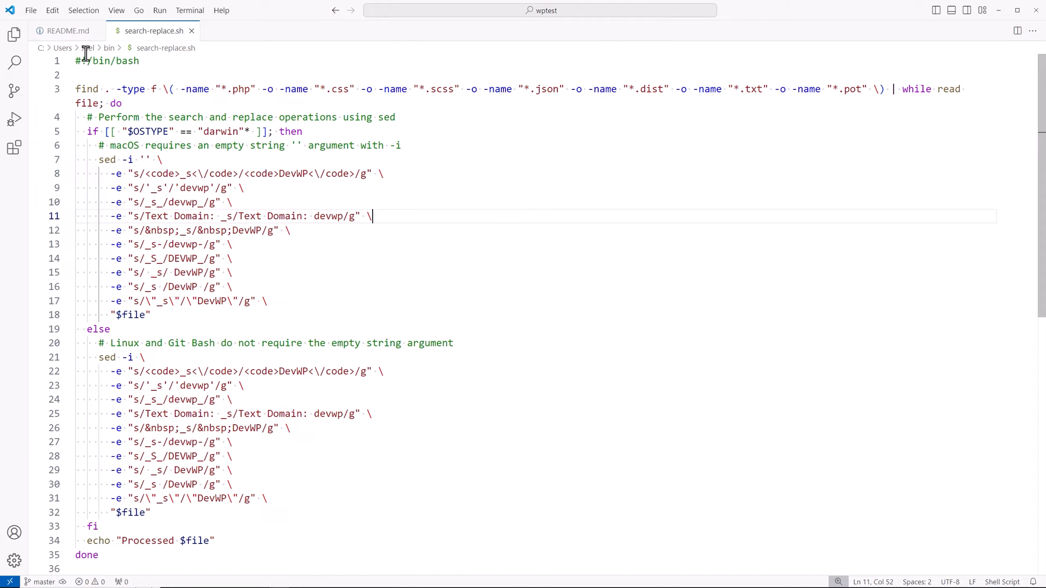
pyautogui.click(65, 30)
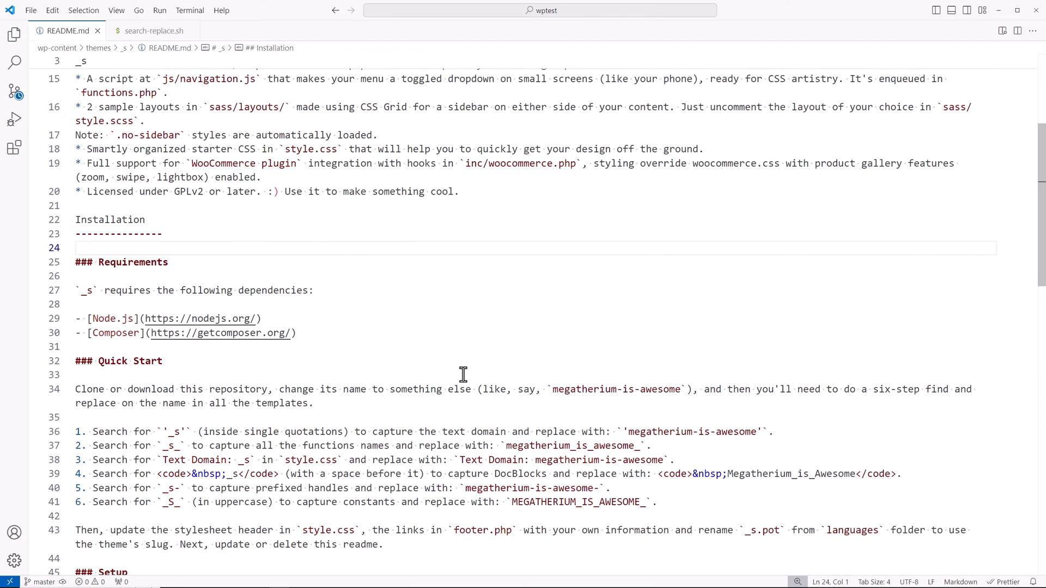
pyautogui.click(154, 31)
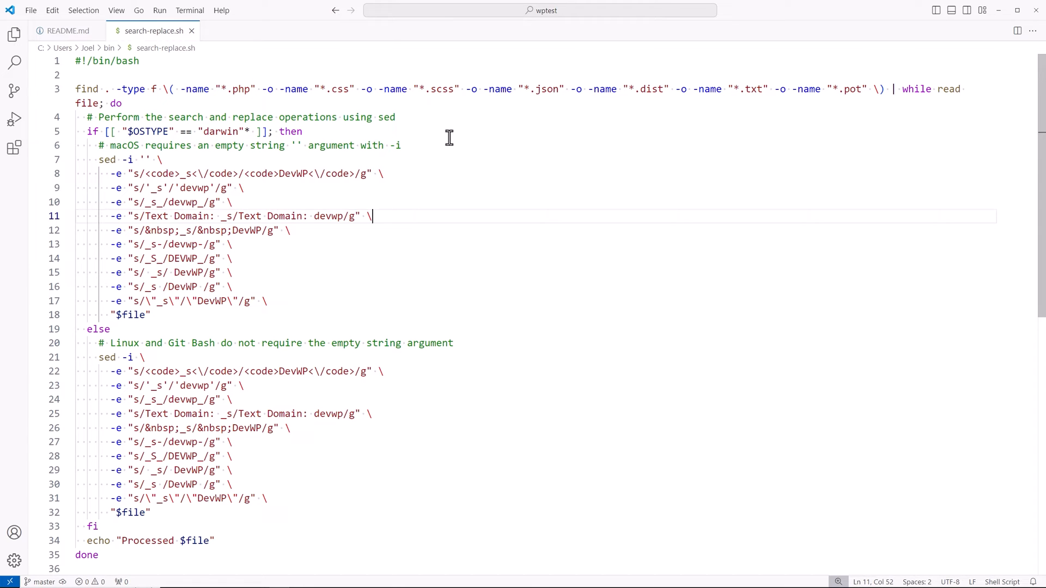
pyautogui.moveTo(662, 125)
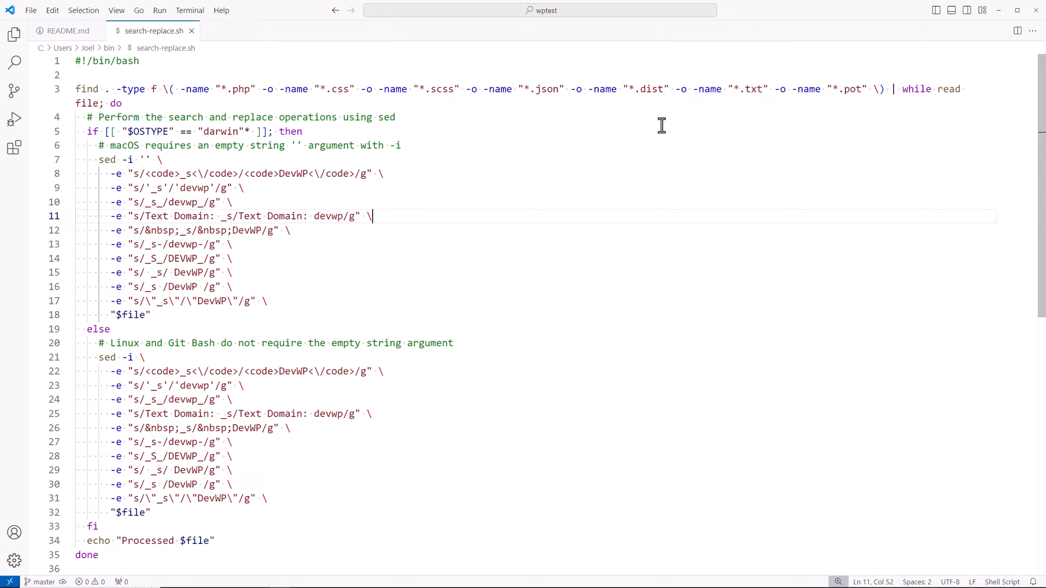
pyautogui.moveTo(850, 183)
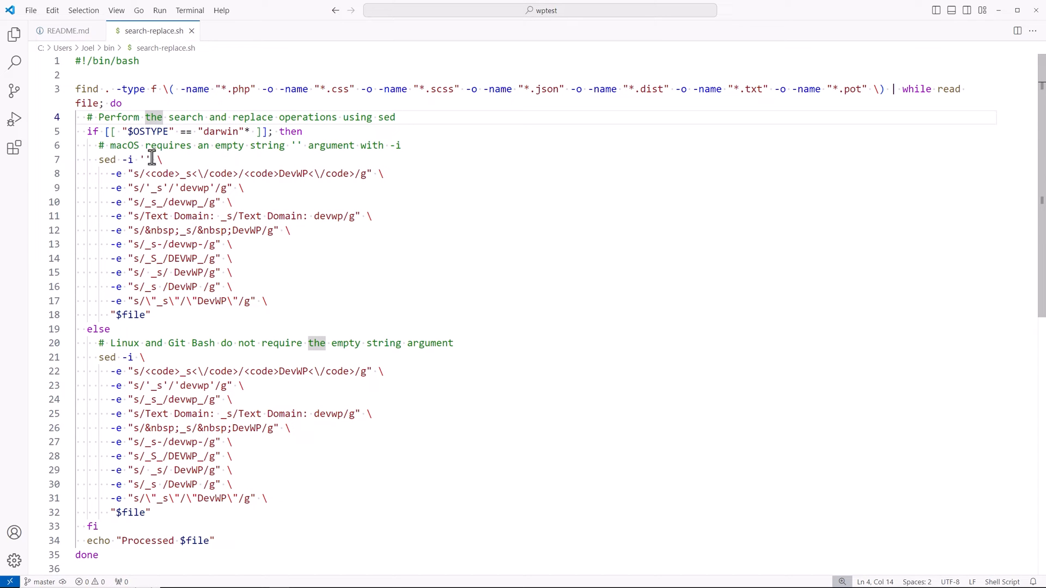
pyautogui.moveTo(277, 292)
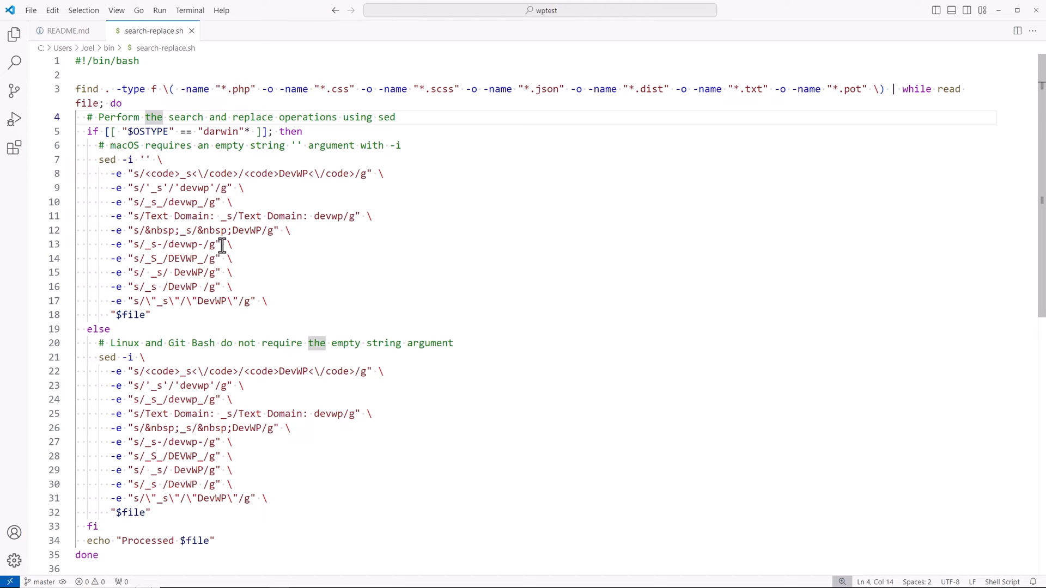
pyautogui.click(65, 30)
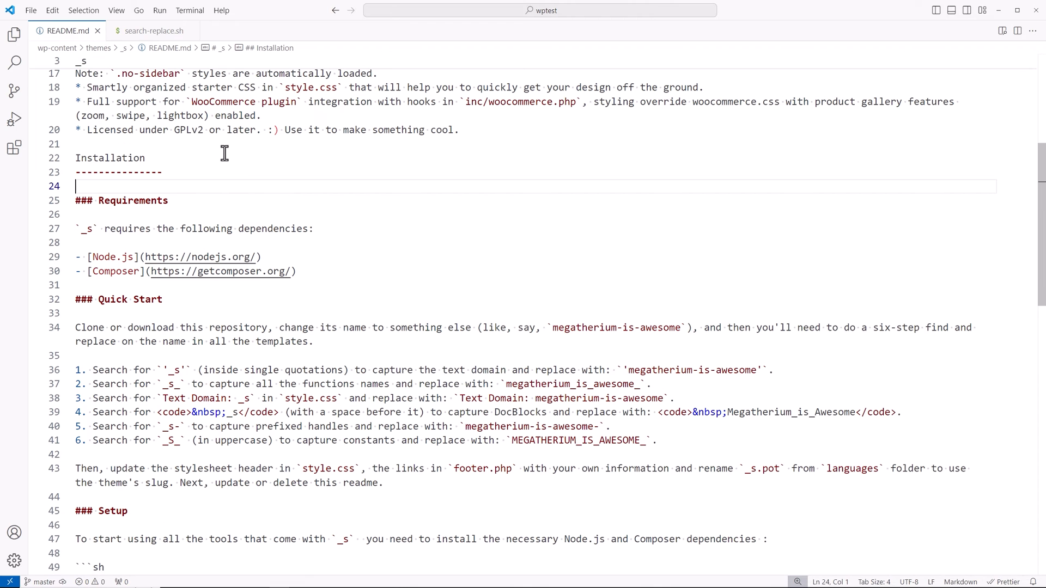
# Change the terminal directory to wp-content/themes/_s.
pyautogui.click(153, 30)
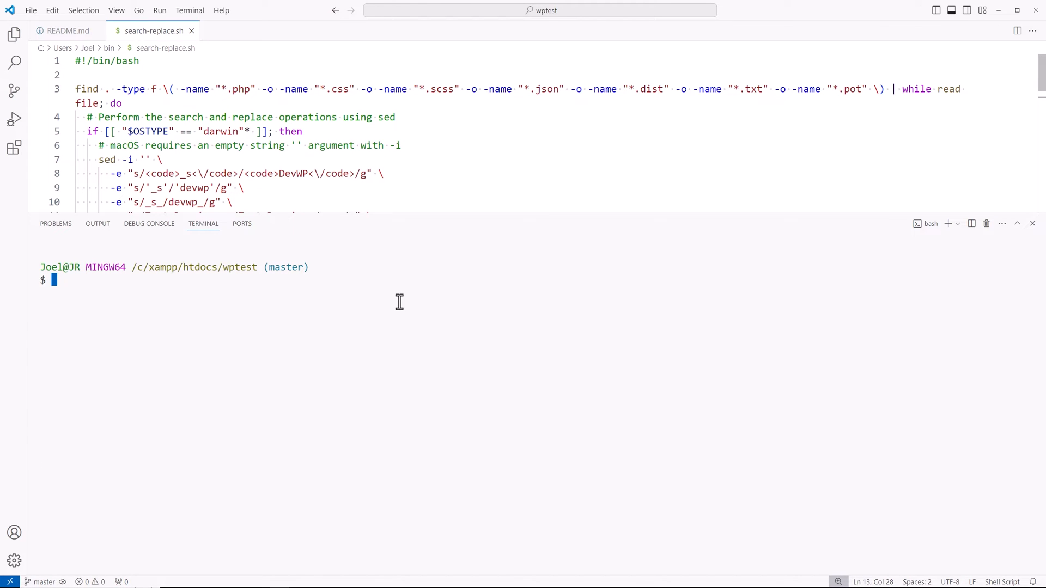
pyautogui.write('git status')
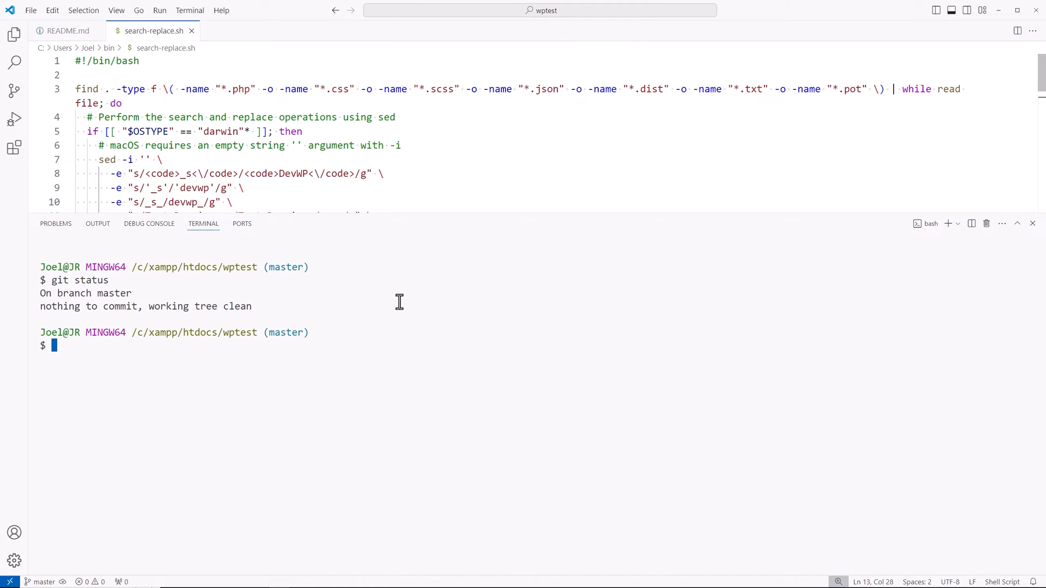
pyautogui.write('cd wp-content/')
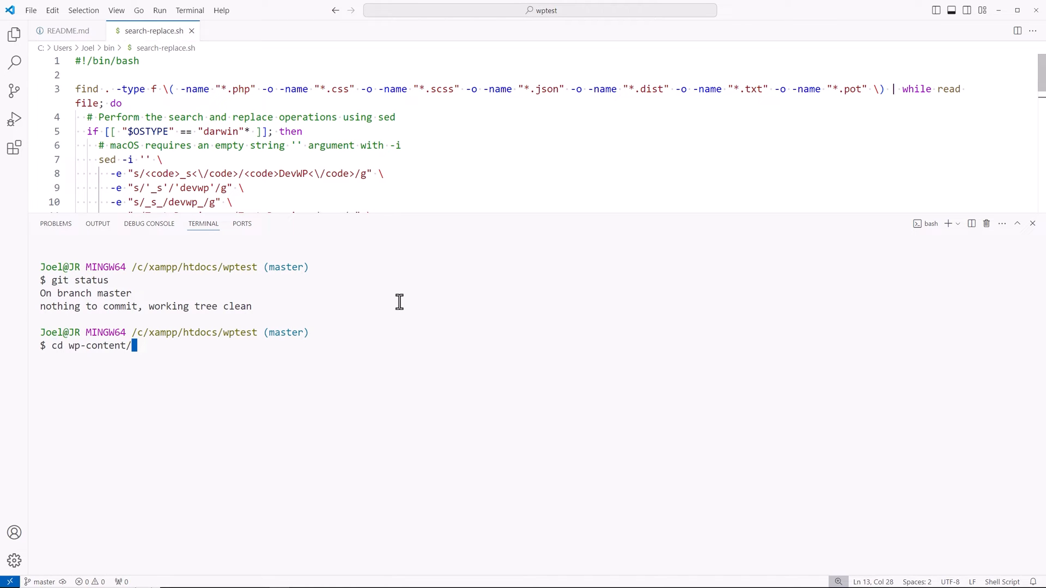
pyautogui.write('themes/')
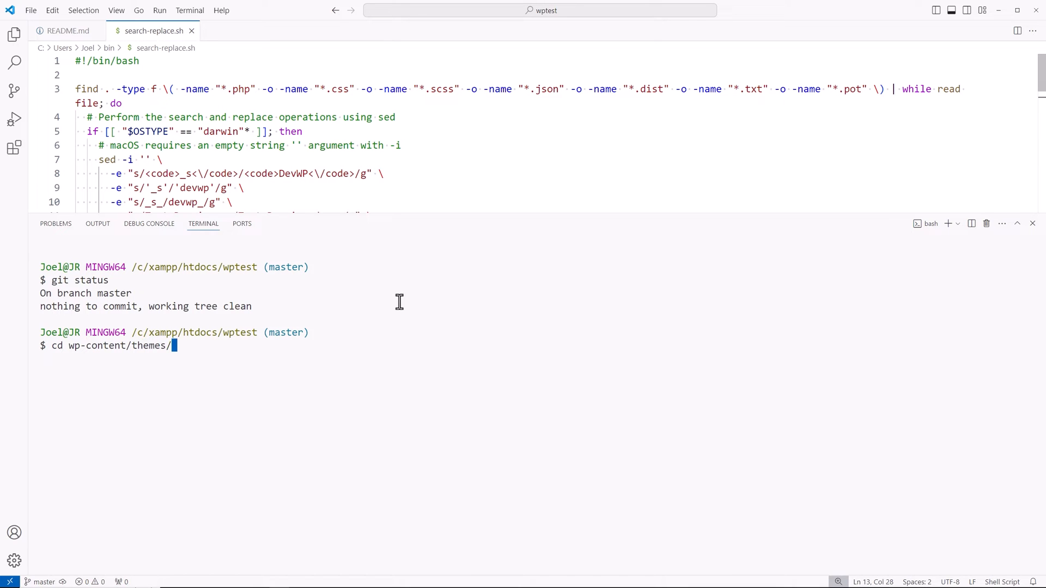
pyautogui.write('_s')
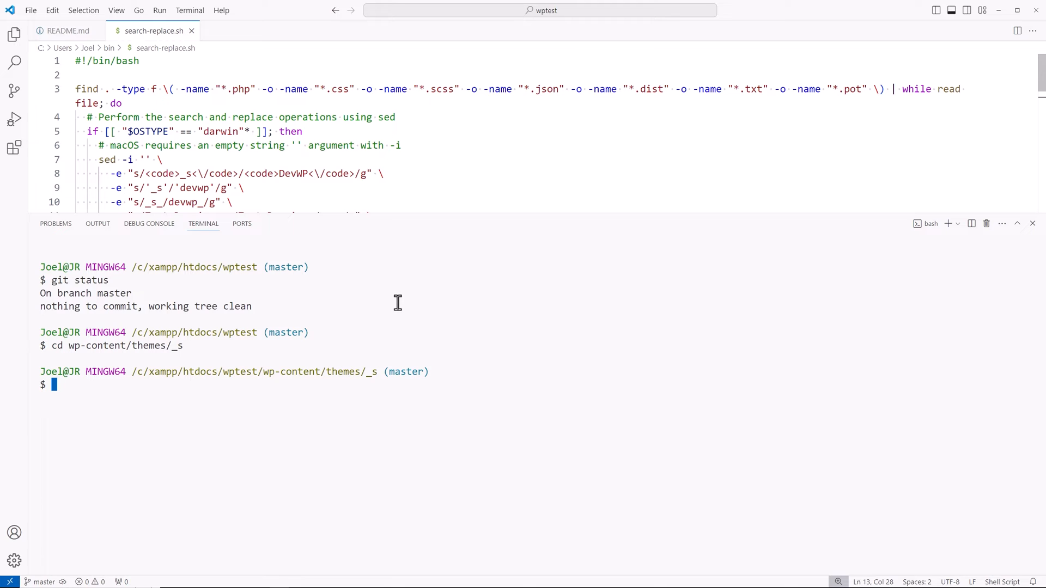
pyautogui.moveTo(547, 434)
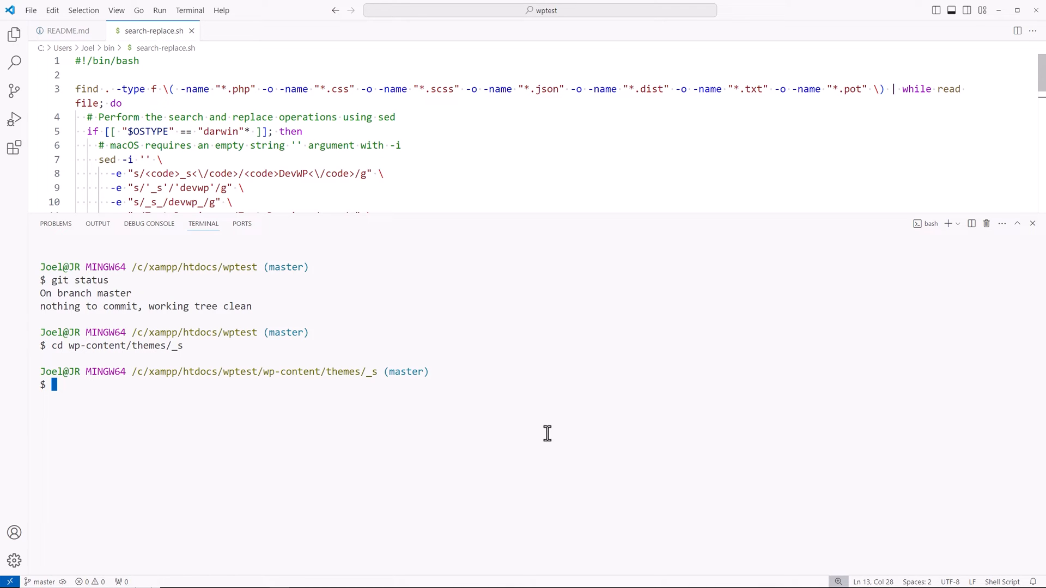
# Make search_replace.sh executable with chmod +x and type rm -rf node_modules vendor.
pyautogui.write('chmod +x search_replace.sh')
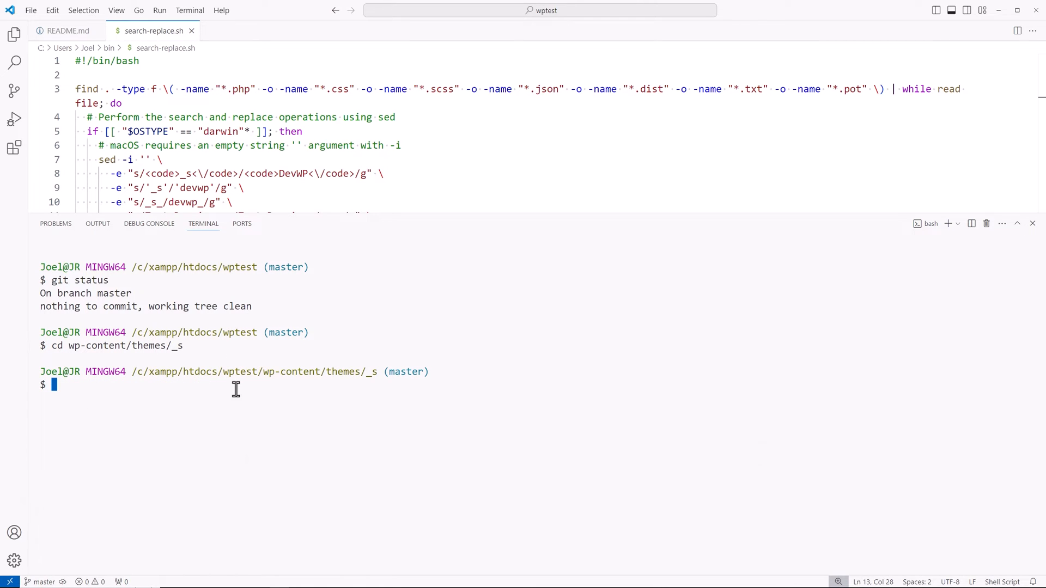
pyautogui.write('search-replace.sh')
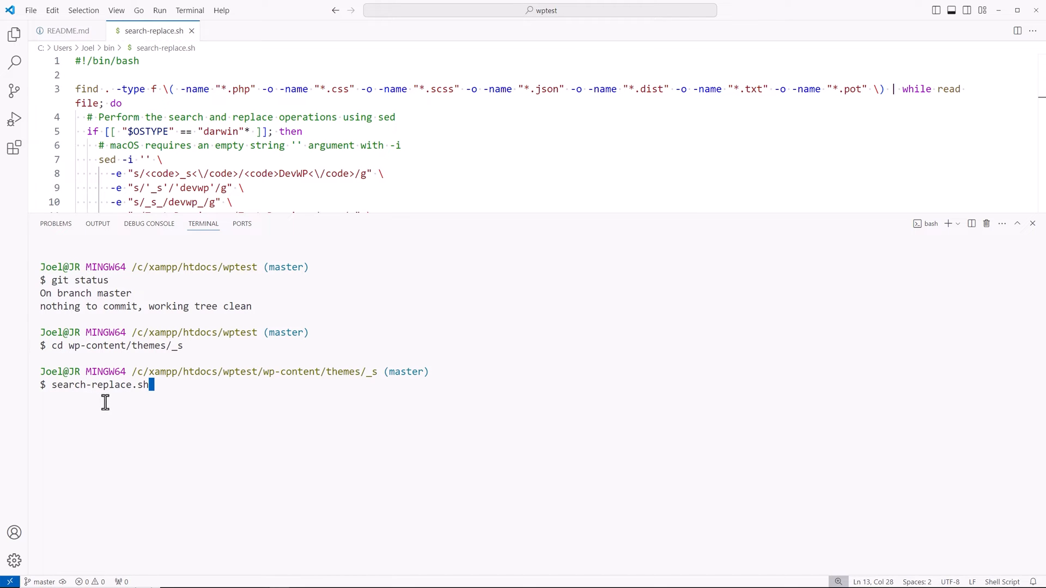
pyautogui.moveTo(176, 396)
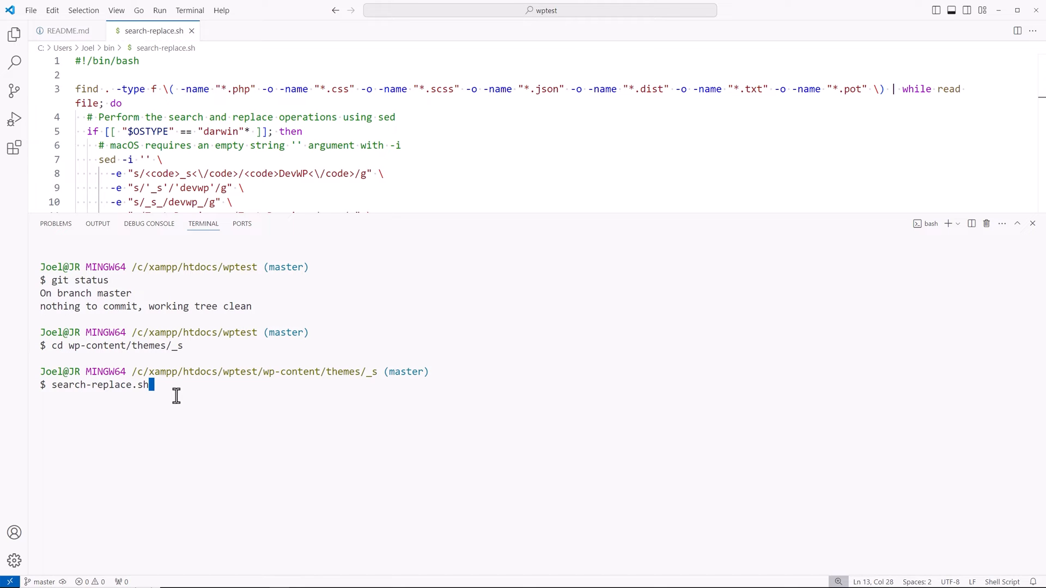
pyautogui.press('Backspace')
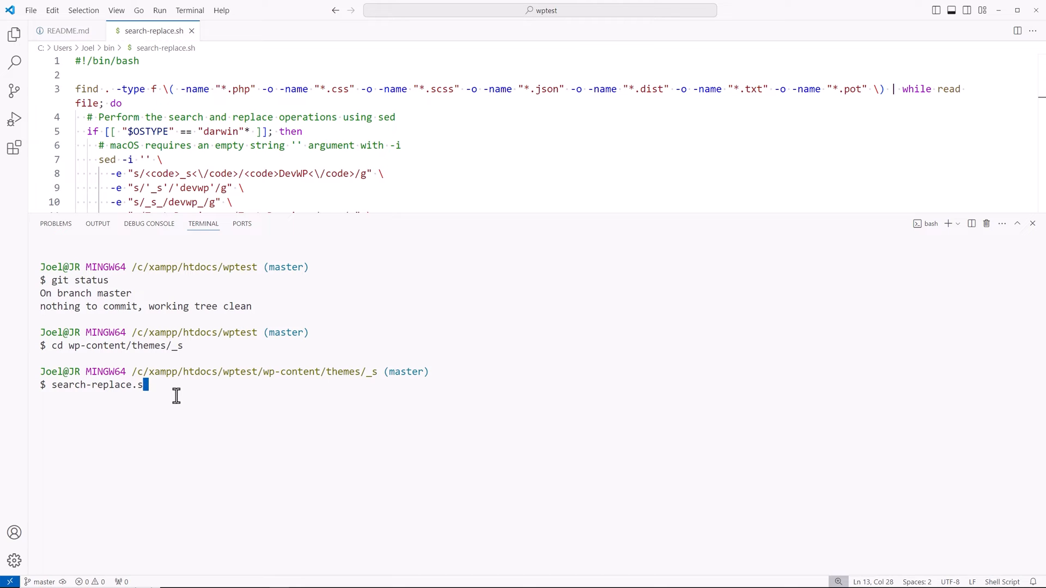
pyautogui.write('rm -rf node_modules vendor')
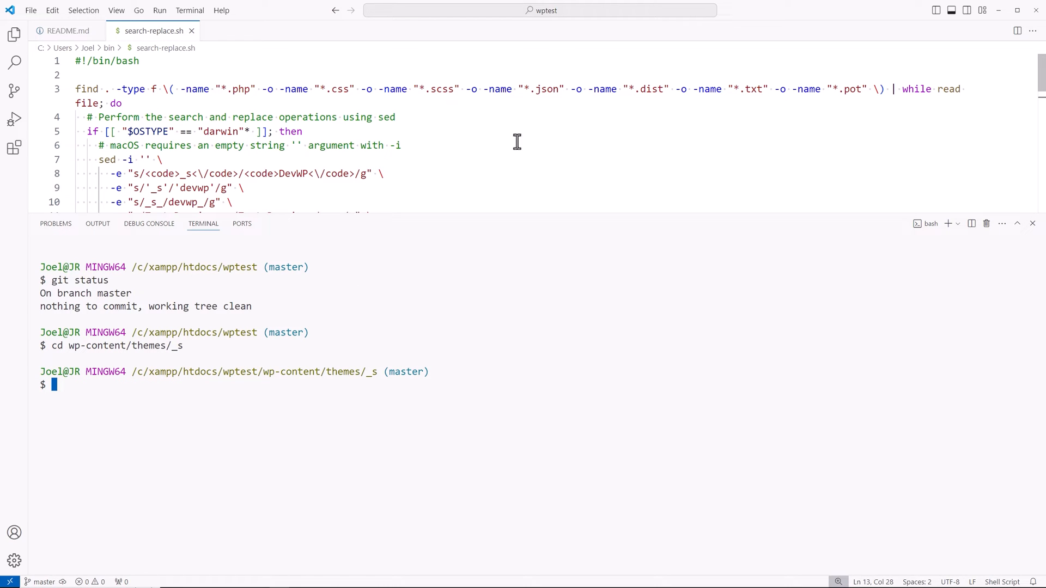
pyautogui.moveTo(179, 411)
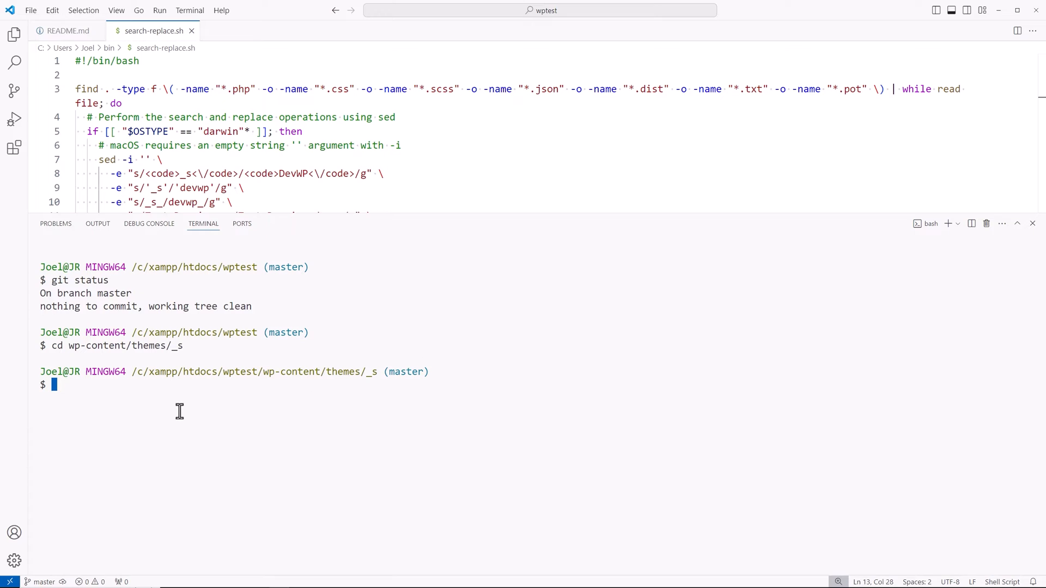
pyautogui.moveTo(261, 401)
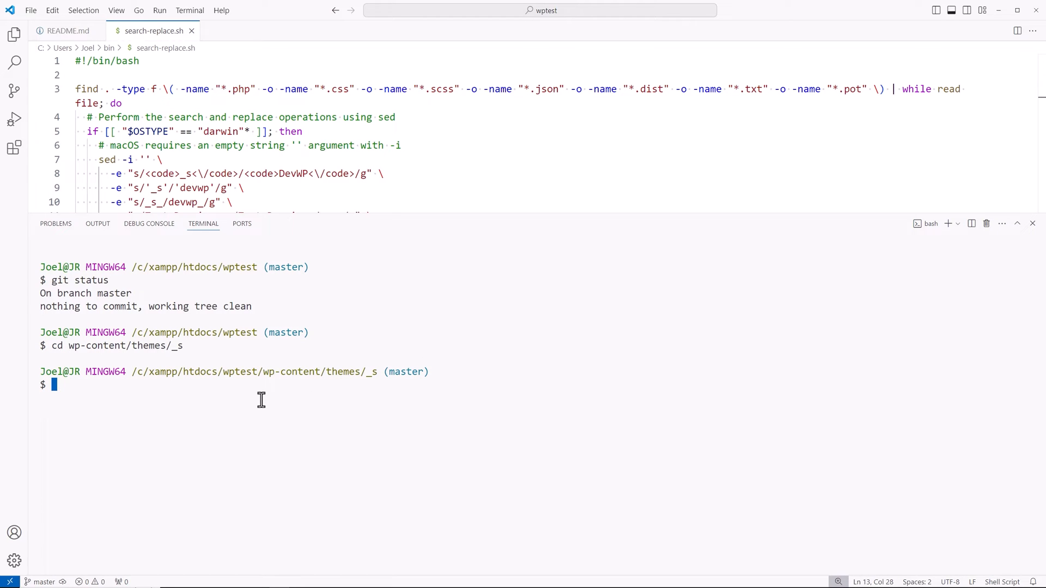
# Run search-replace.sh, then check header.php for the renamed devwp_description variable.
pyautogui.write('search-replace.sh')
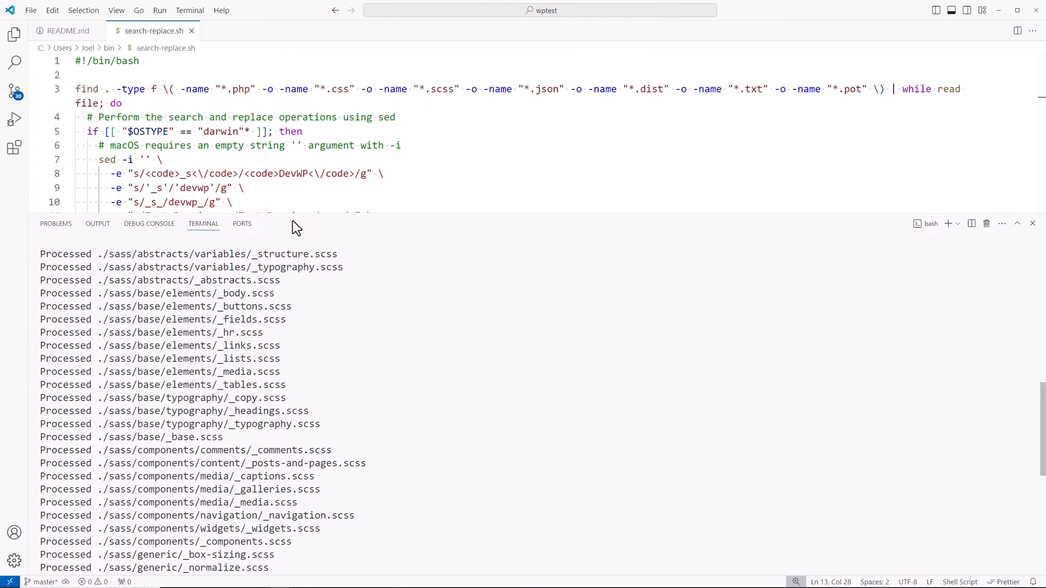
pyautogui.moveTo(15, 92)
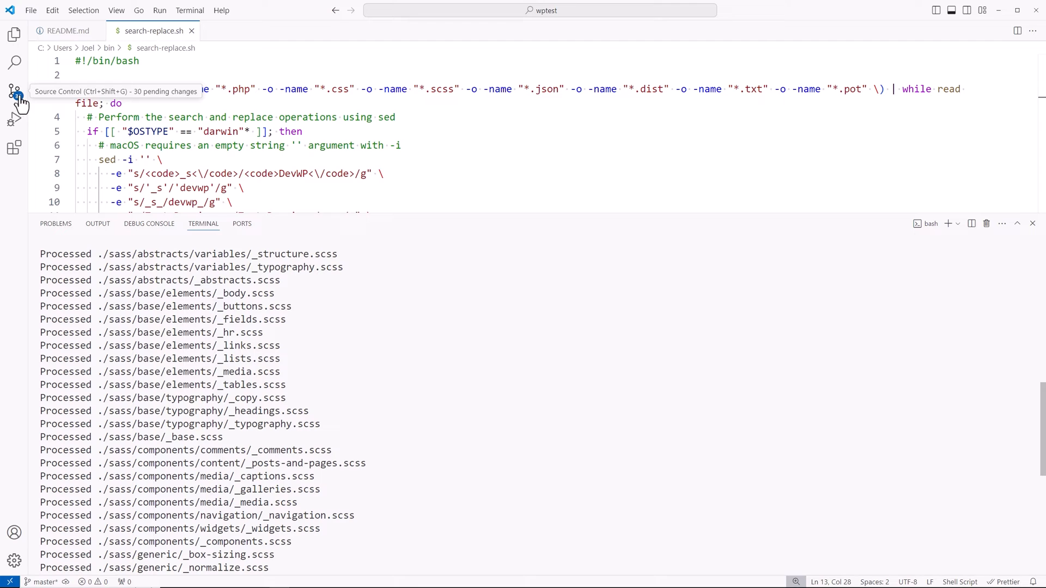
pyautogui.click(67, 30)
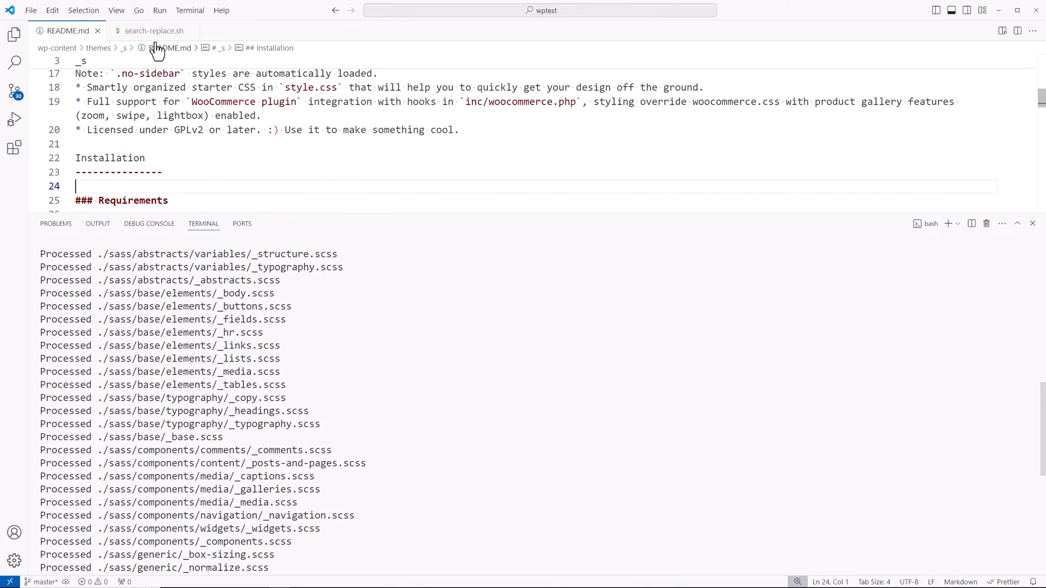
pyautogui.click(145, 30)
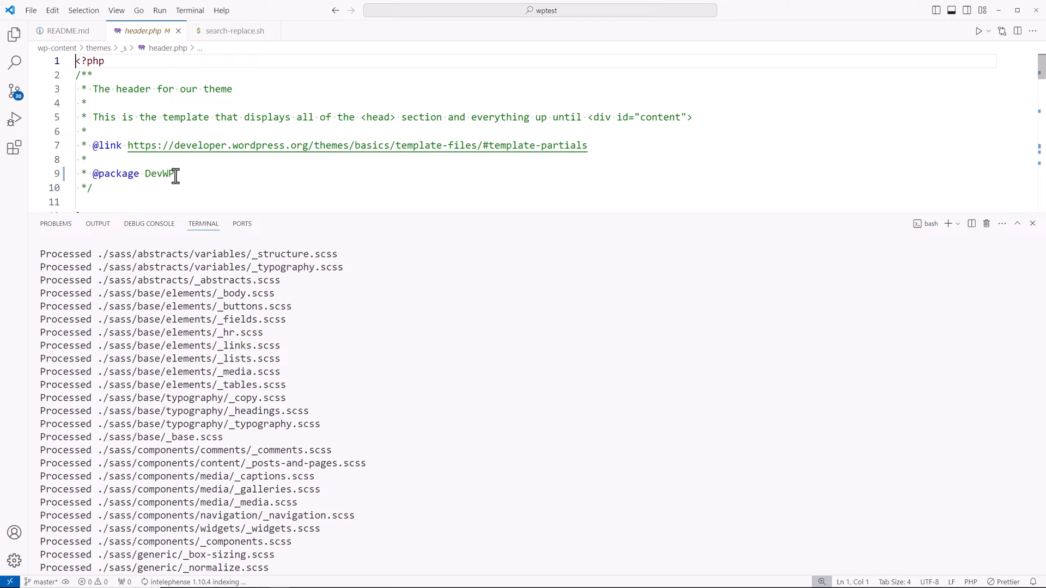
pyautogui.scroll(-3)
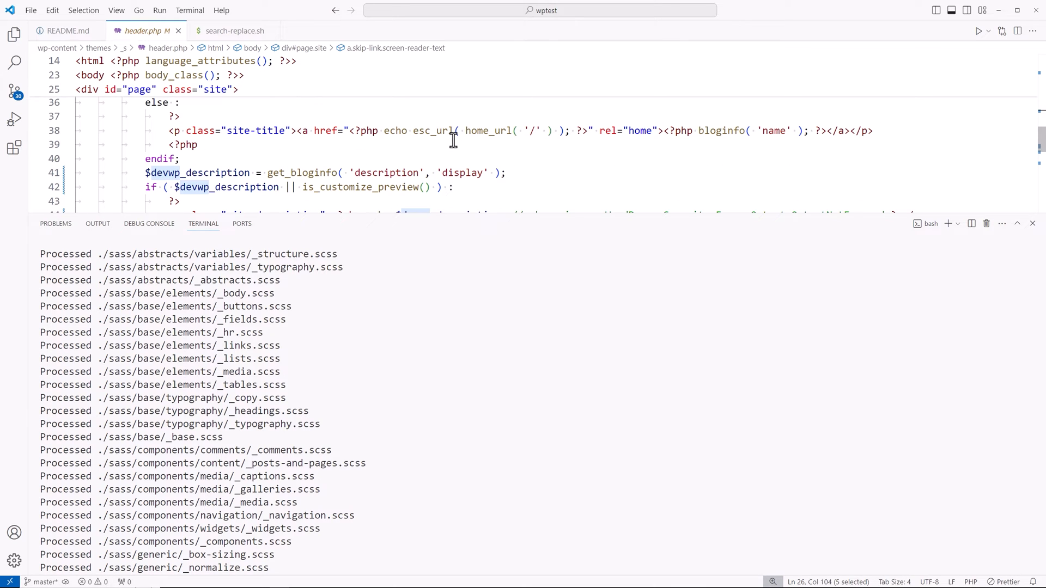
pyautogui.scroll(-3)
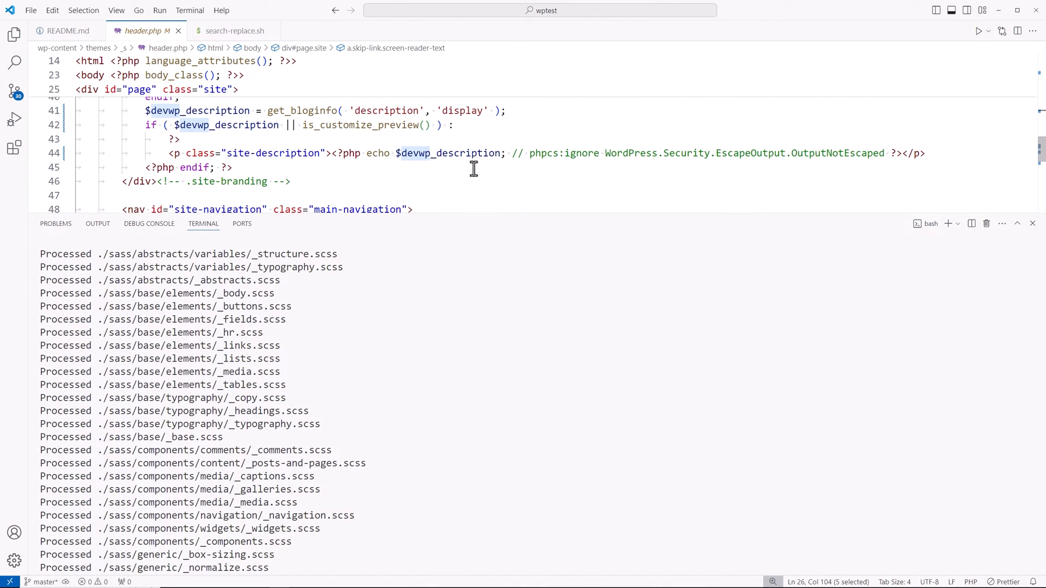
pyautogui.doubleClick(447, 153)
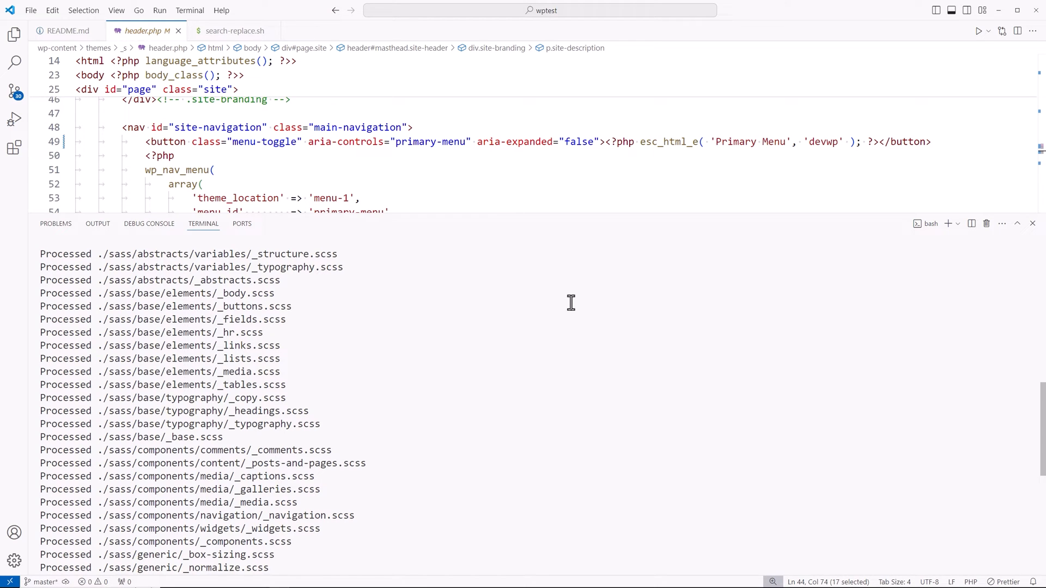
# Run git status to list the modified, unstaged theme files.
pyautogui.write('git')
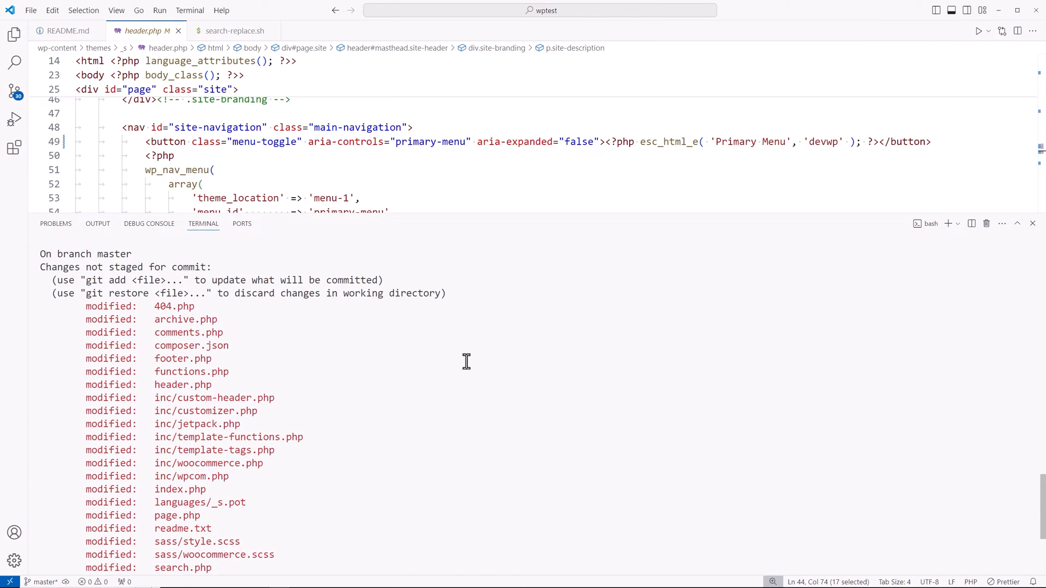
pyautogui.scroll(-3)
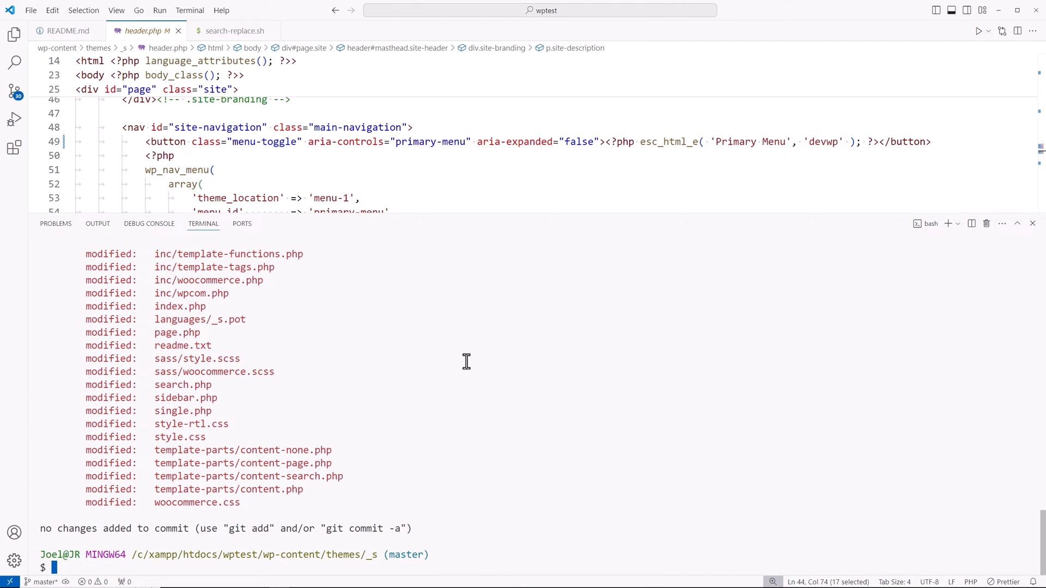
pyautogui.moveTo(499, 289)
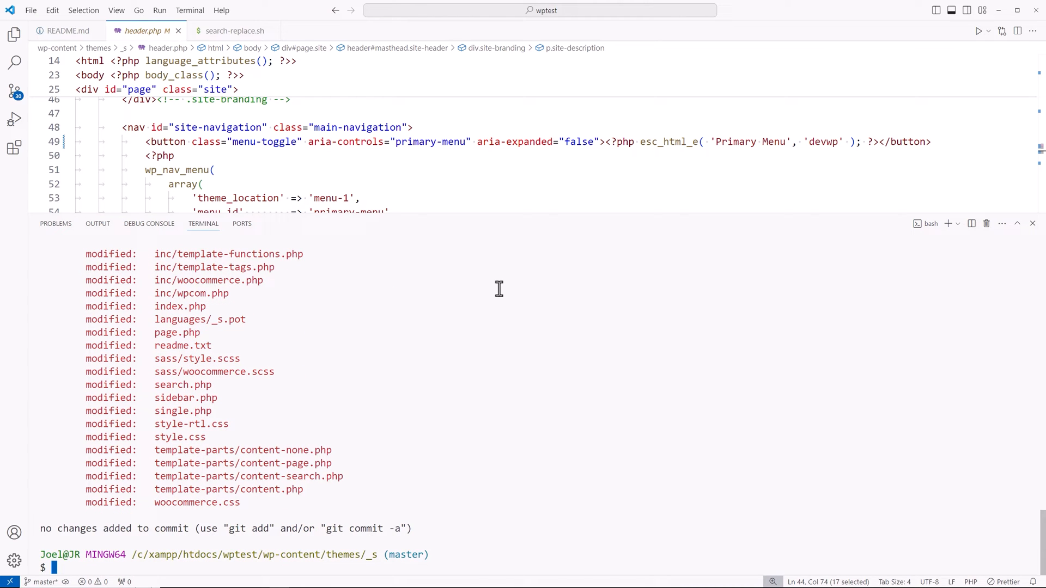
pyautogui.write('git d')
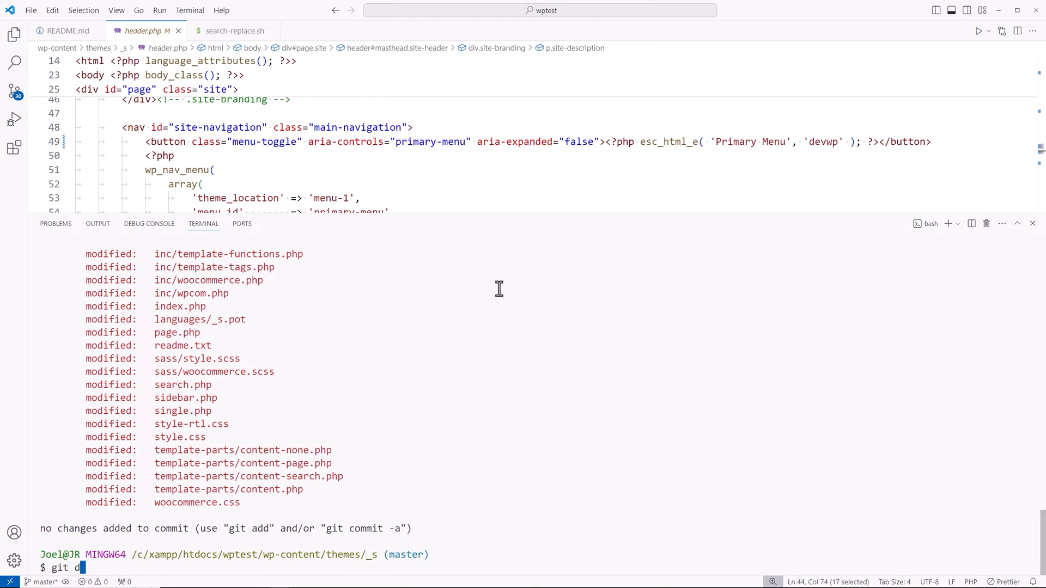
# Page through git diff for style.css, then diff page.php showing _s became DevWP.
pyautogui.write('iff')
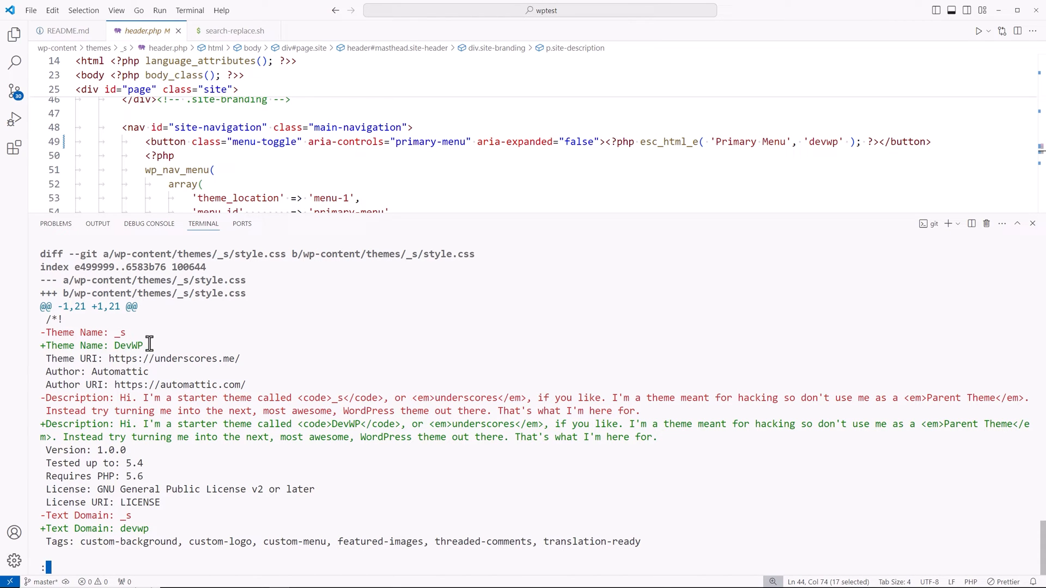
pyautogui.moveTo(336, 405)
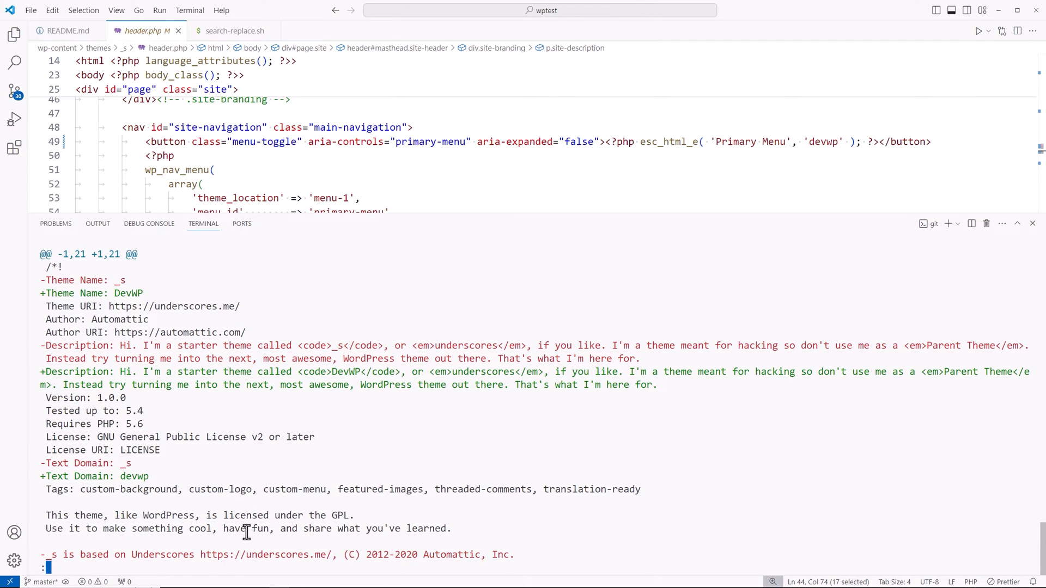
pyautogui.scroll(-3)
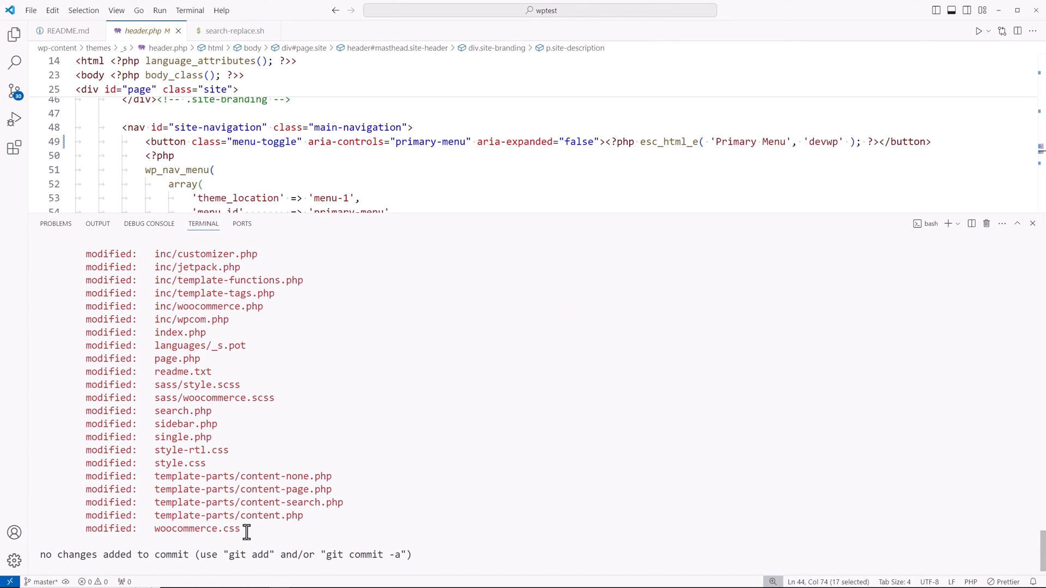
pyautogui.write('git diff page.php')
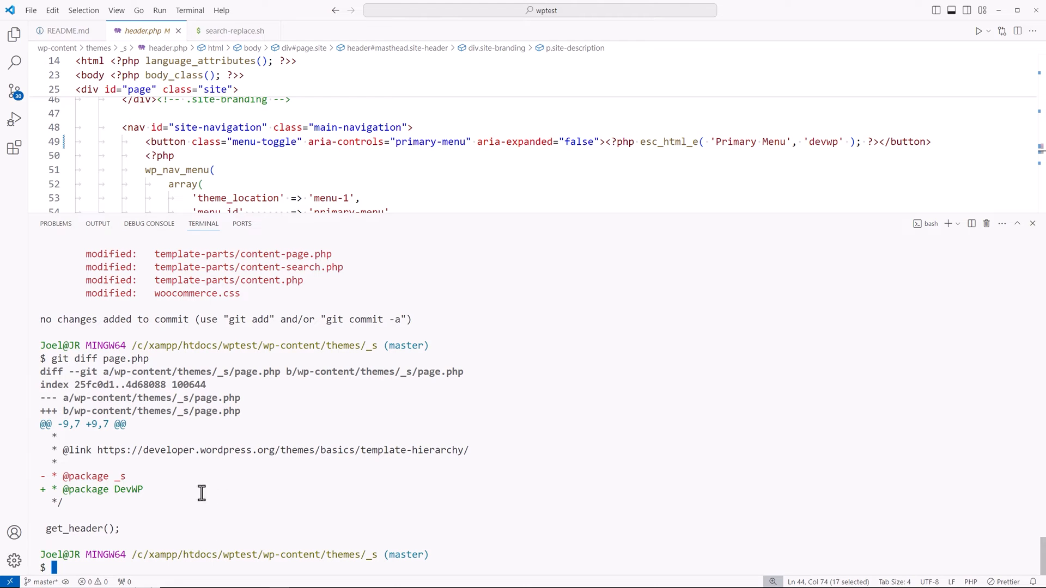
pyautogui.moveTo(129, 493)
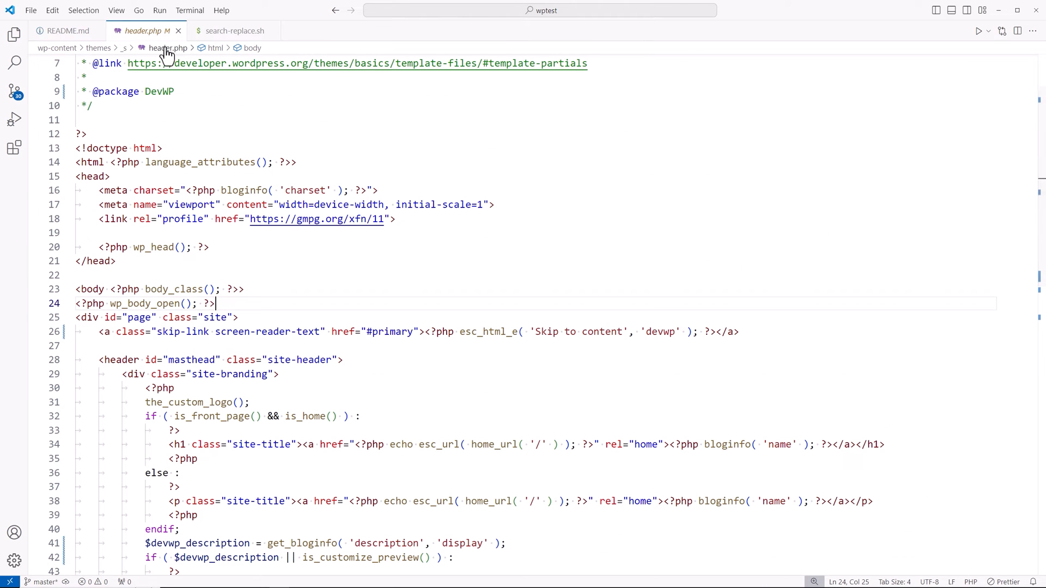
# Open functions.php from the breadcrumb file list, showing devwp_setup.
pyautogui.click(168, 47)
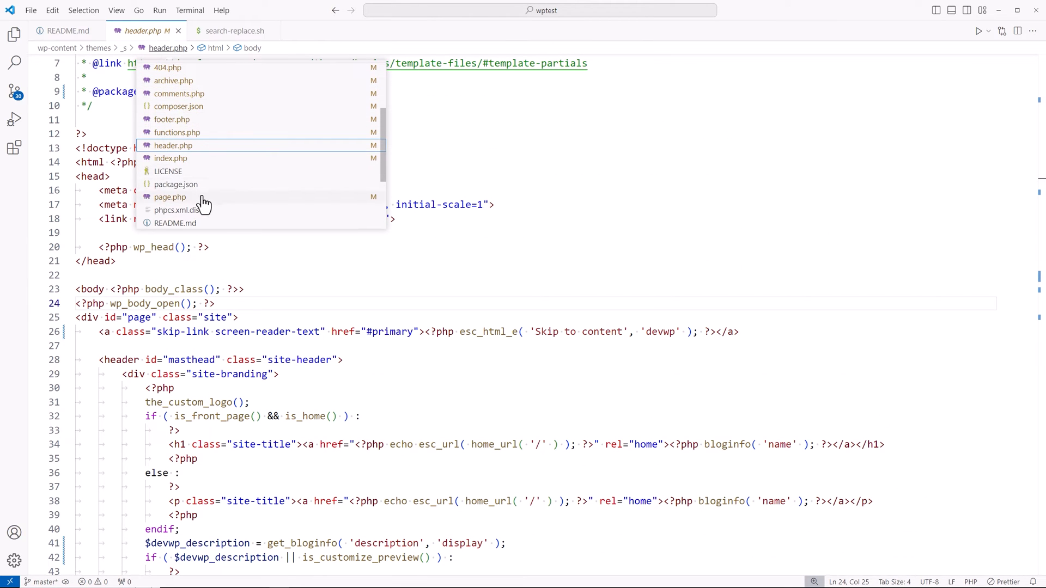
pyautogui.click(176, 132)
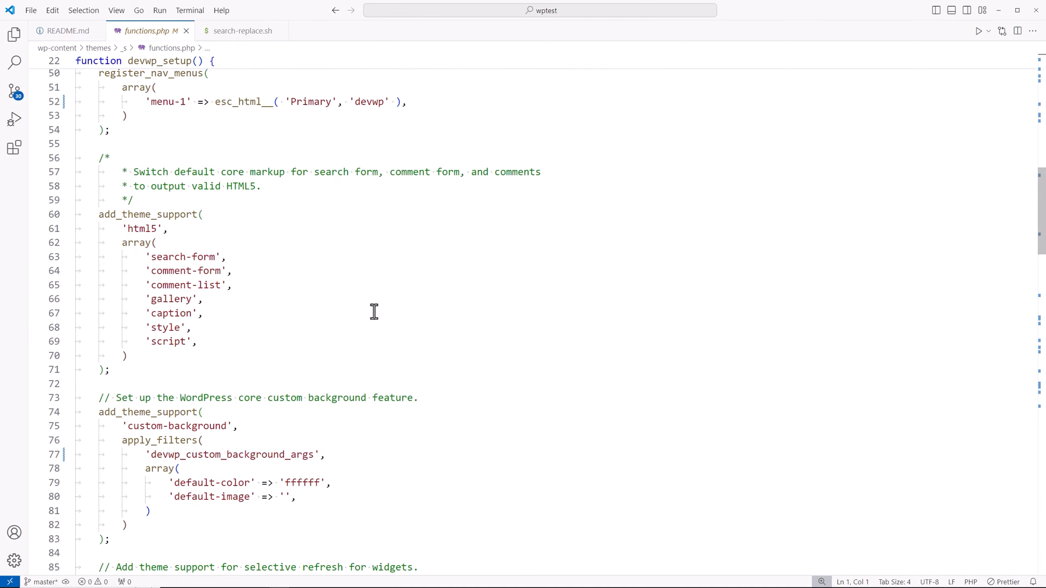
pyautogui.scroll(-3)
pyautogui.write('git restore')
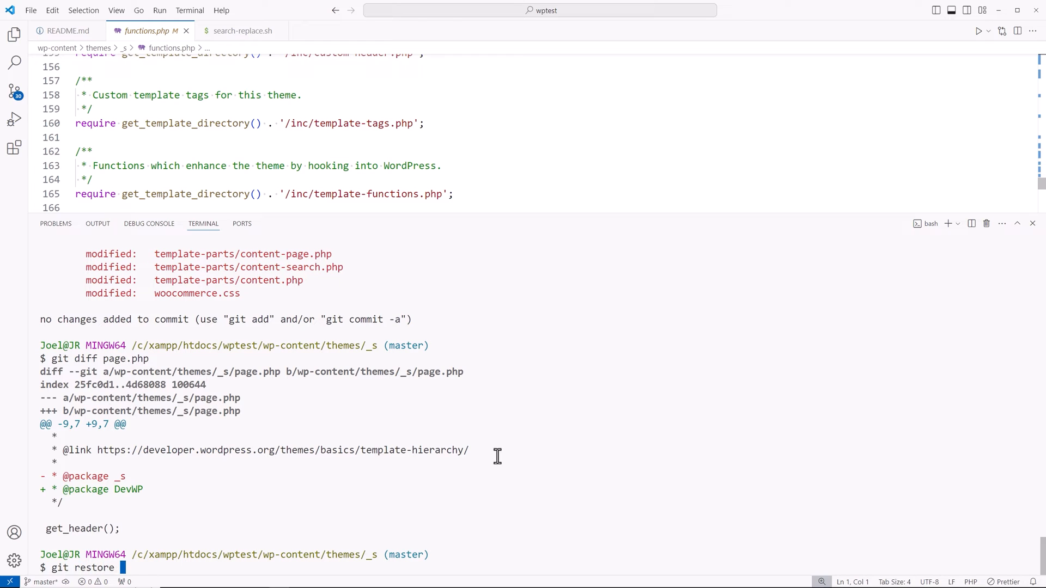
# Revert the theme files with git restore * and rerun search-replace.sh.
pyautogui.write('*')
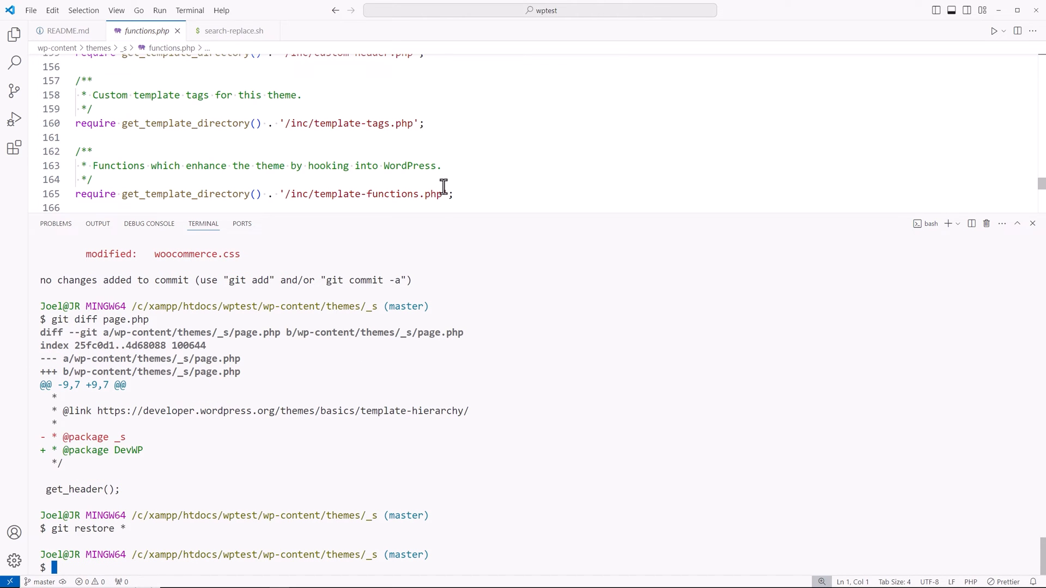
pyautogui.write('search-replace.sh')
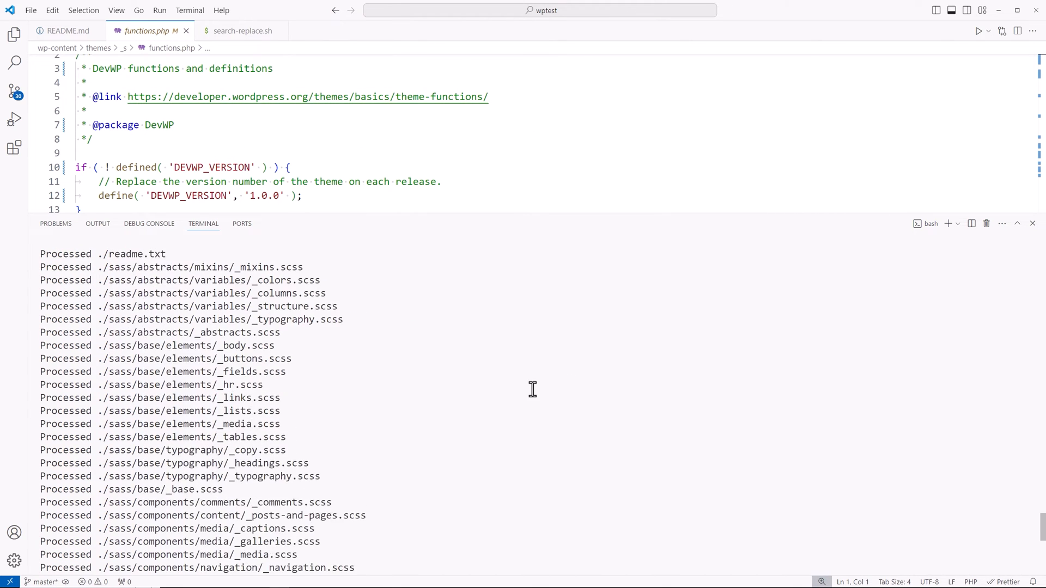
pyautogui.write('git restore *')
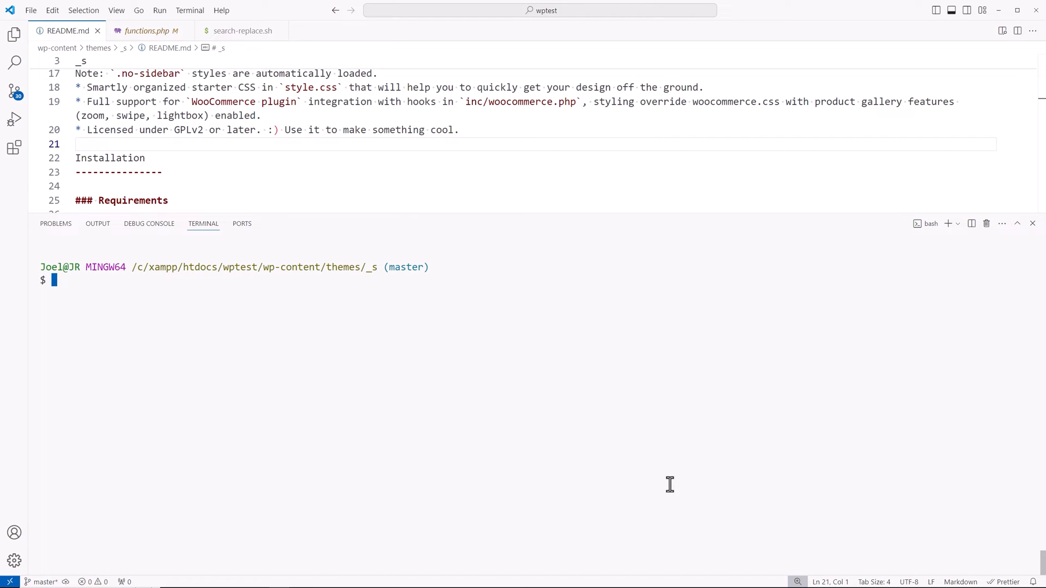
# Type find . -type f -exec grep -HnwF '_s' {} + at the terminal prompt.
pyautogui.write('find')
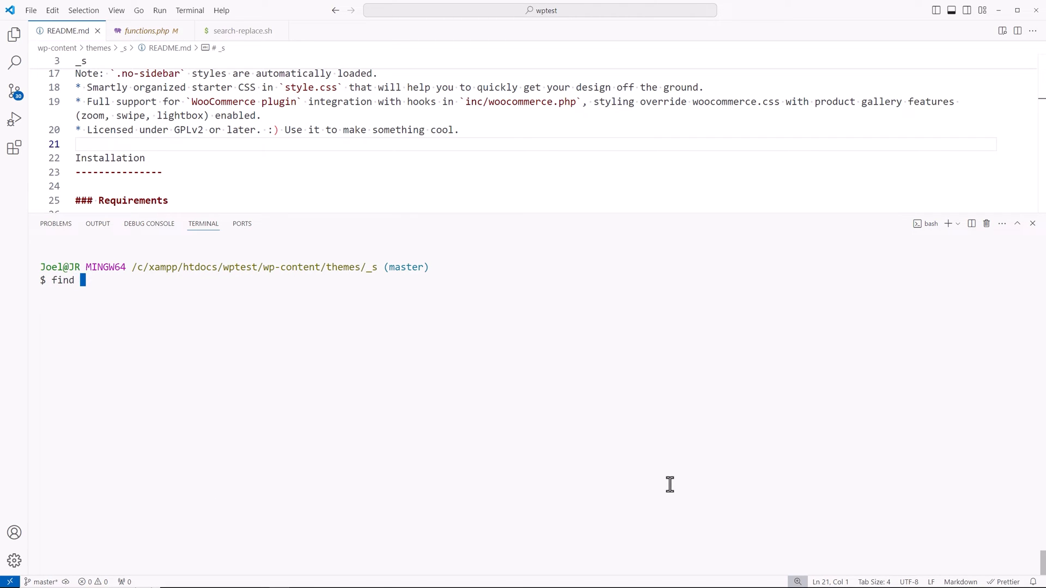
pyautogui.write('. -')
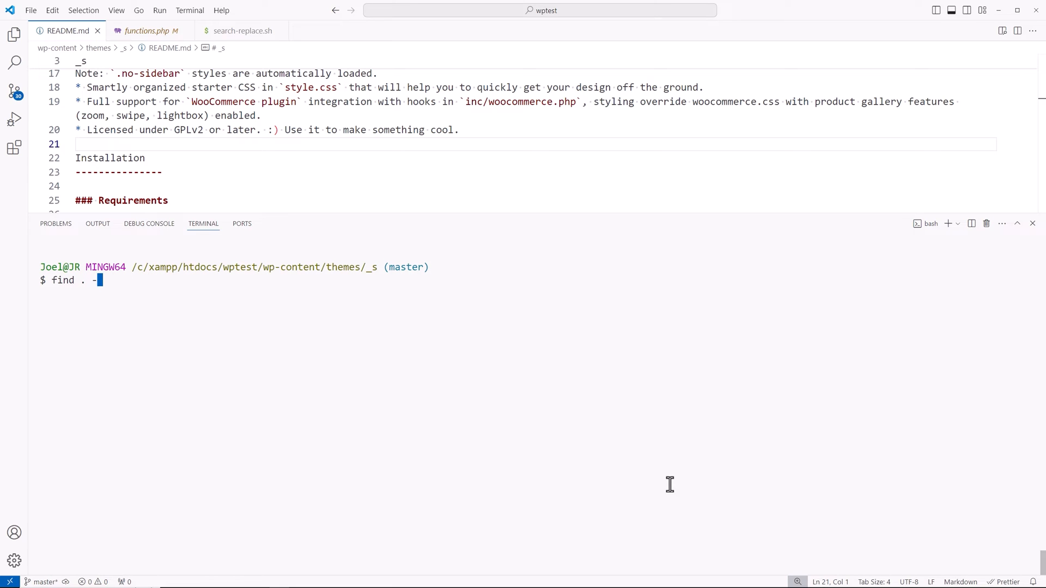
pyautogui.write('type f -exec grep -')
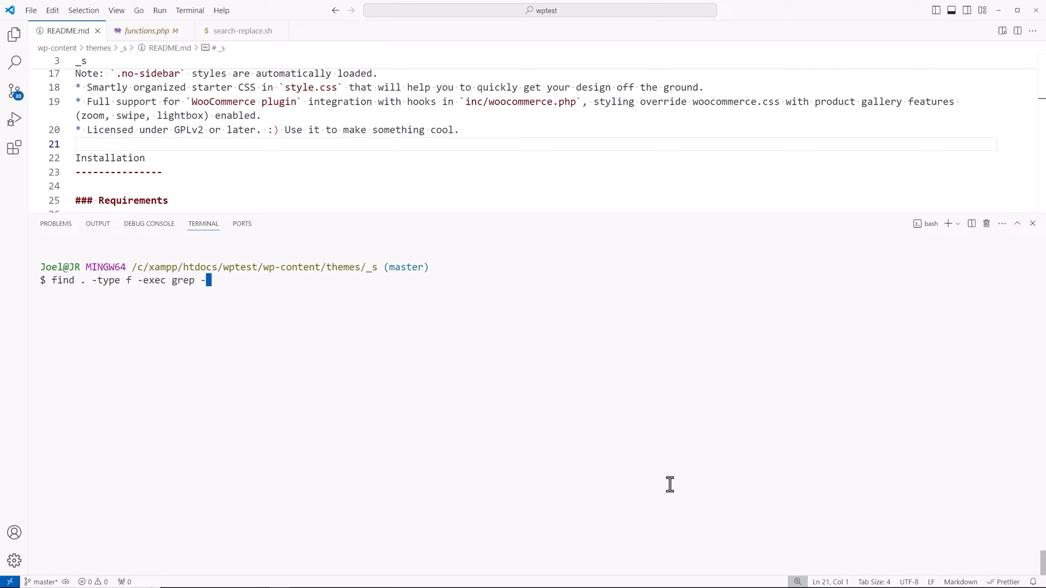
pyautogui.write('n')
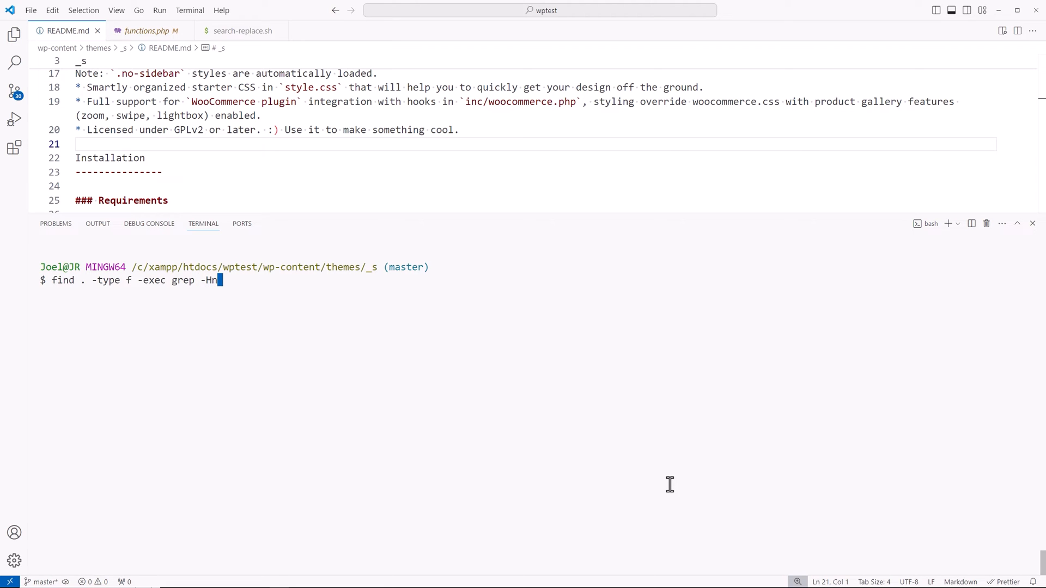
pyautogui.write('wF')
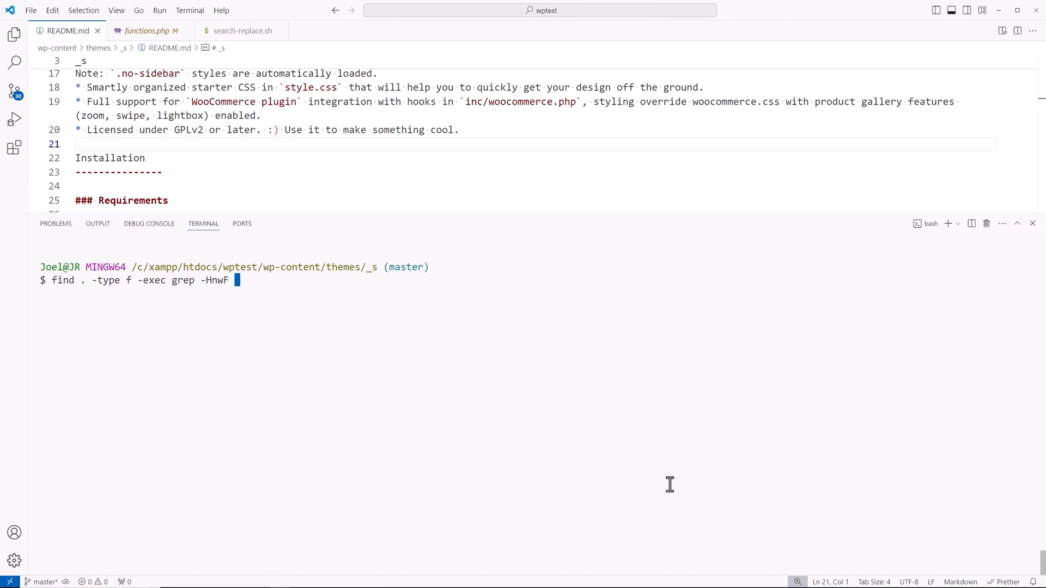
pyautogui.write("'")
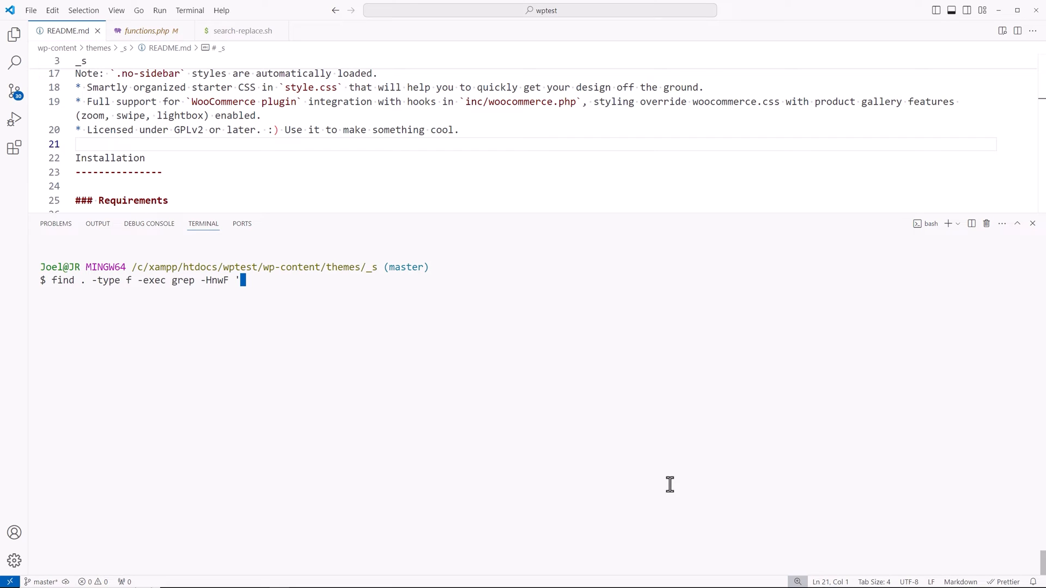
pyautogui.write("_s'")
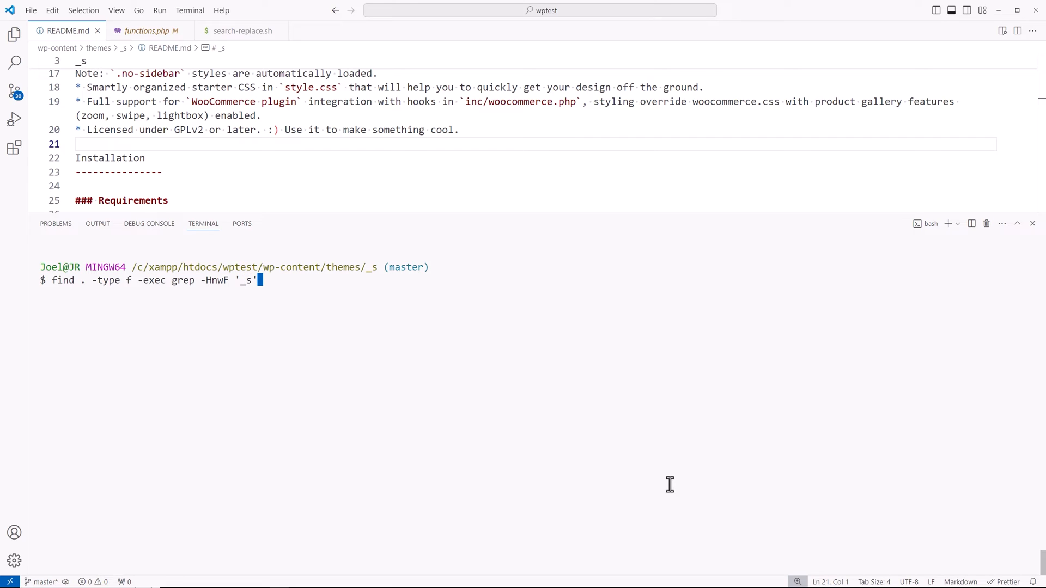
pyautogui.write('{}')
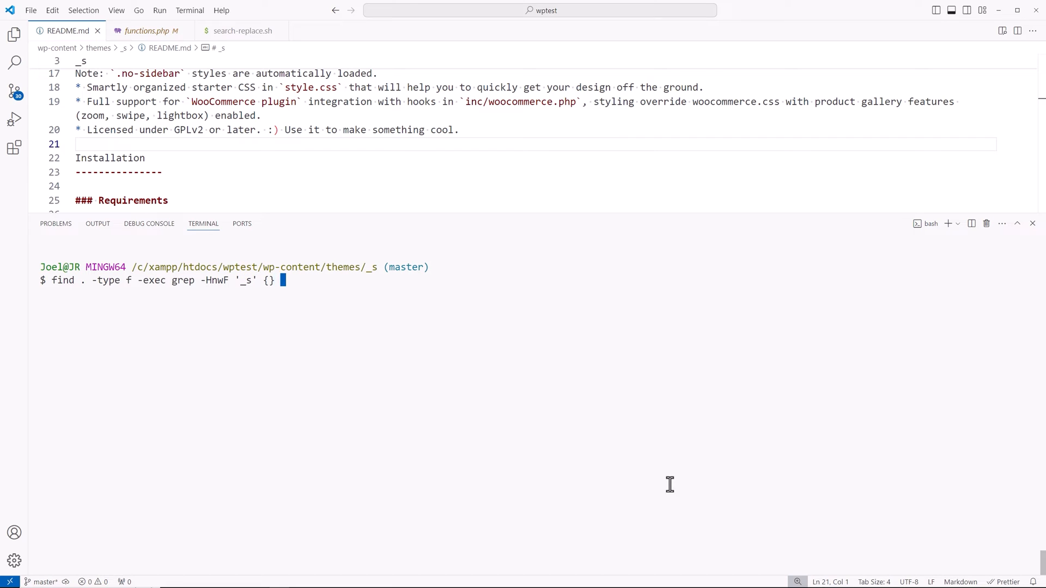
pyautogui.write('+')
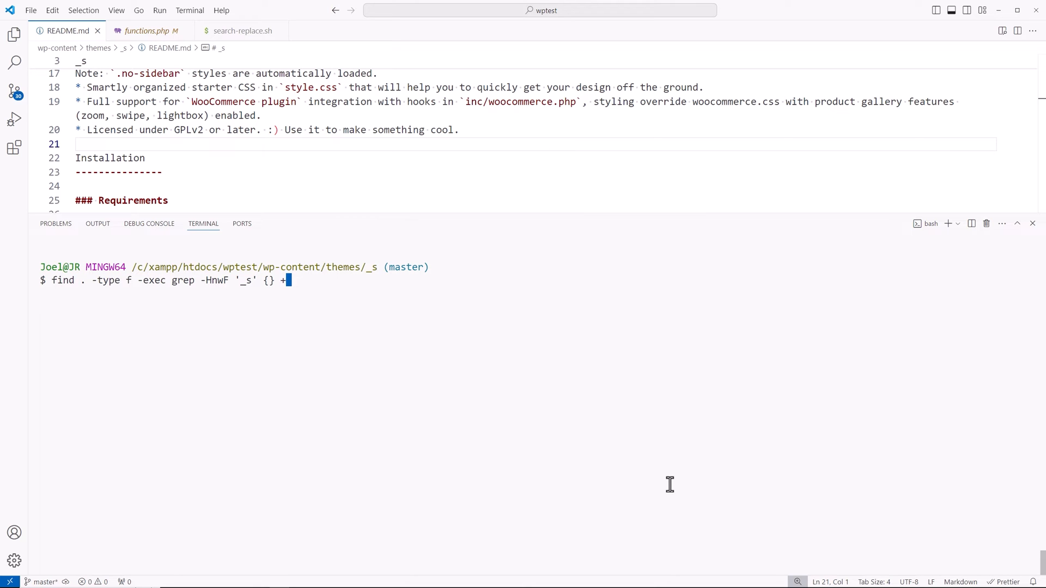
# Run the find-and-grep search for whole-word '_s' matches.
pyautogui.press('Enter')
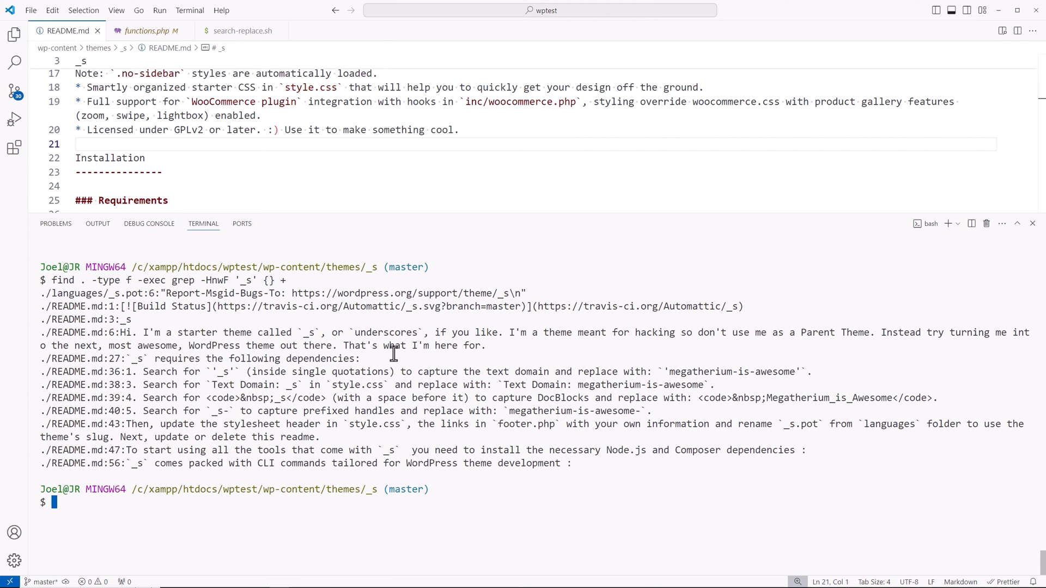
pyautogui.moveTo(574, 349)
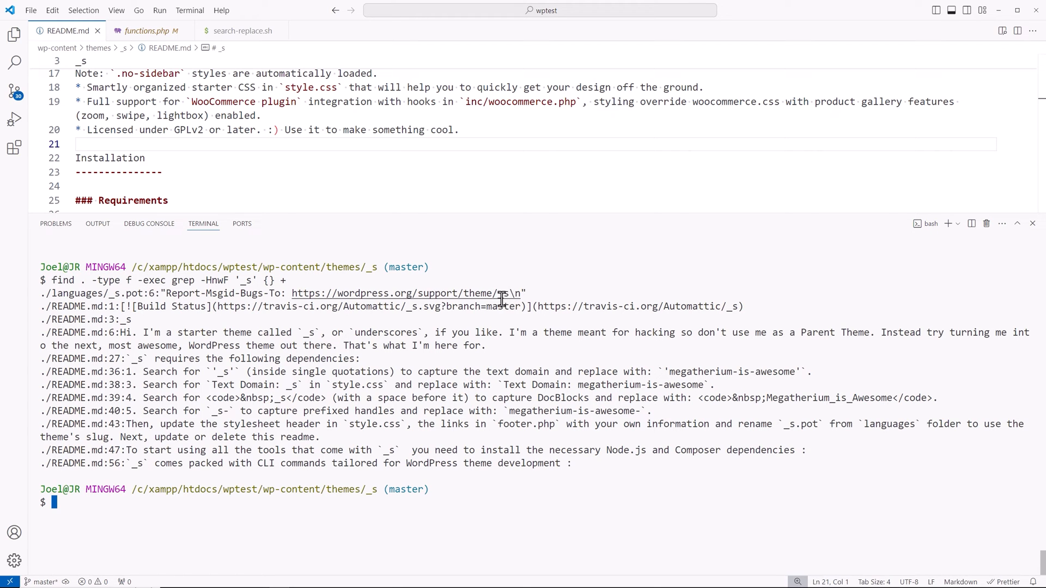
pyautogui.moveTo(94, 452)
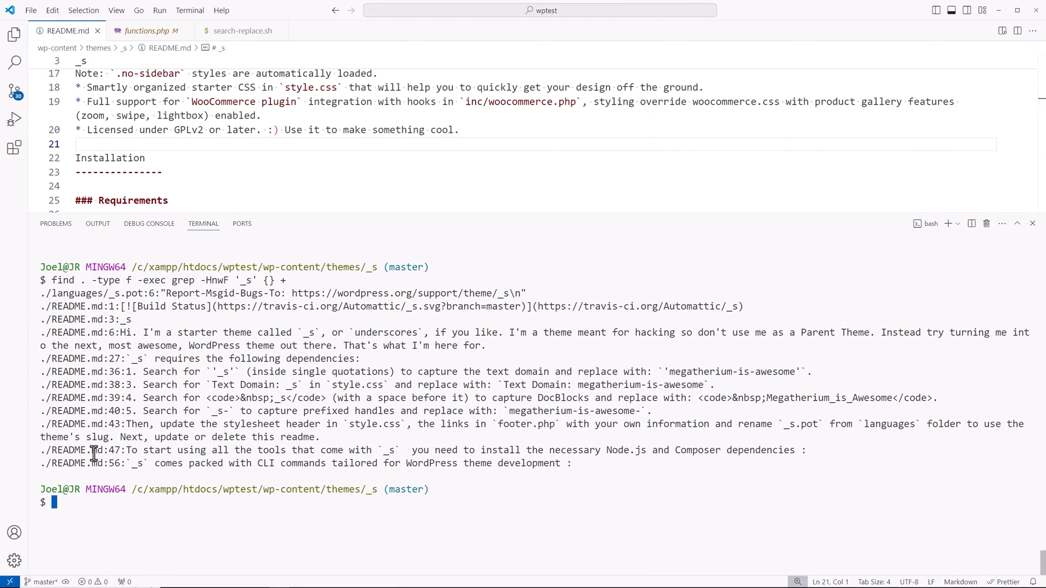
pyautogui.moveTo(233, 454)
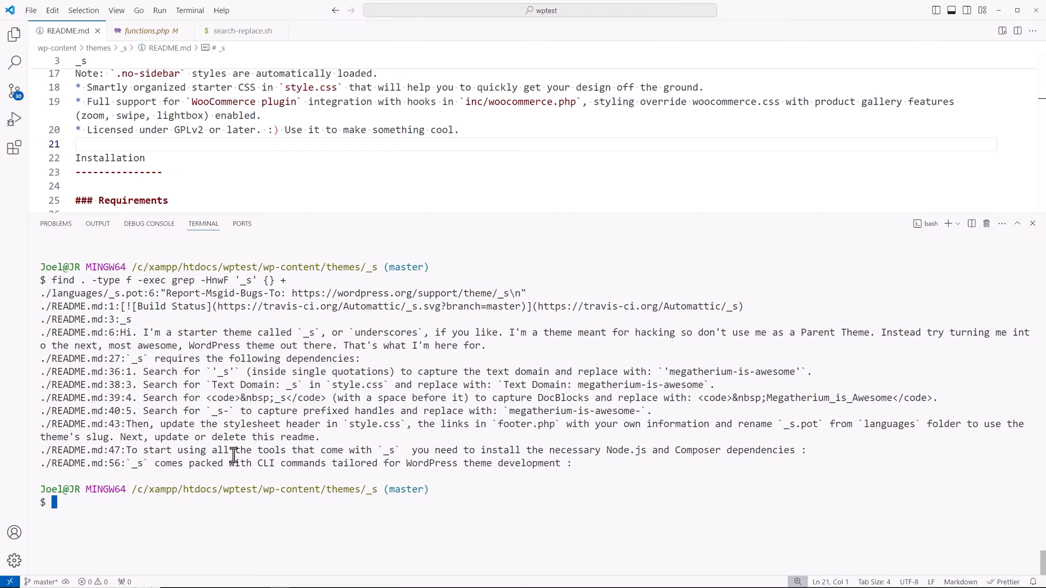
pyautogui.moveTo(214, 478)
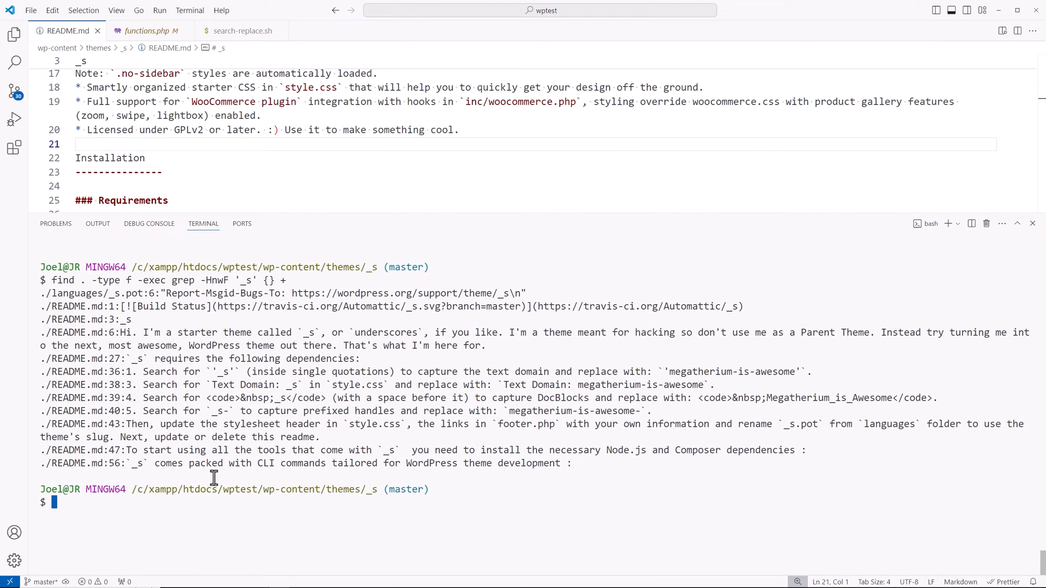
pyautogui.moveTo(517, 508)
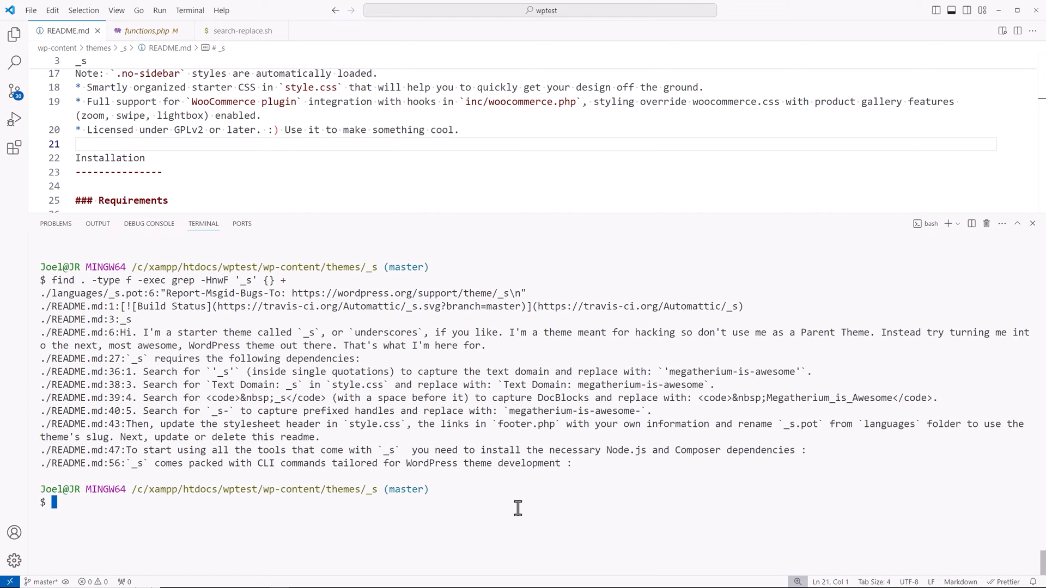
# Run grep -RHnwF '_s' to recheck matches in the .pot file and README.md.
pyautogui.write('grep -')
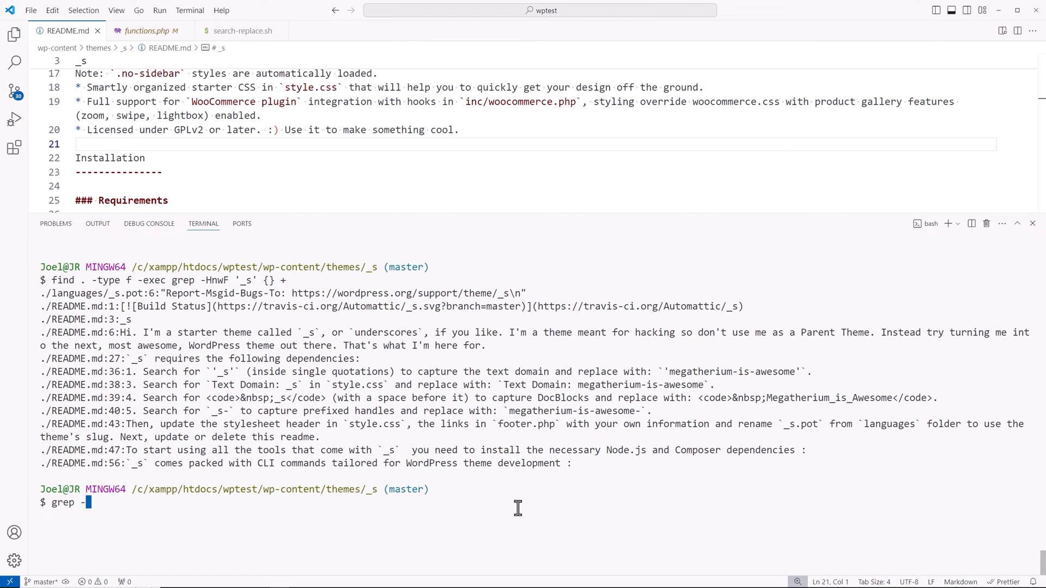
pyautogui.write('RHn')
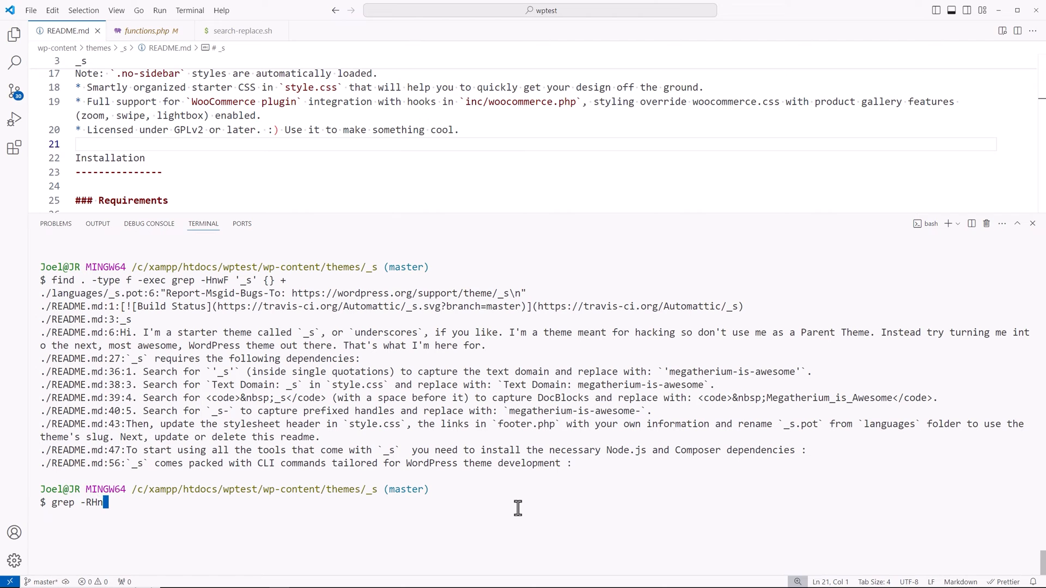
pyautogui.write("wF '_s'")
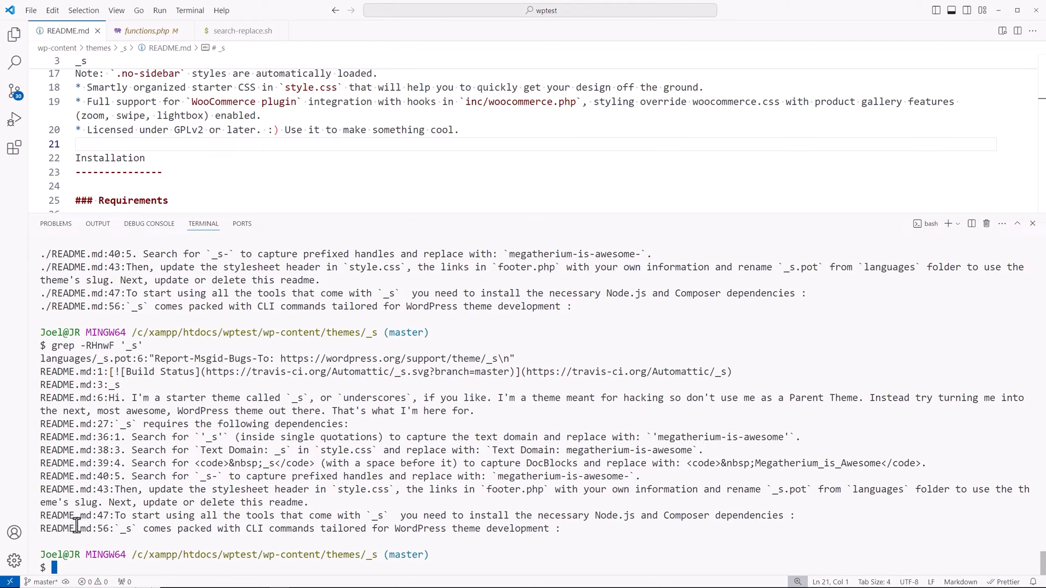
pyautogui.moveTo(739, 427)
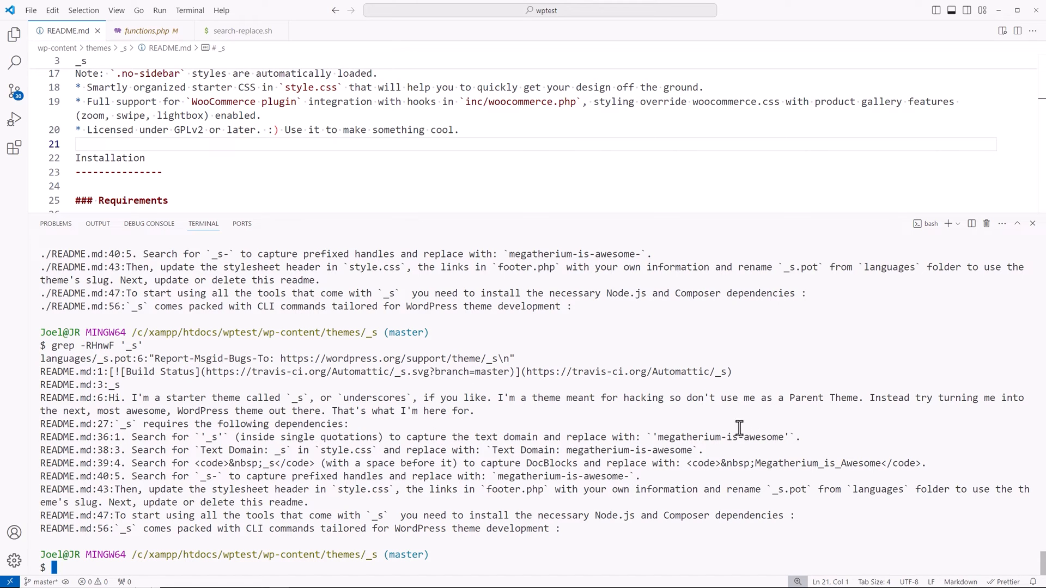
pyautogui.moveTo(641, 454)
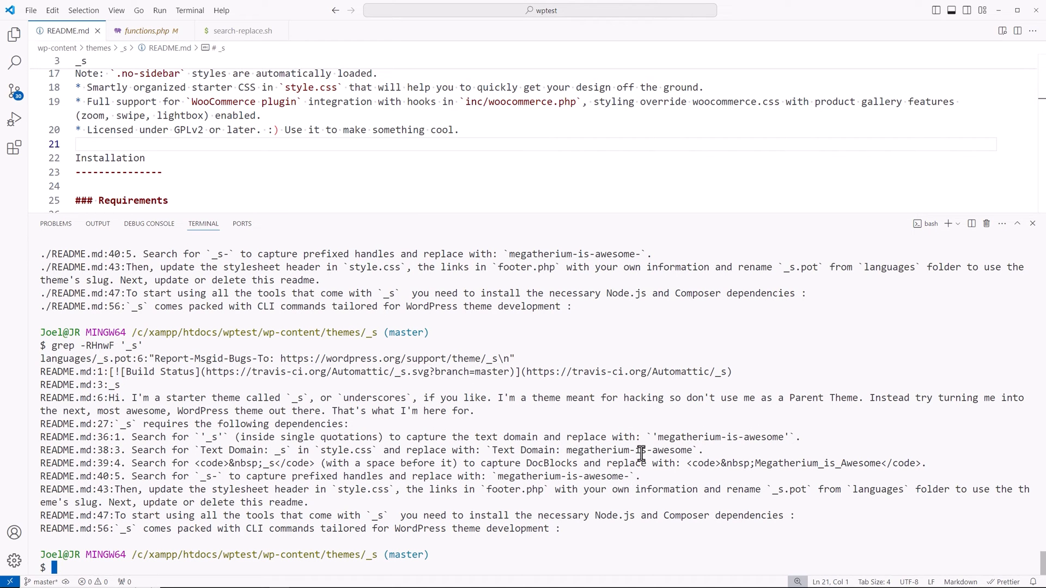
pyautogui.moveTo(509, 166)
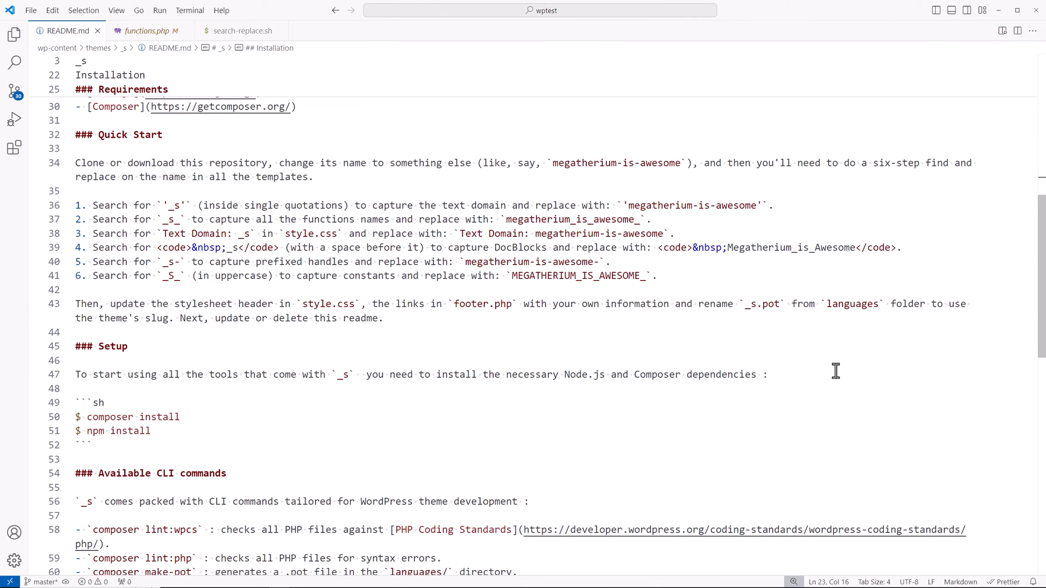
pyautogui.moveTo(752, 319)
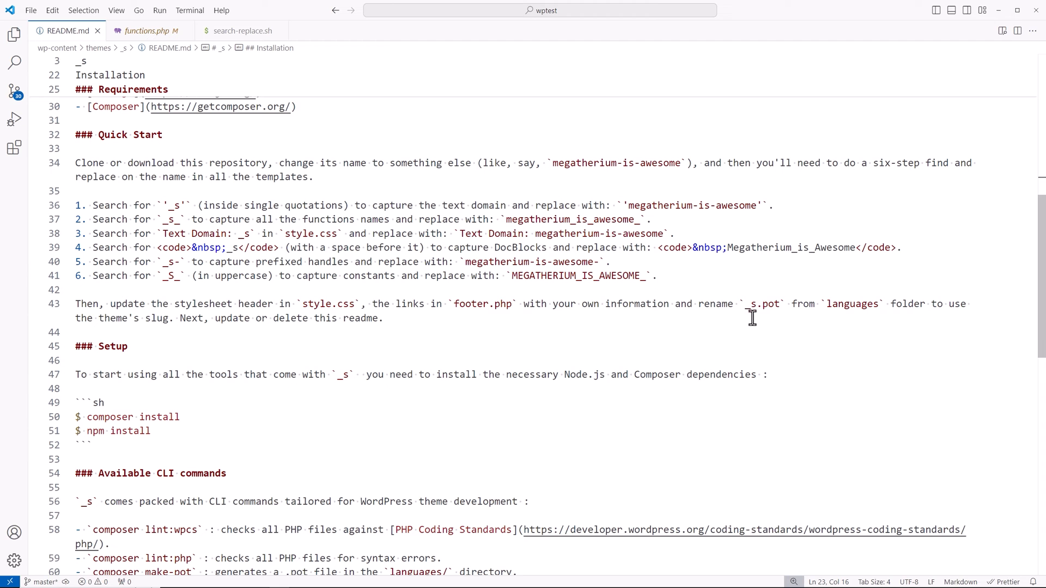
pyautogui.moveTo(583, 317)
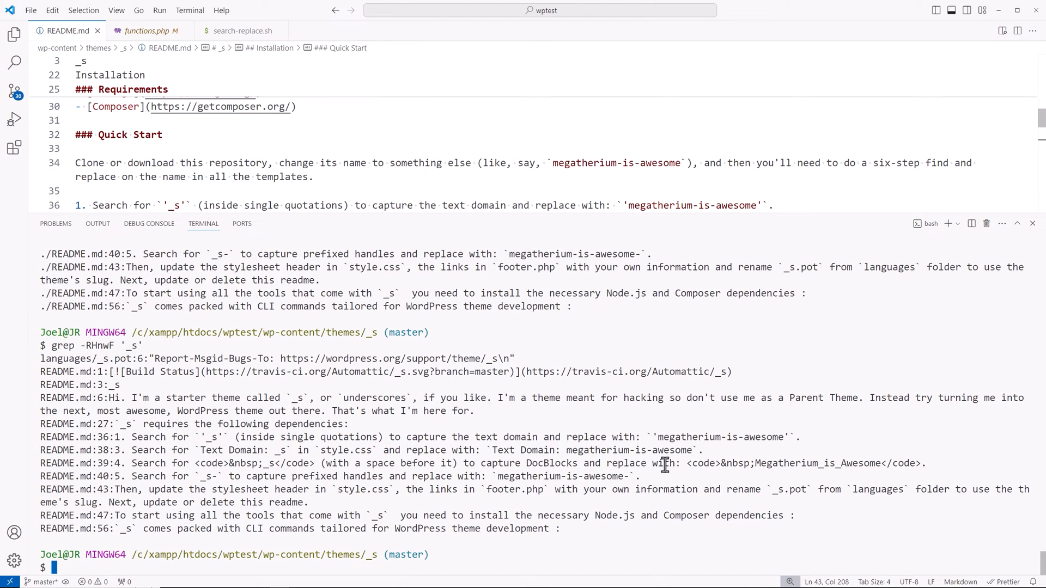
# In languages/, run mv _s.pot devwp.pot and review the listing.
pyautogui.write('cd languages/')
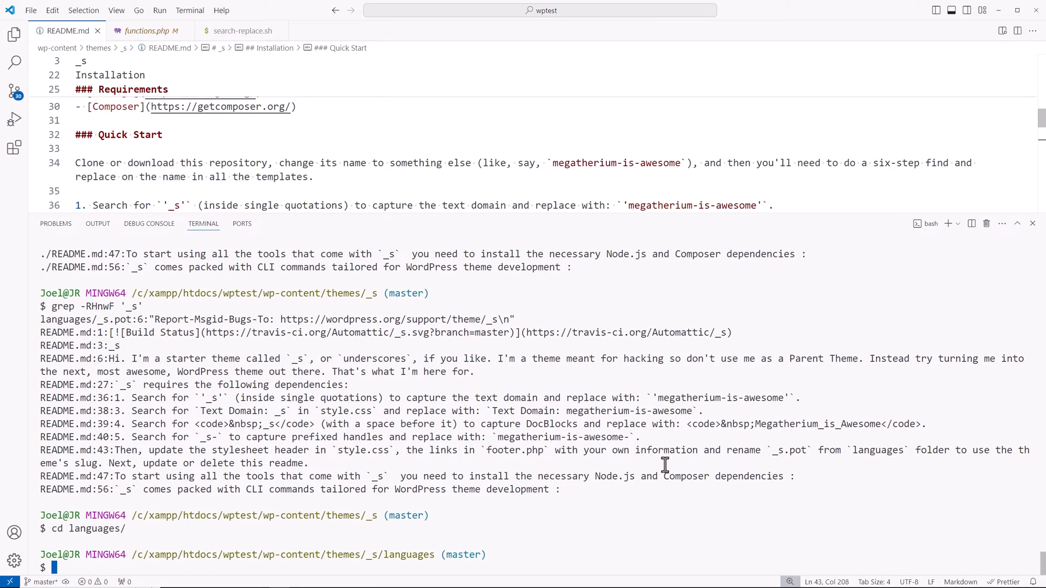
pyautogui.write('ls -lah')
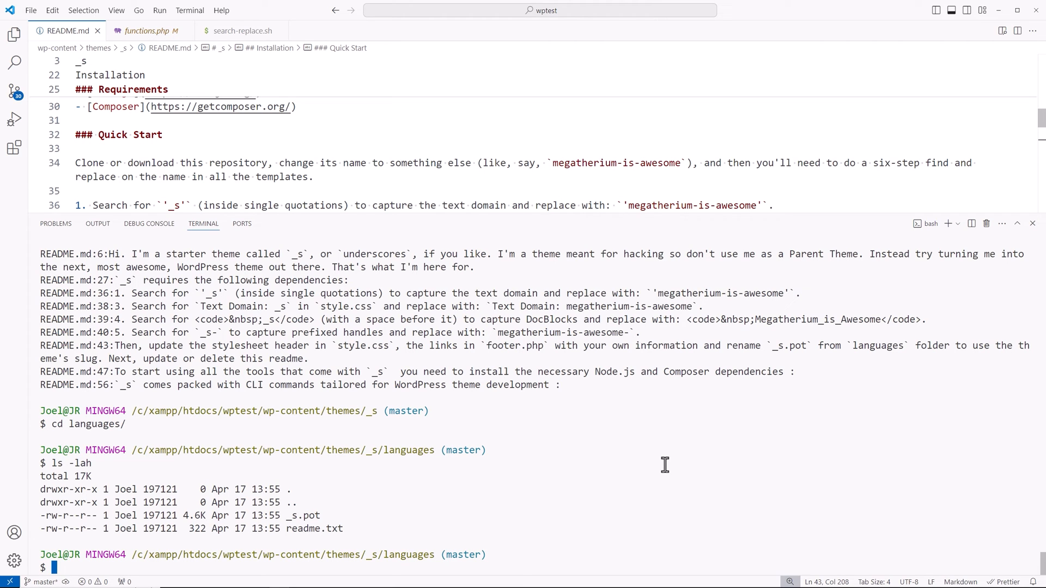
pyautogui.write('mv')
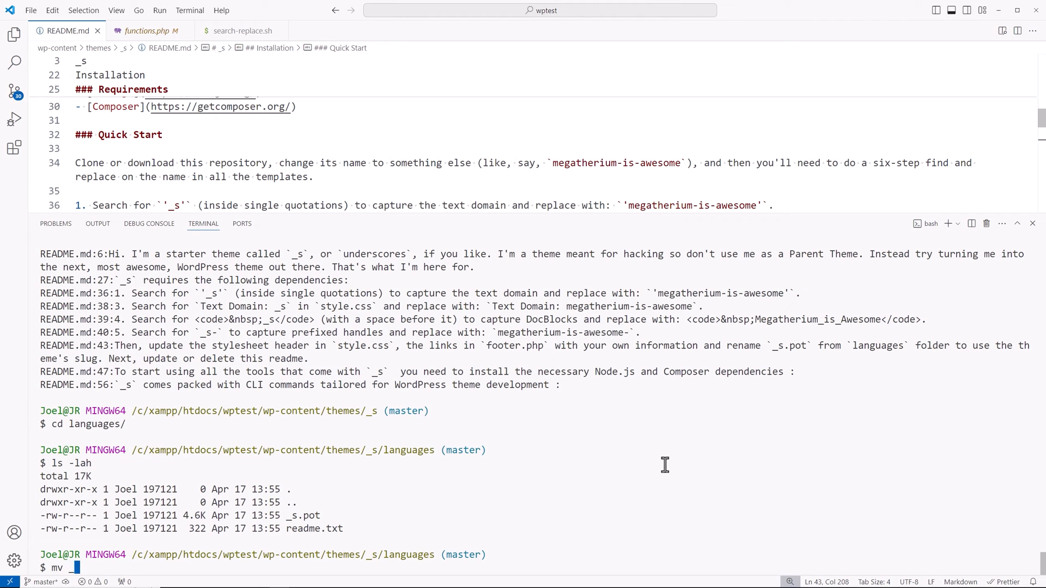
pyautogui.write('_s.pot')
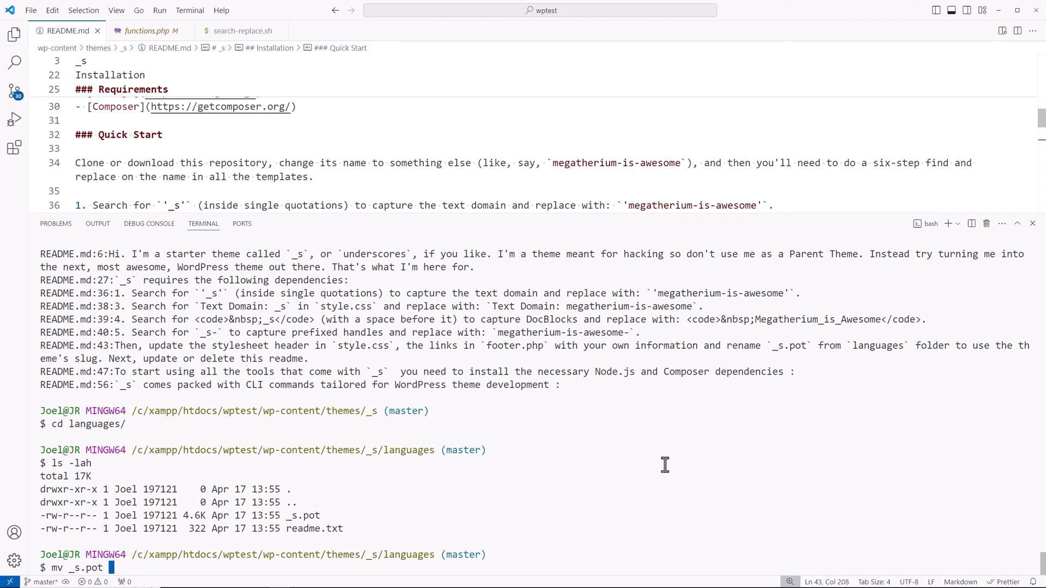
pyautogui.write('devwp')
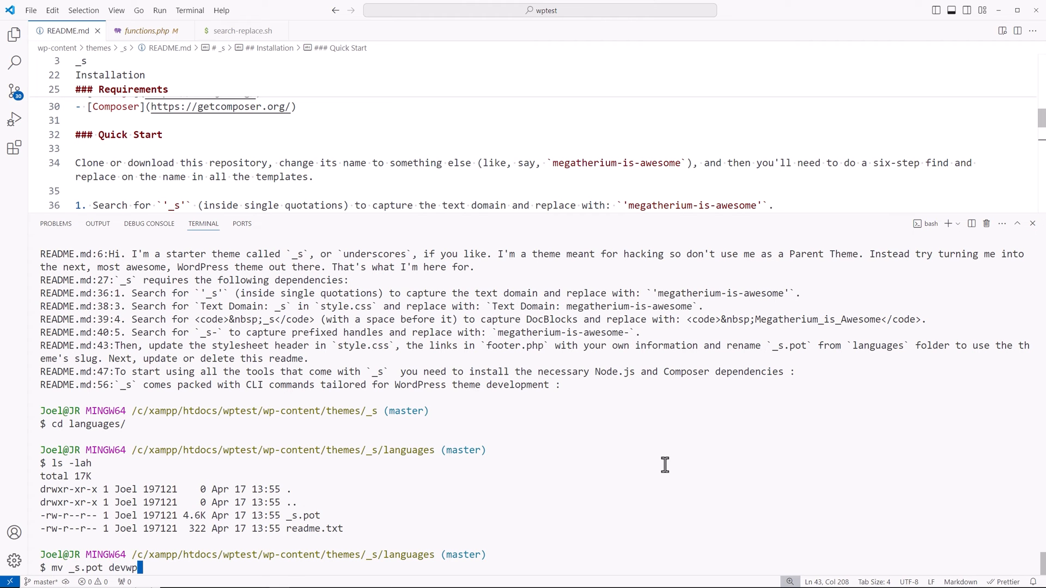
pyautogui.write('.pot')
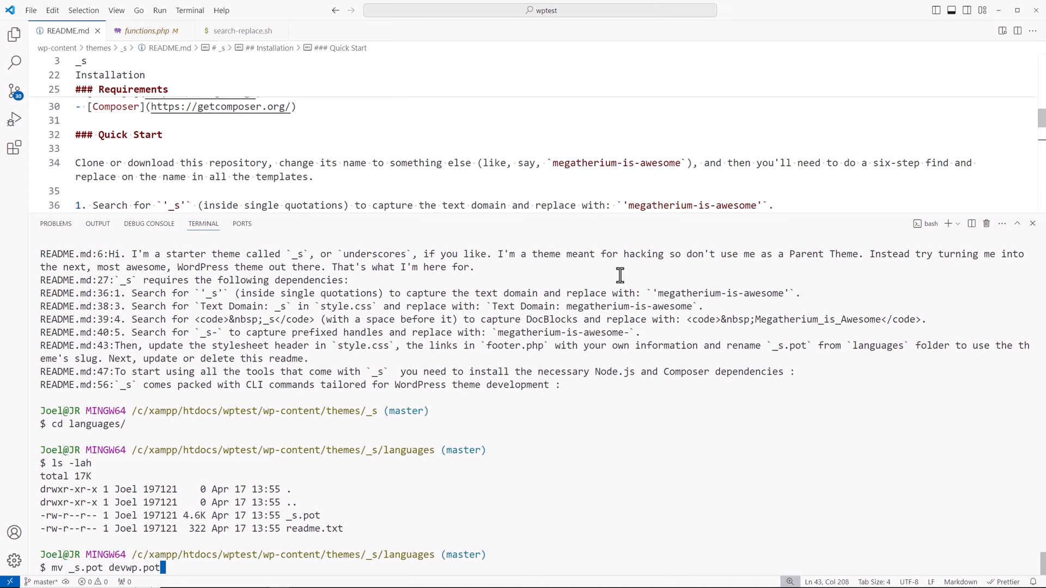
pyautogui.scroll(-3)
pyautogui.write('ls -lah')
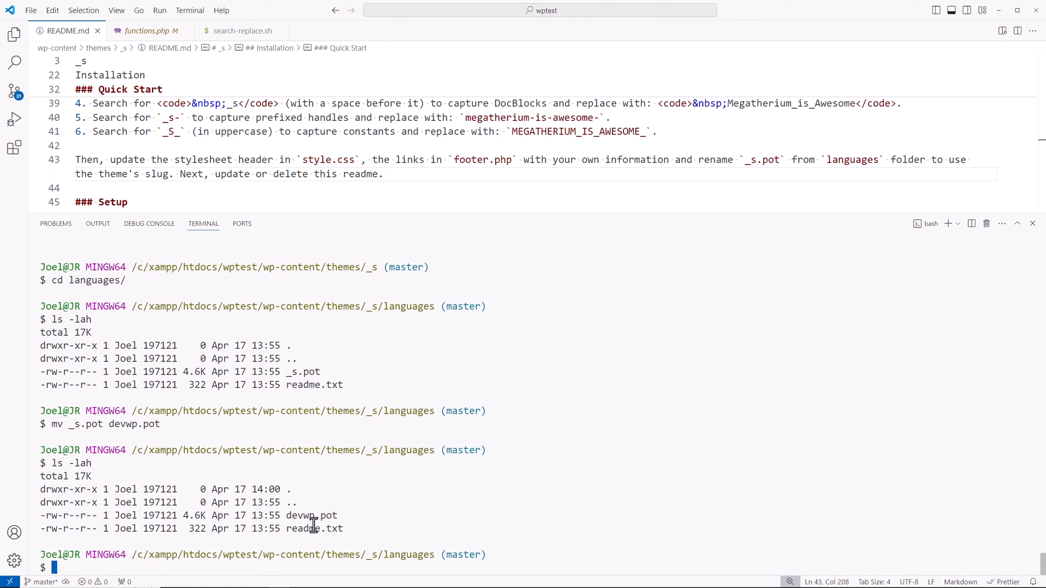
pyautogui.moveTo(305, 319)
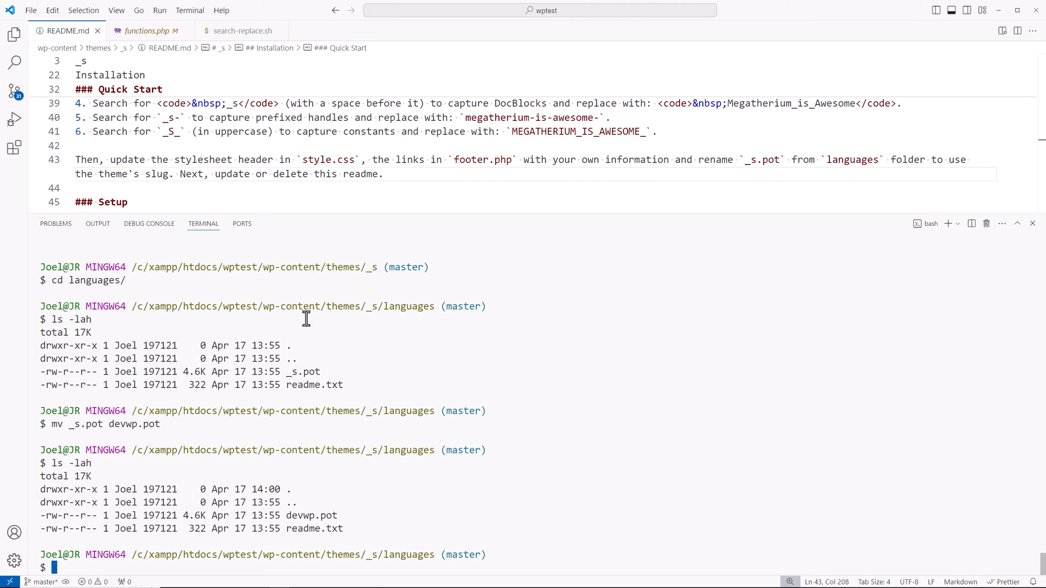
pyautogui.moveTo(570, 377)
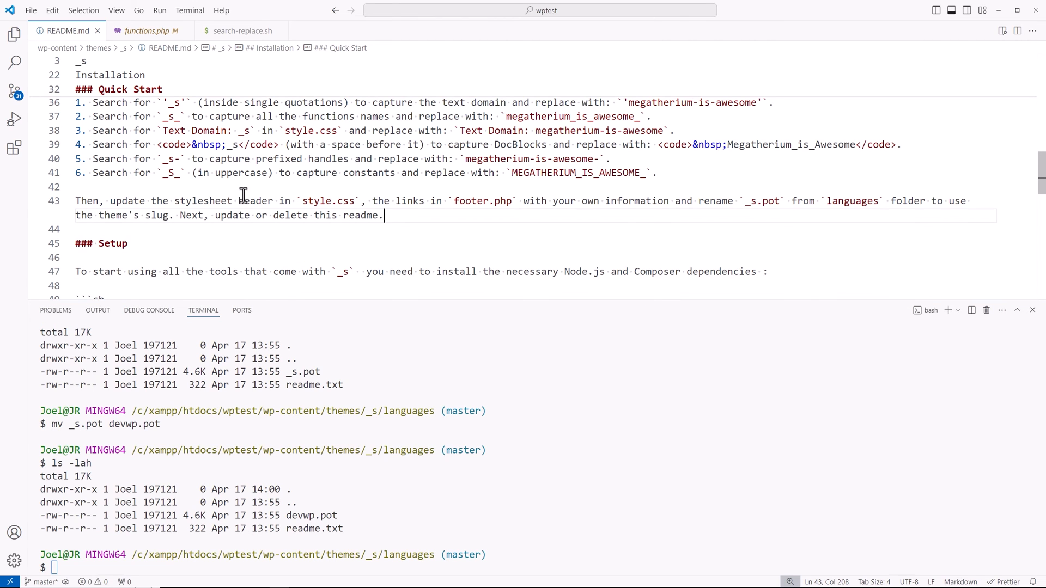
pyautogui.moveTo(312, 205)
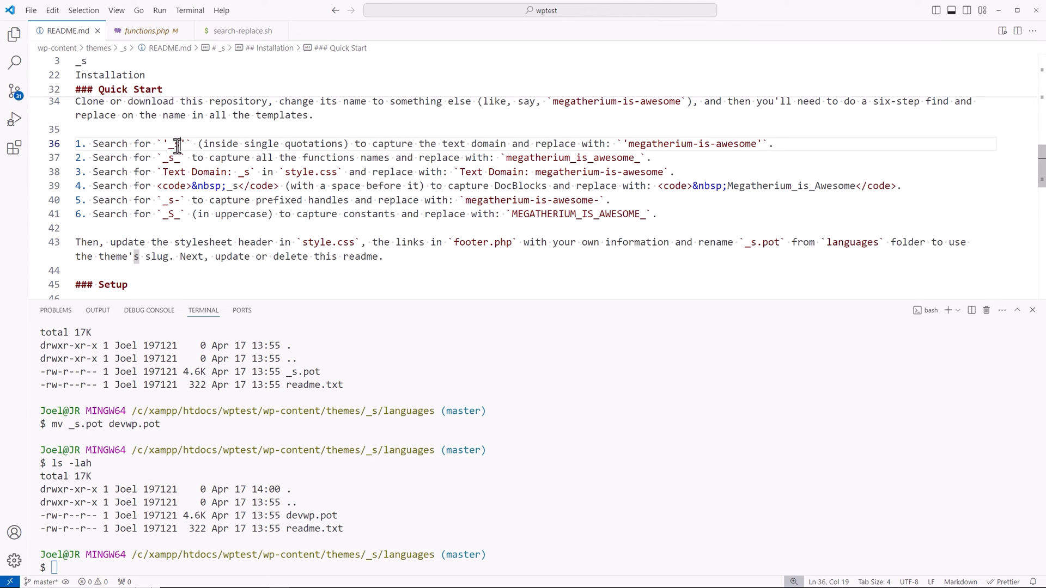
# Replace the _s placeholder with devwp in the README Quick Start search lines.
pyautogui.write('devwp')
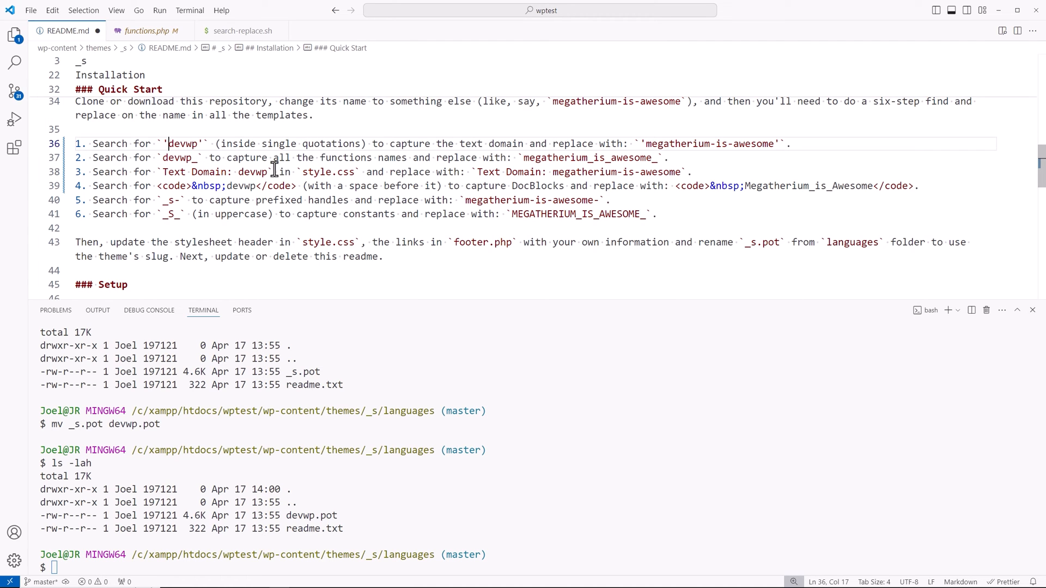
pyautogui.moveTo(248, 194)
pyautogui.write('cd ../')
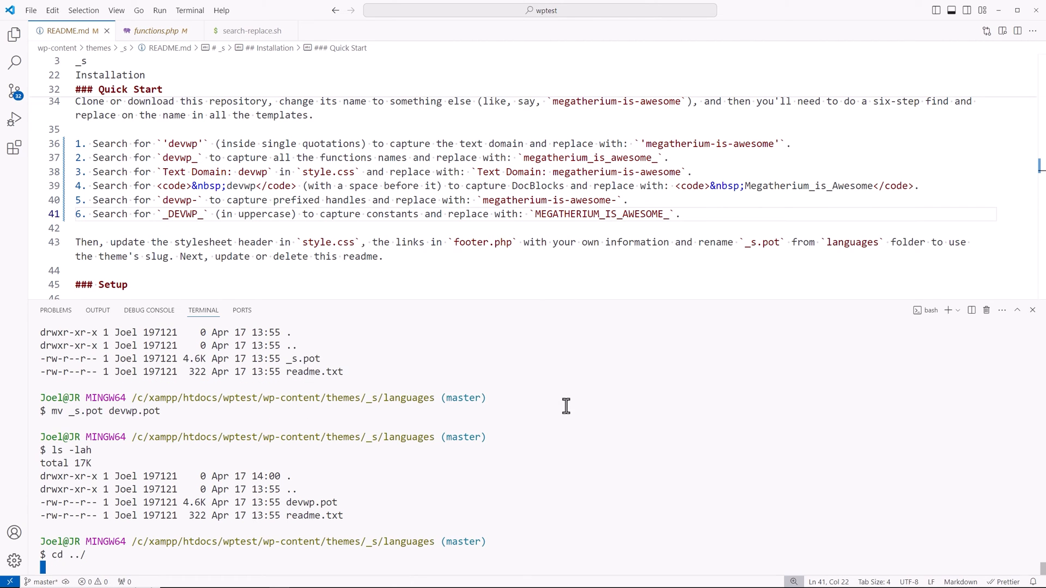
# Return to the theme root, rerun grep, and open devwp.pot at its _s URL.
pyautogui.press('Enter')
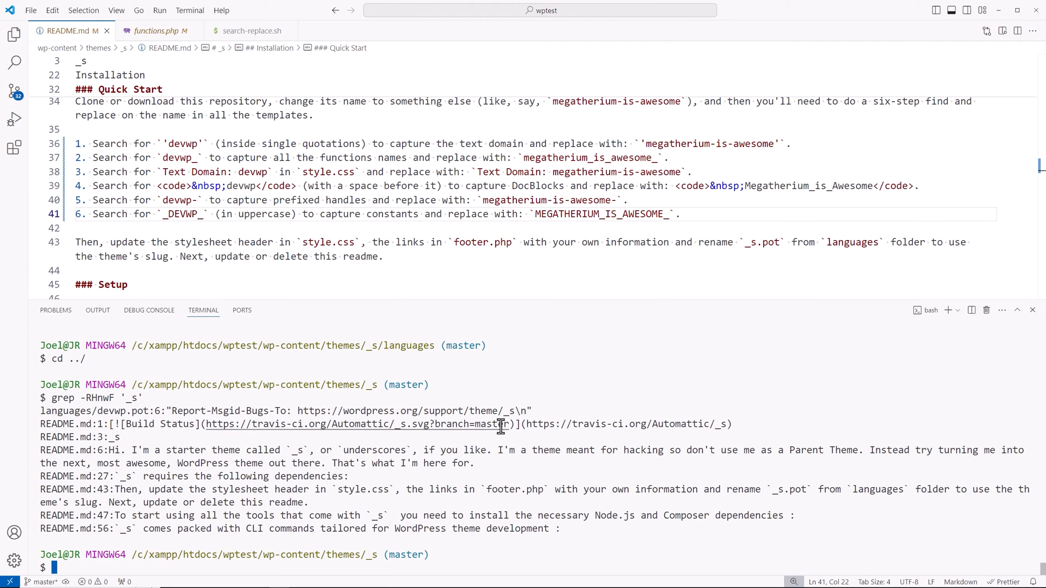
pyautogui.moveTo(415, 363)
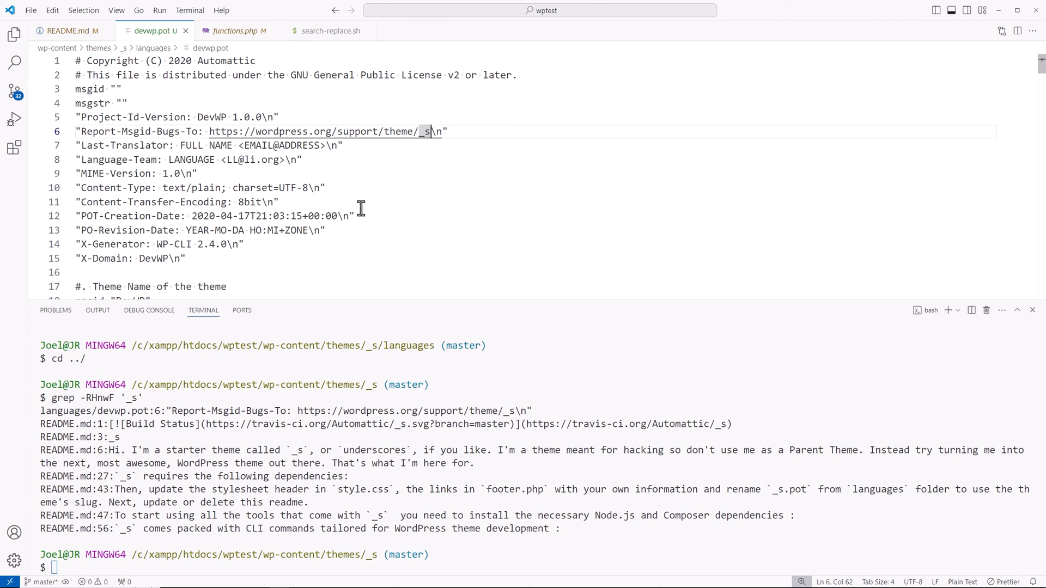
pyautogui.moveTo(276, 187)
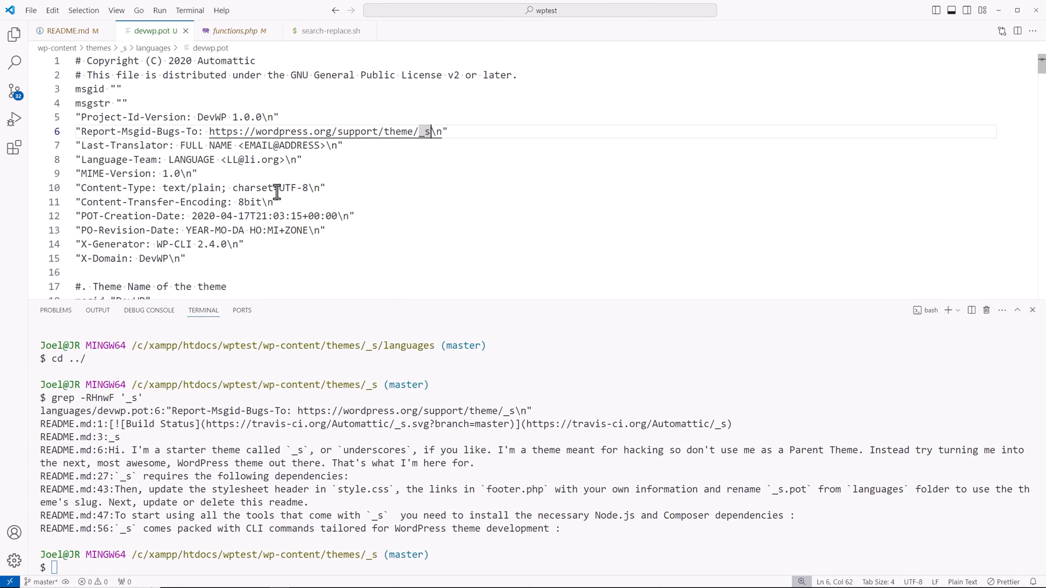
pyautogui.moveTo(573, 141)
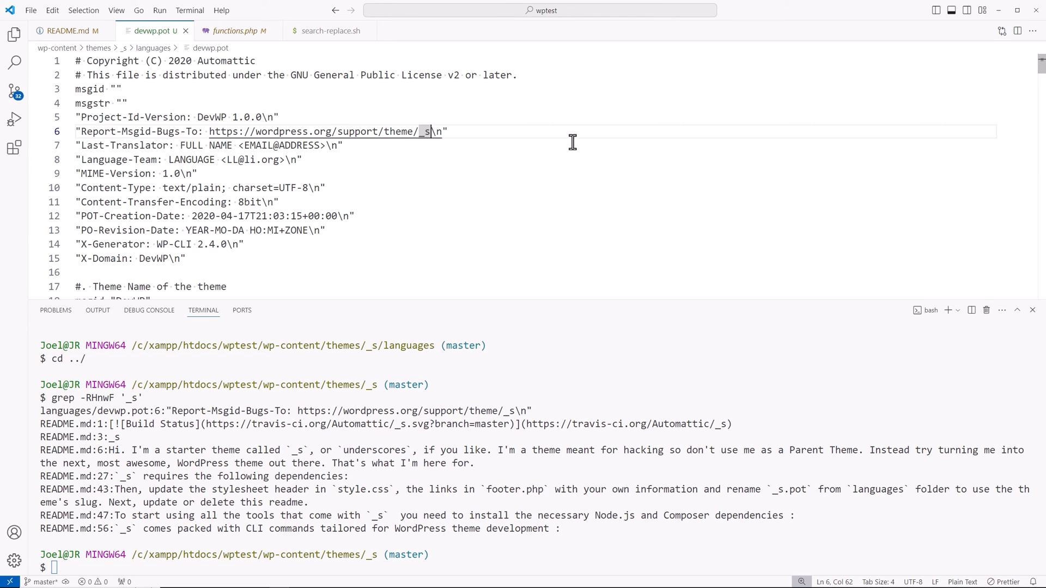
pyautogui.click(572, 146)
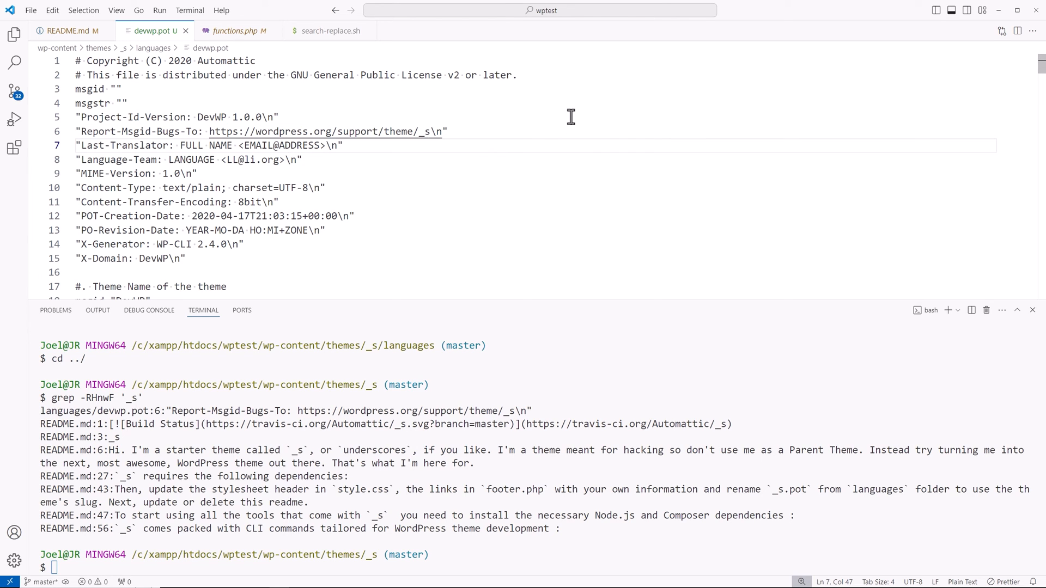
pyautogui.moveTo(597, 252)
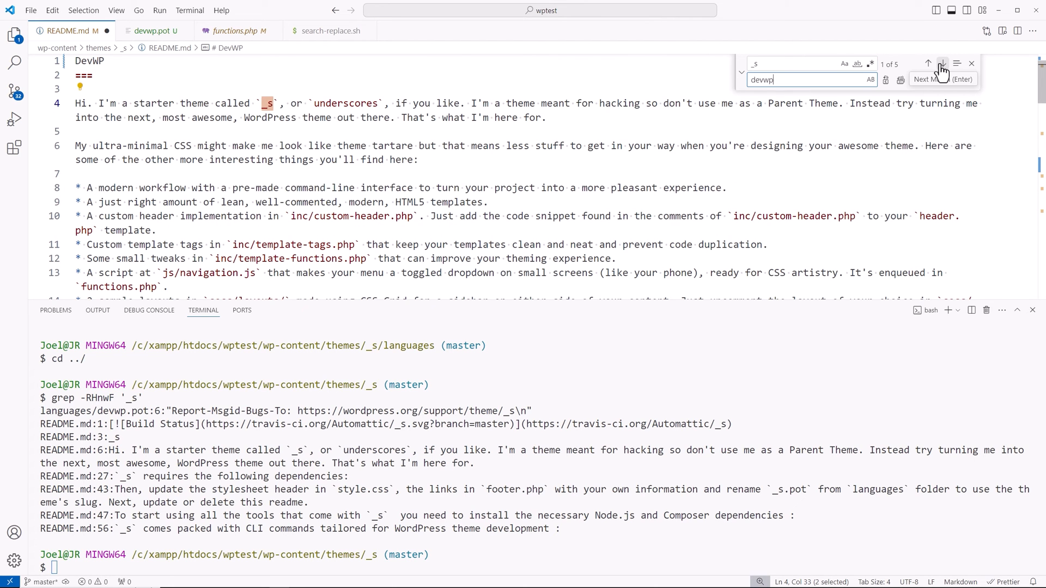
# Replace the remaining README.md _s matches with devwp and retype grep -RHnwF '_s'.
pyautogui.click(941, 63)
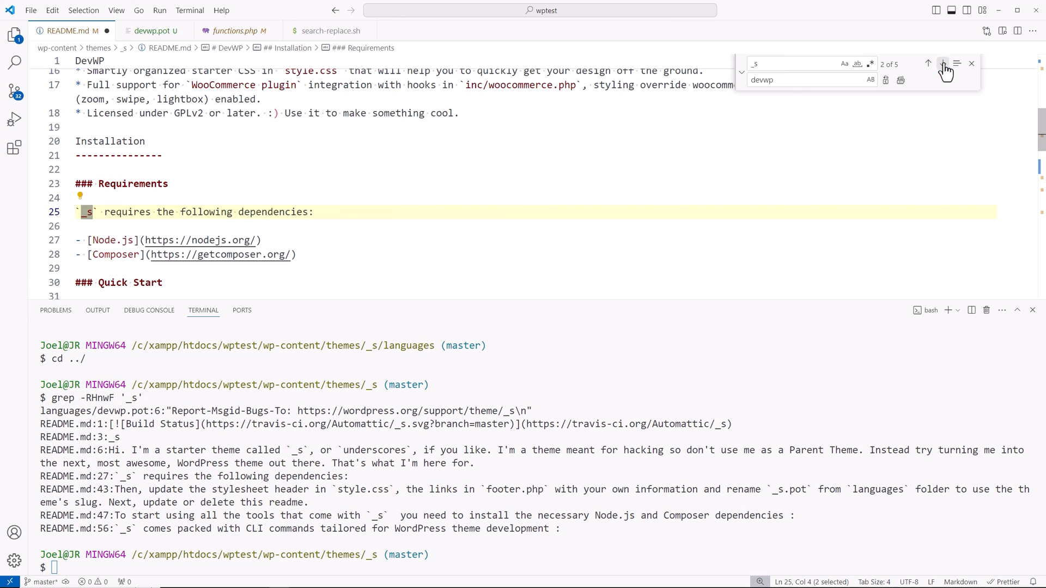
pyautogui.click(943, 63)
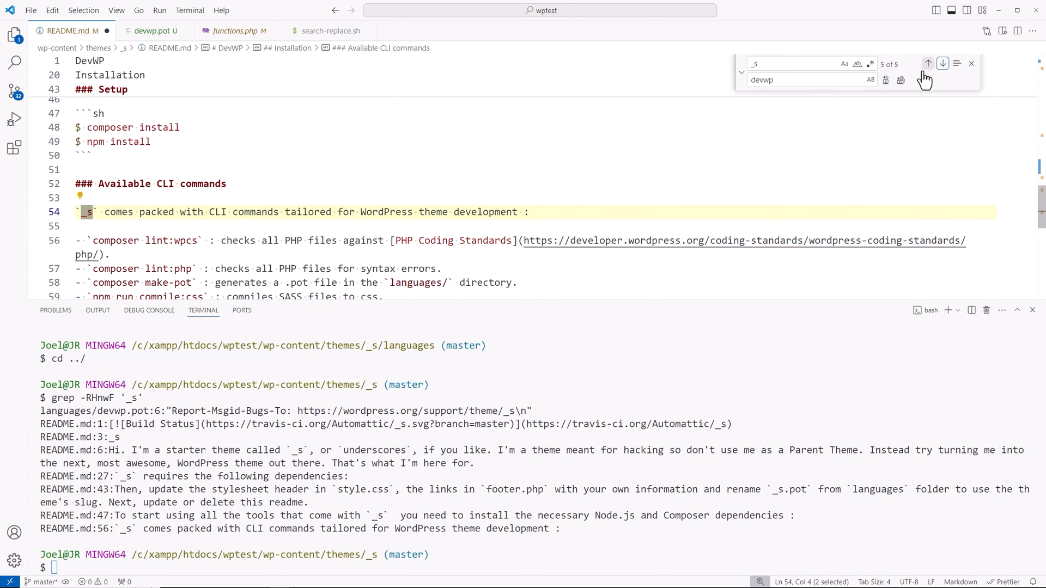
pyautogui.click(900, 79)
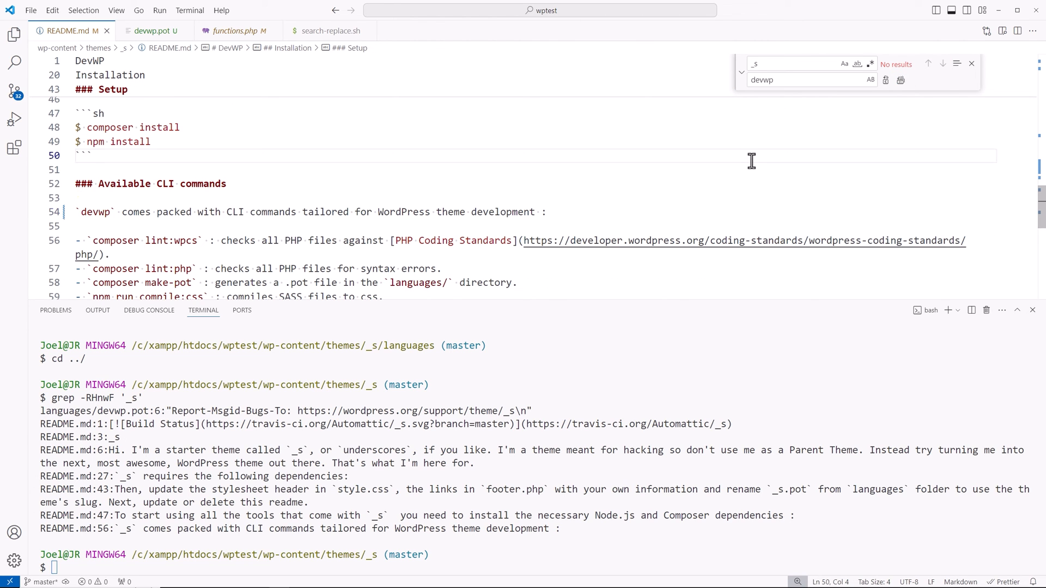
pyautogui.write("grep -RHnwF '_s'")
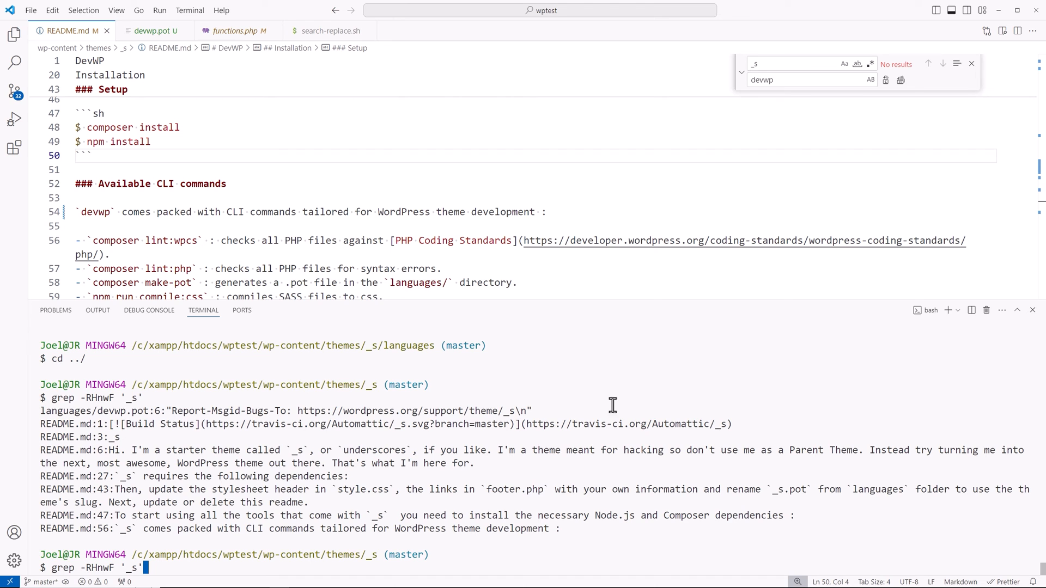
pyautogui.moveTo(214, 402)
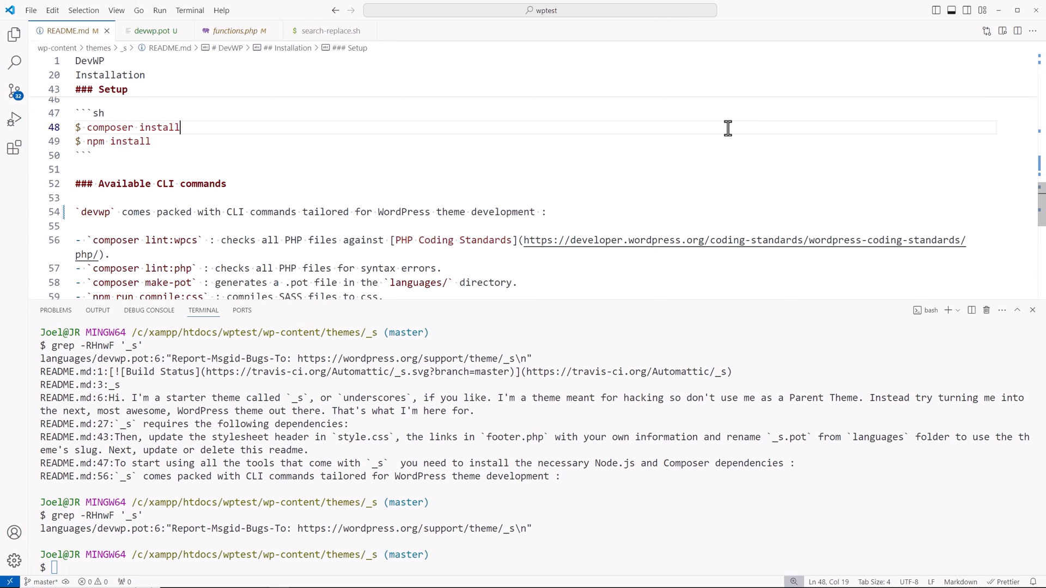
# Stage all theme changes with git add.
pyautogui.write('g')
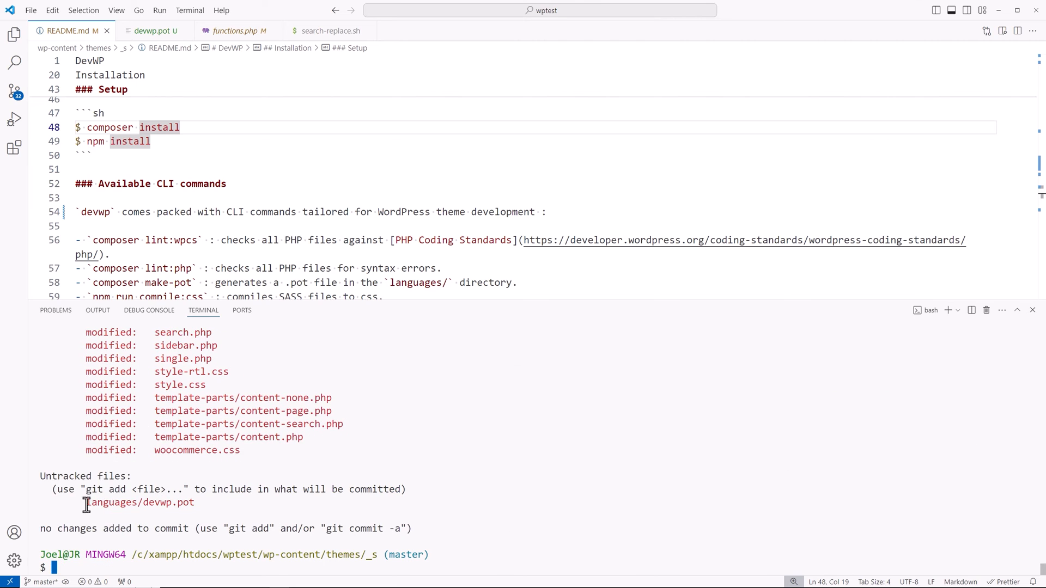
pyautogui.moveTo(959, 327)
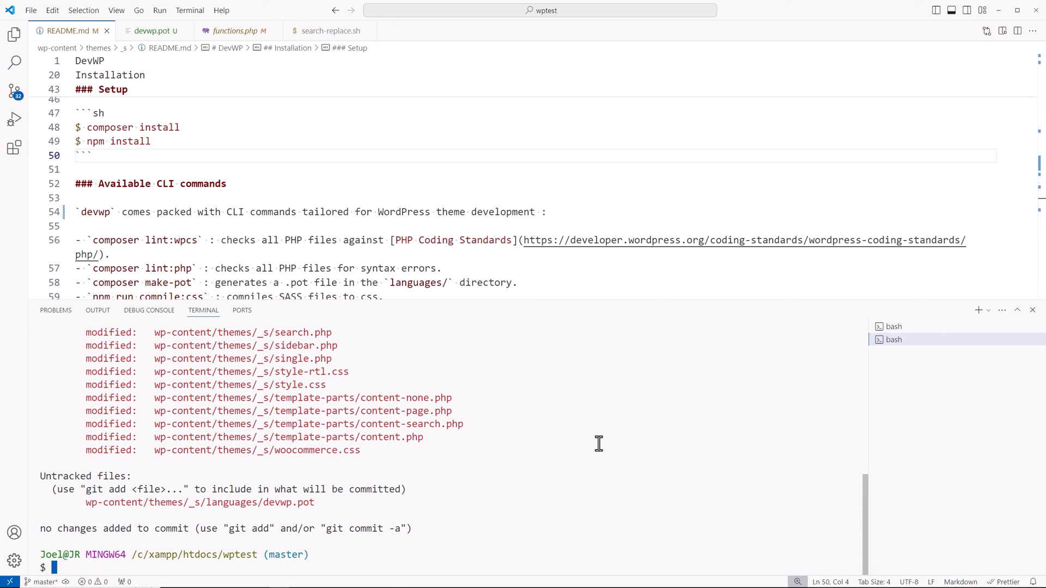
pyautogui.write('git a')
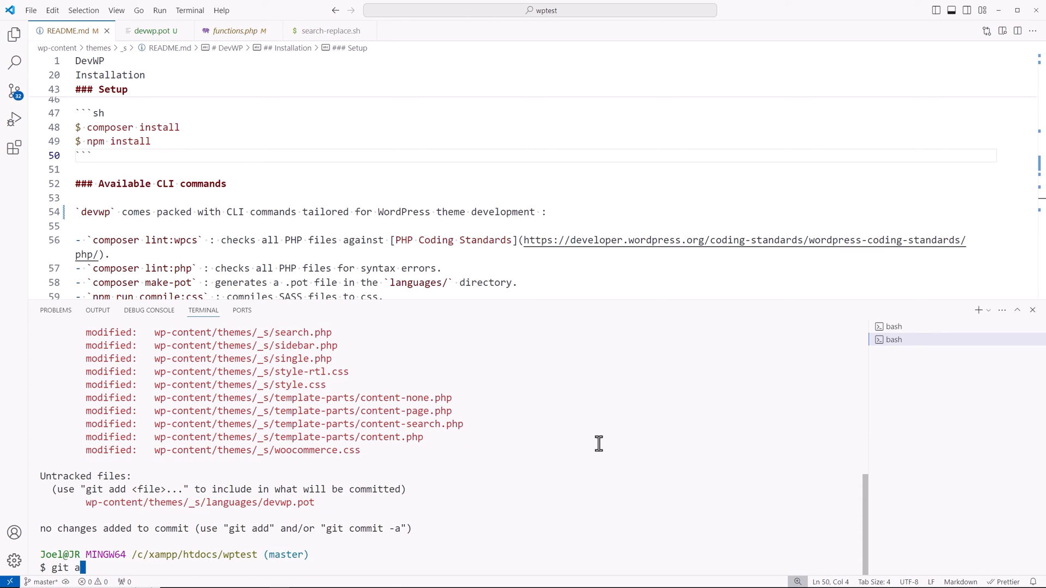
pyautogui.press('Enter')
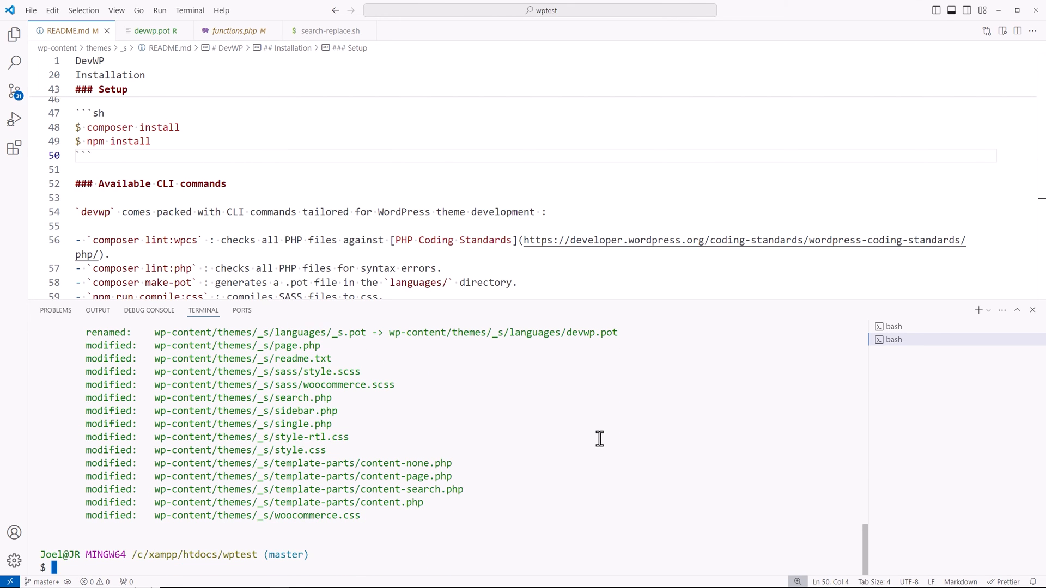
# Commit with message 'renamed files, functions and other _s refs to devwp'.
pyautogui.write('git commit -')
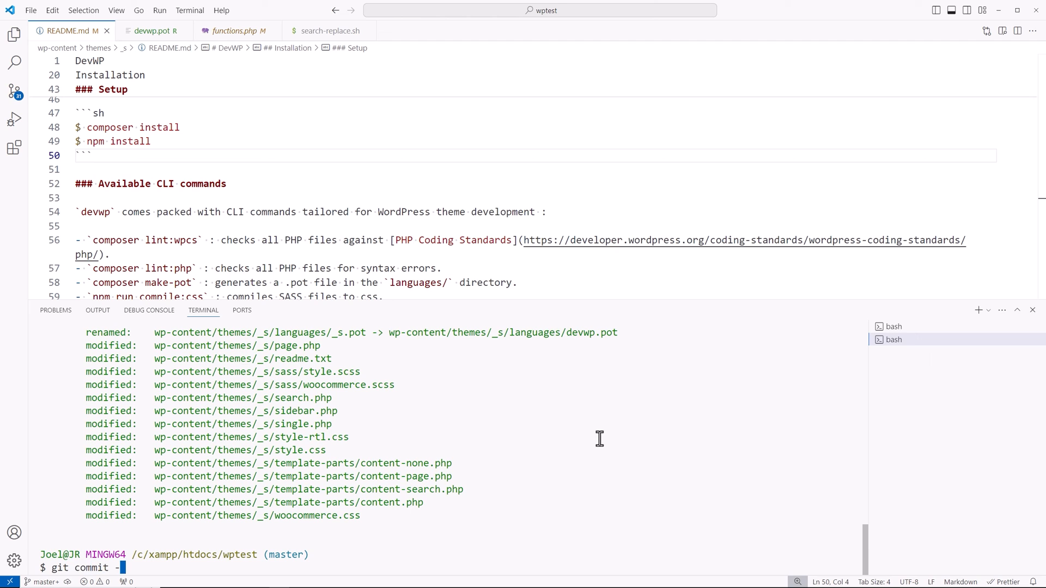
pyautogui.write("m '")
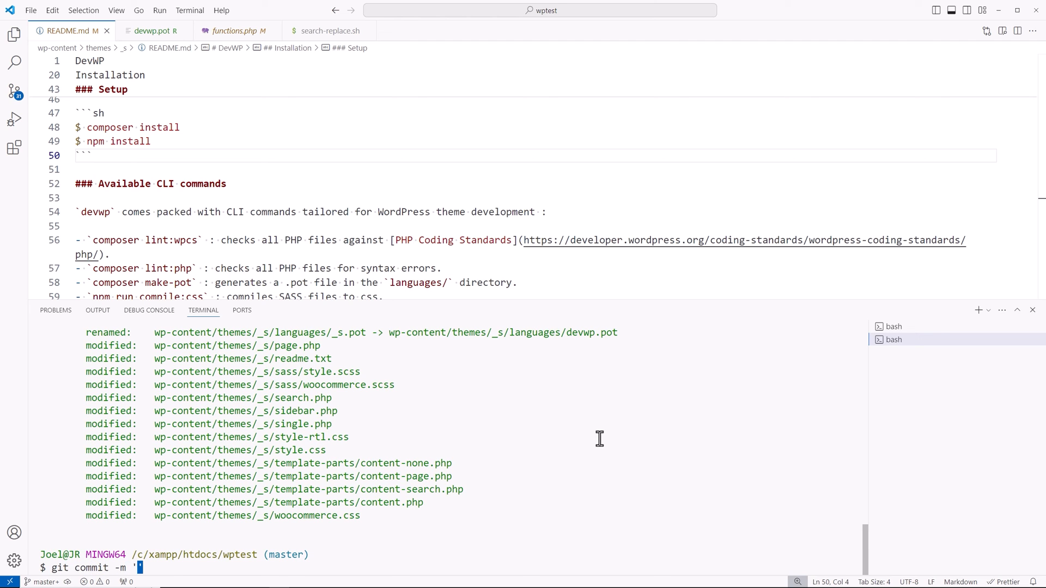
pyautogui.write('renamed files, functions and')
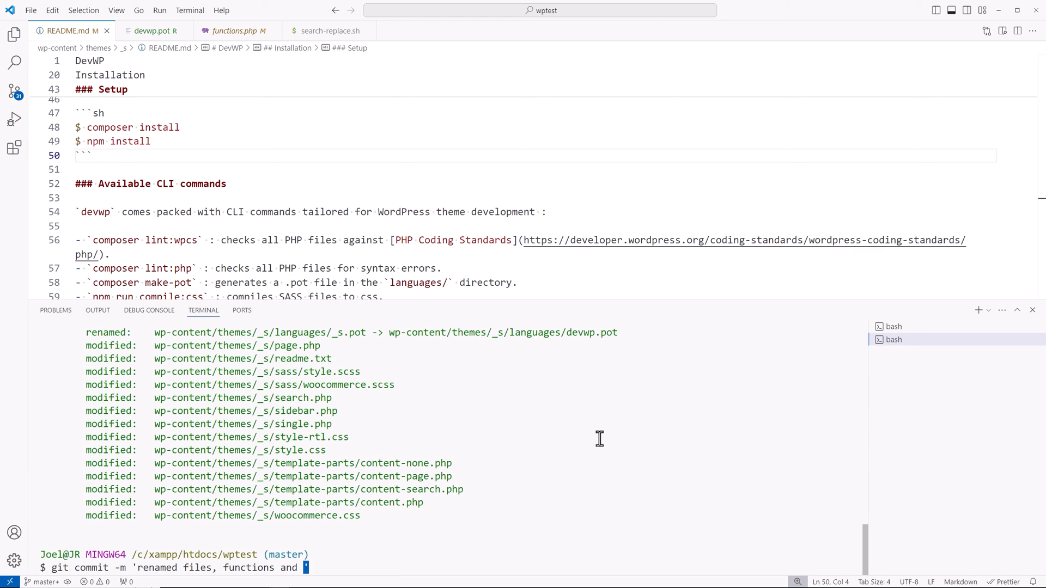
pyautogui.write('other _s')
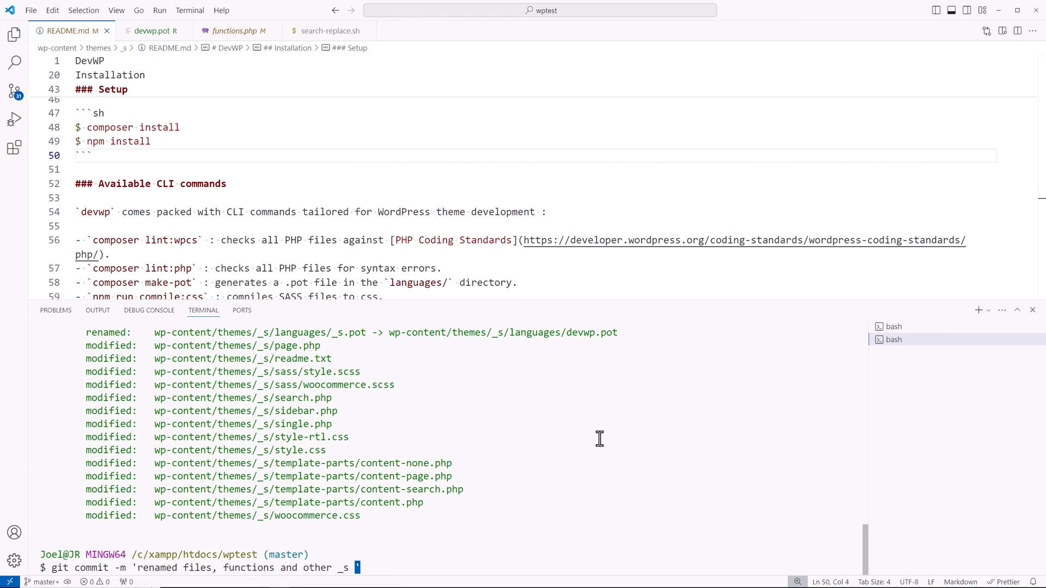
pyautogui.write('refs to devwp')
pyautogui.write('gs')
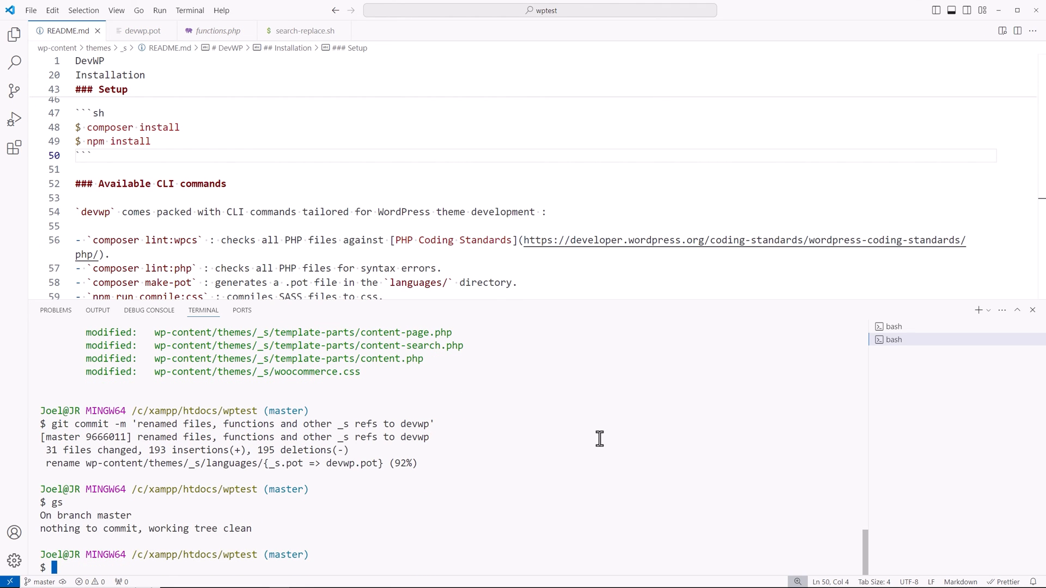
# Scroll through functions.php's devwp-prefixed functions, then return to README.md.
pyautogui.click(212, 30)
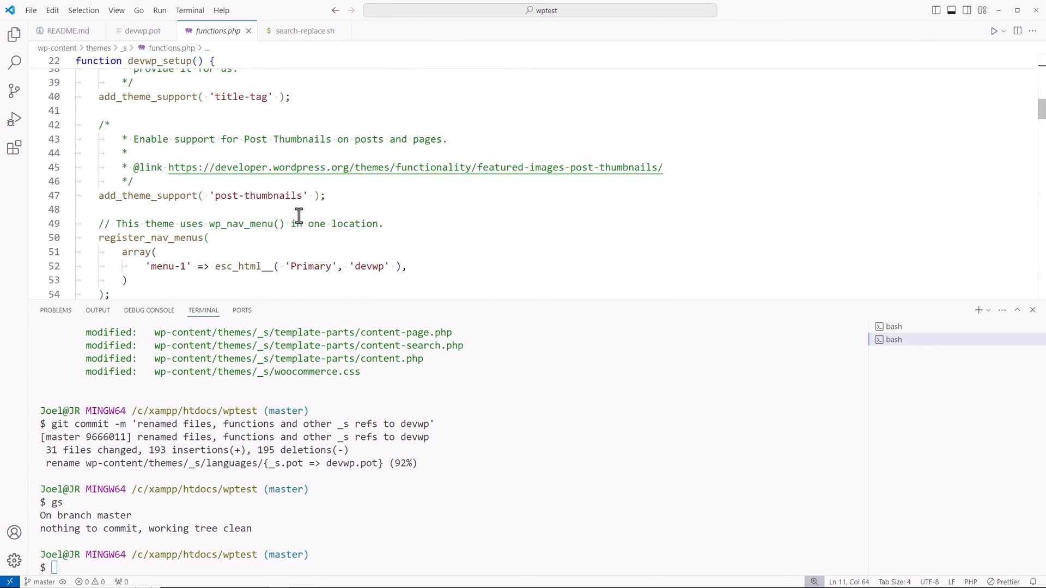
pyautogui.scroll(-3)
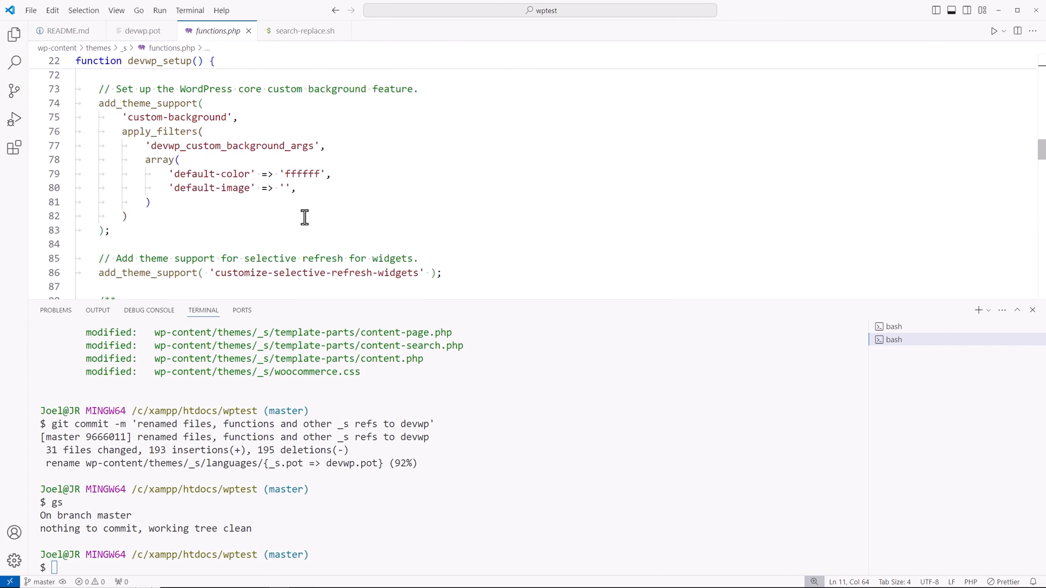
pyautogui.scroll(-3)
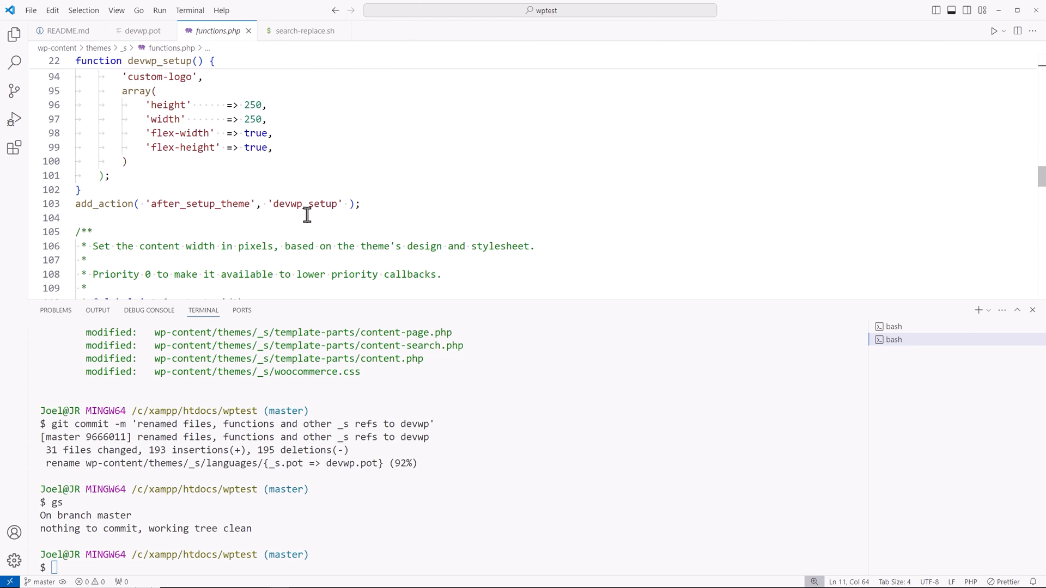
pyautogui.scroll(-3)
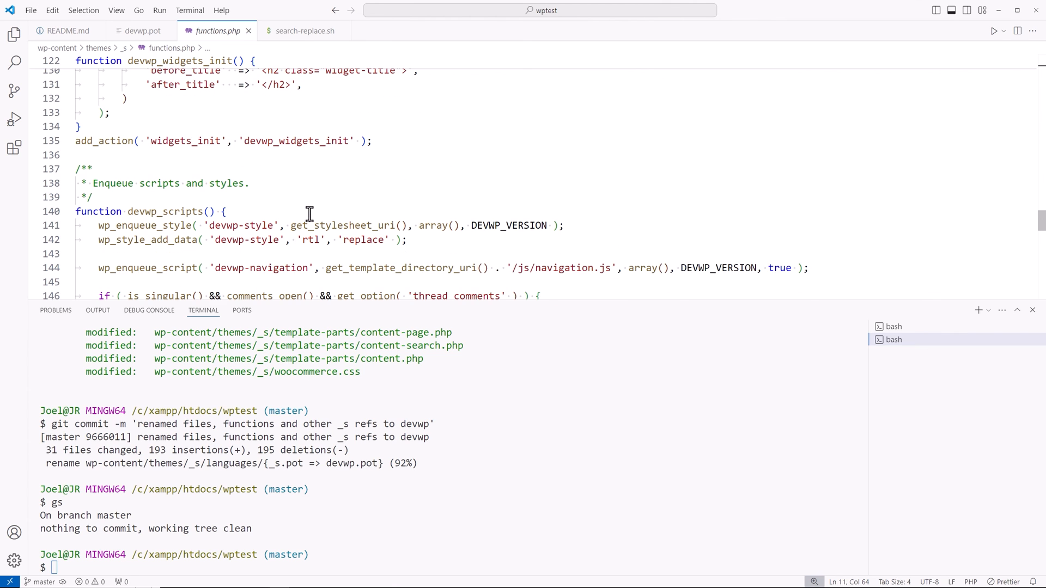
pyautogui.scroll(-3)
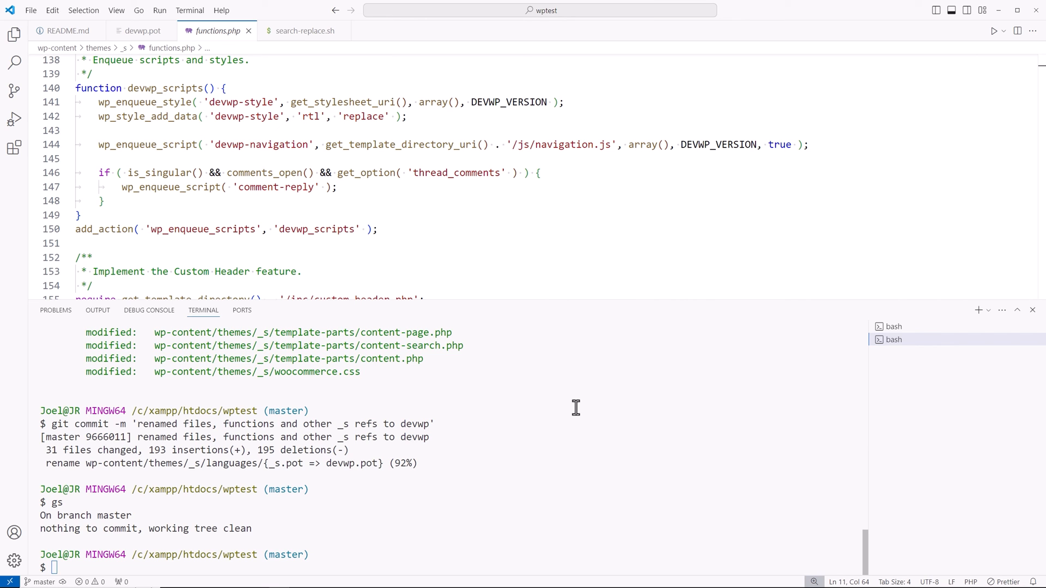
pyautogui.click(66, 30)
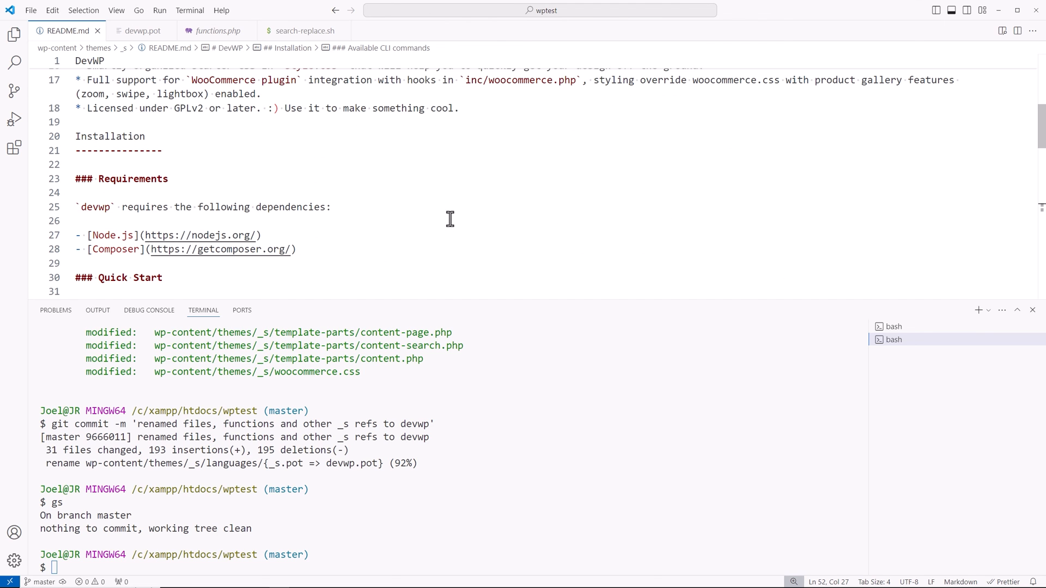
# Compare search-replace.sh's sed patterns with README.md's Quick Start search steps.
pyautogui.click(304, 31)
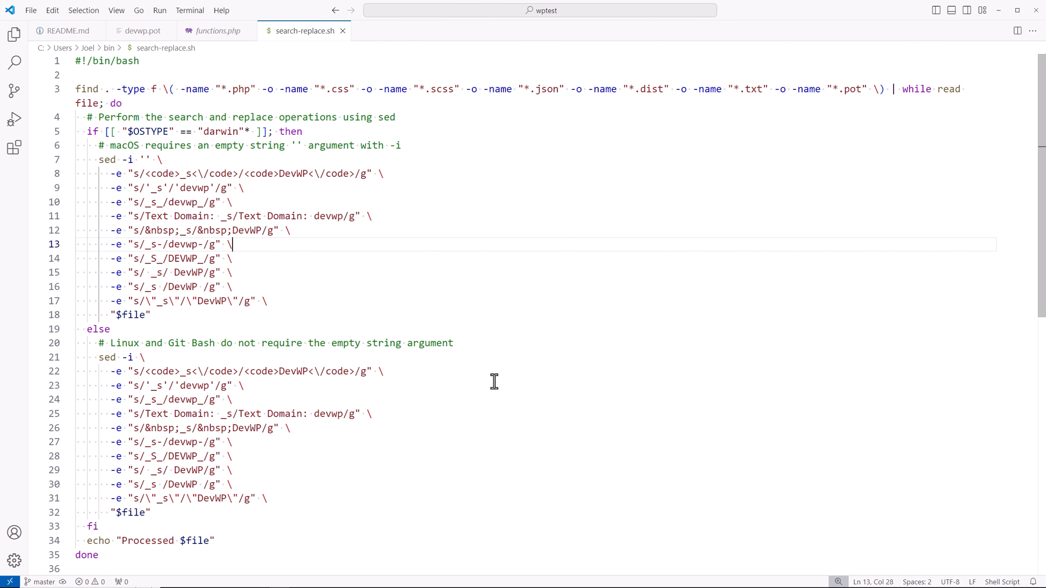
pyautogui.moveTo(255, 57)
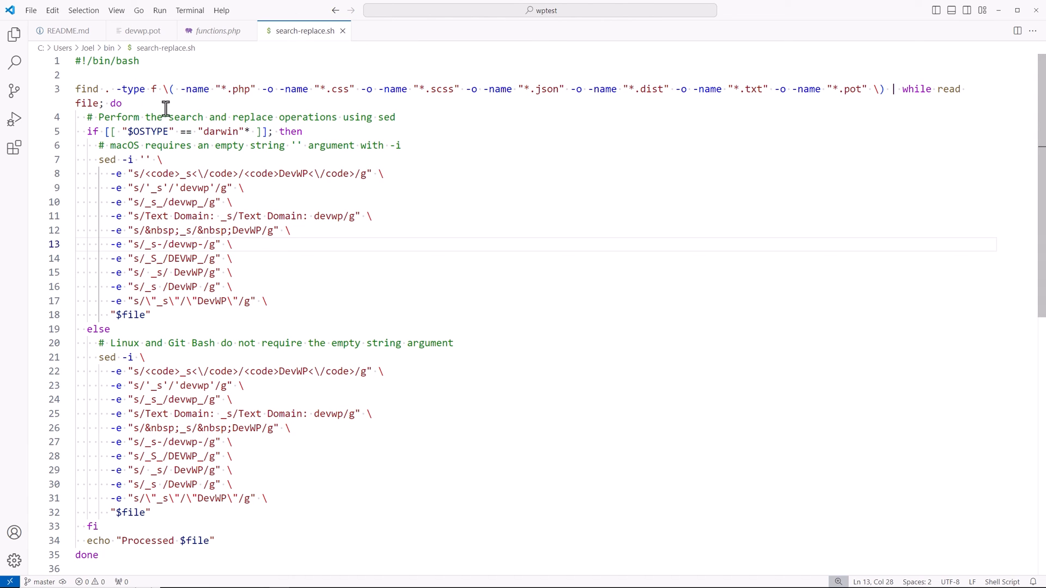
pyautogui.moveTo(546, 415)
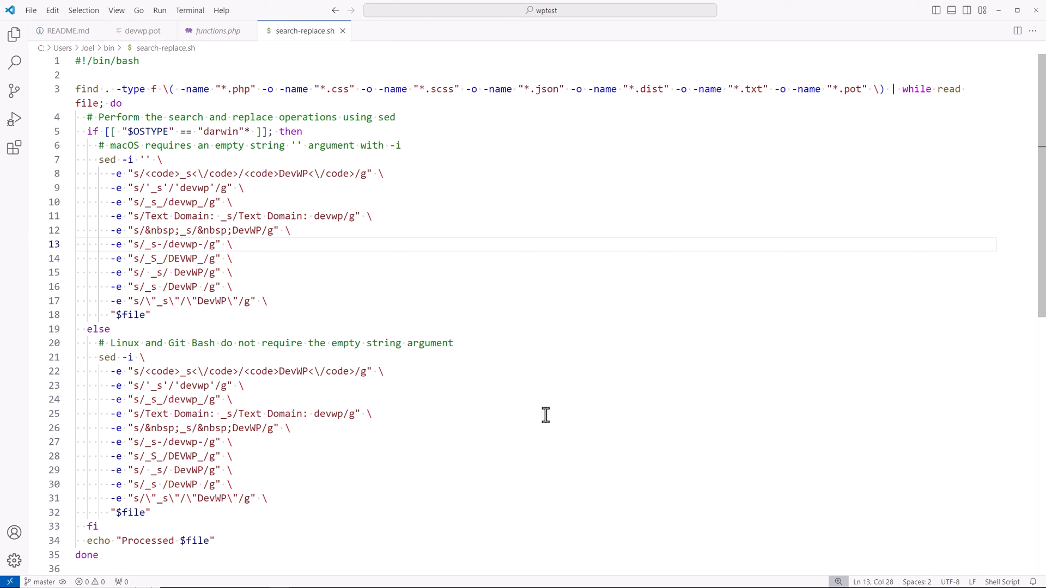
pyautogui.moveTo(499, 187)
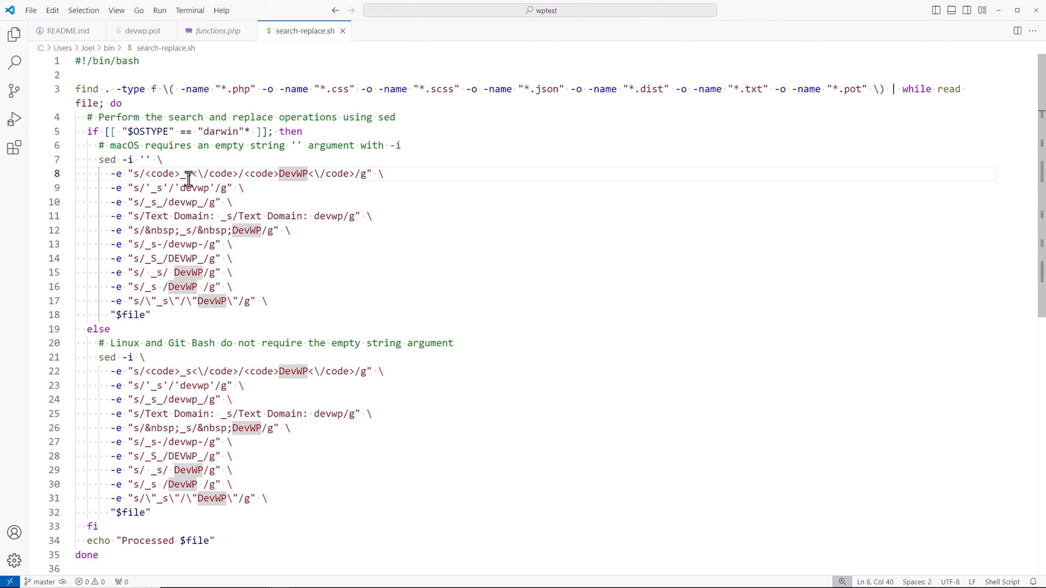
pyautogui.click(65, 31)
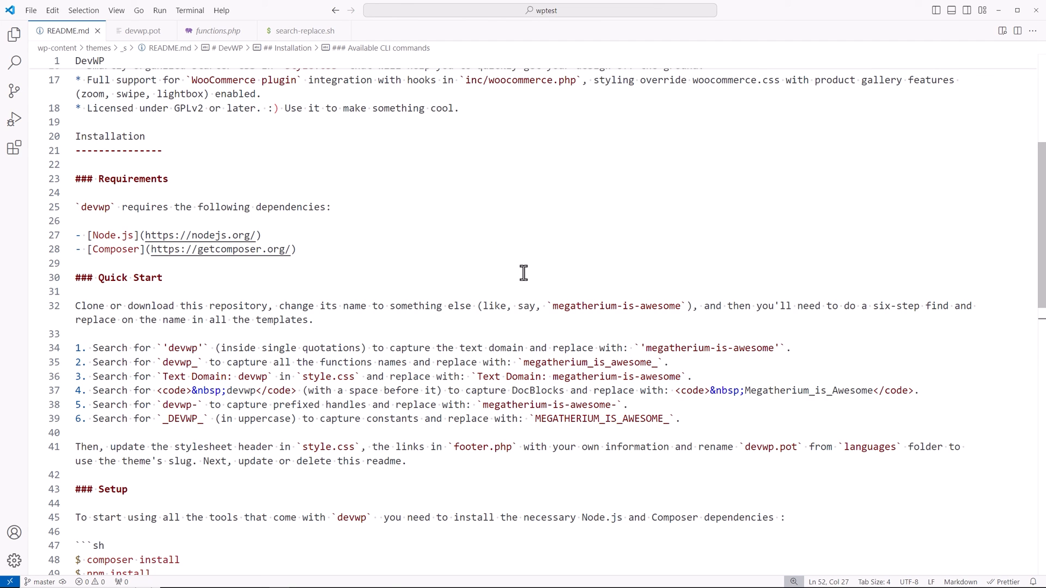
pyautogui.moveTo(586, 368)
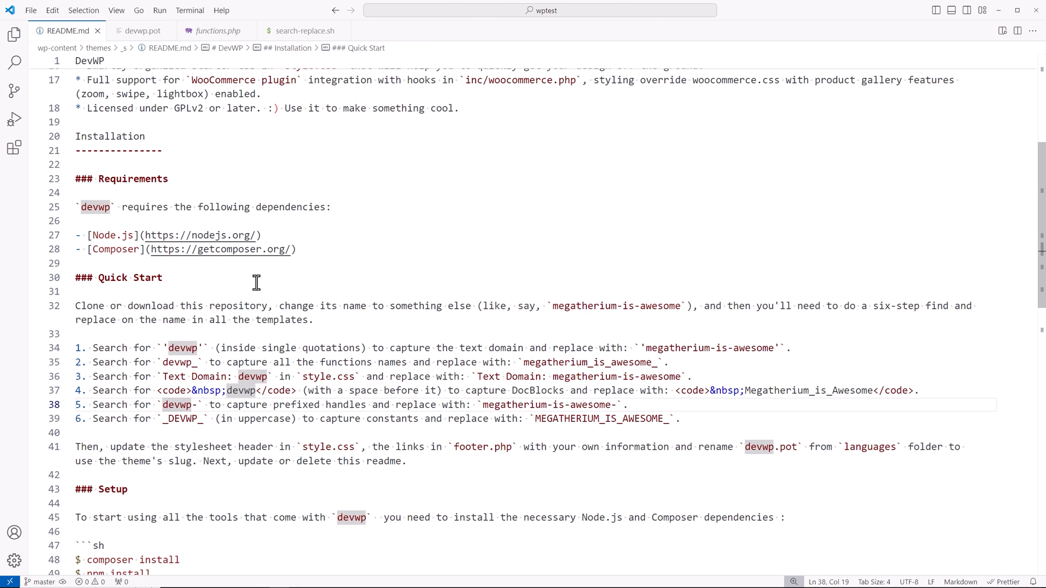
pyautogui.click(303, 31)
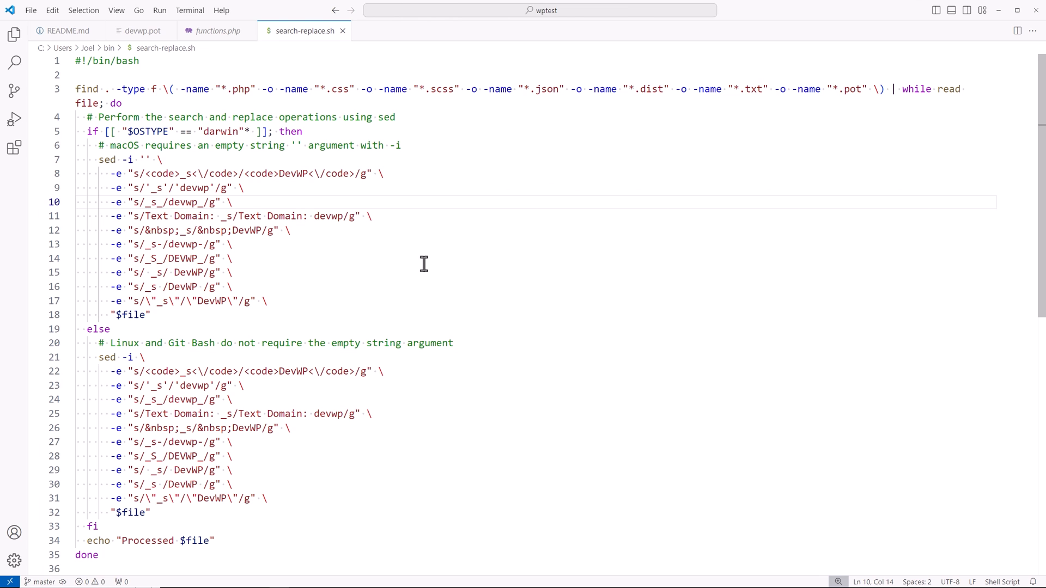
pyautogui.click(283, 173)
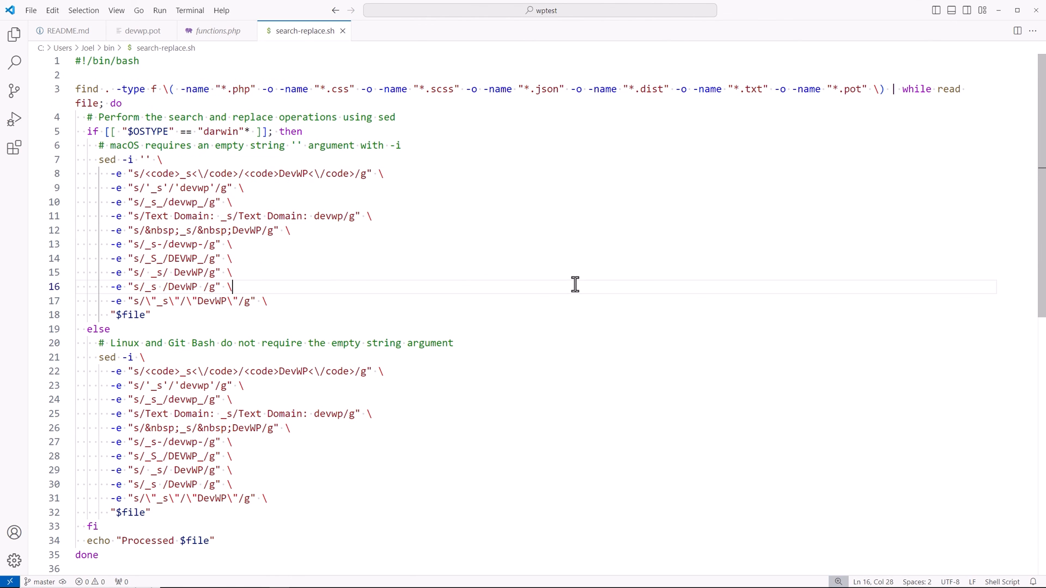
pyautogui.moveTo(451, 330)
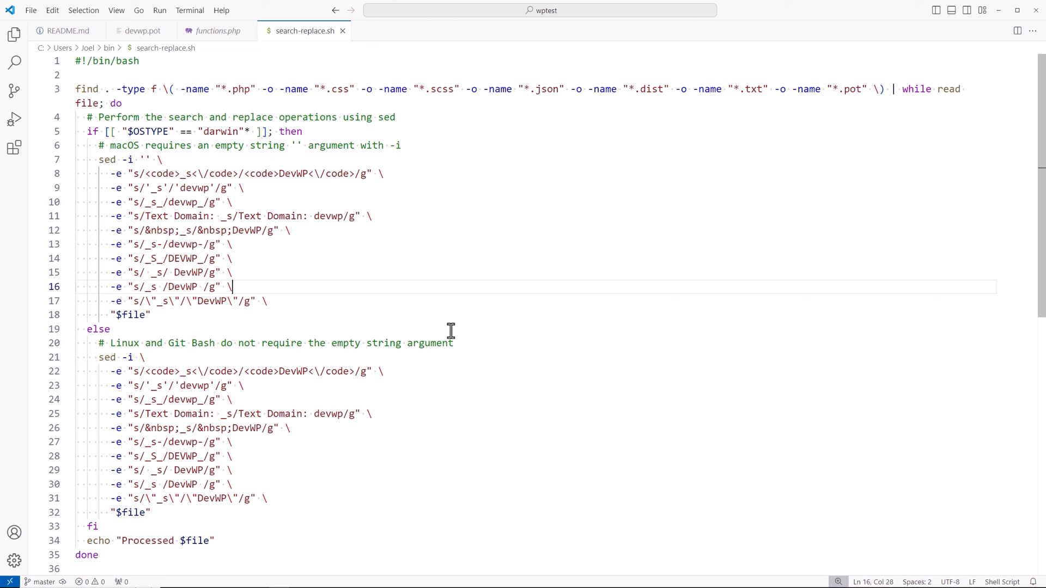
pyautogui.moveTo(427, 222)
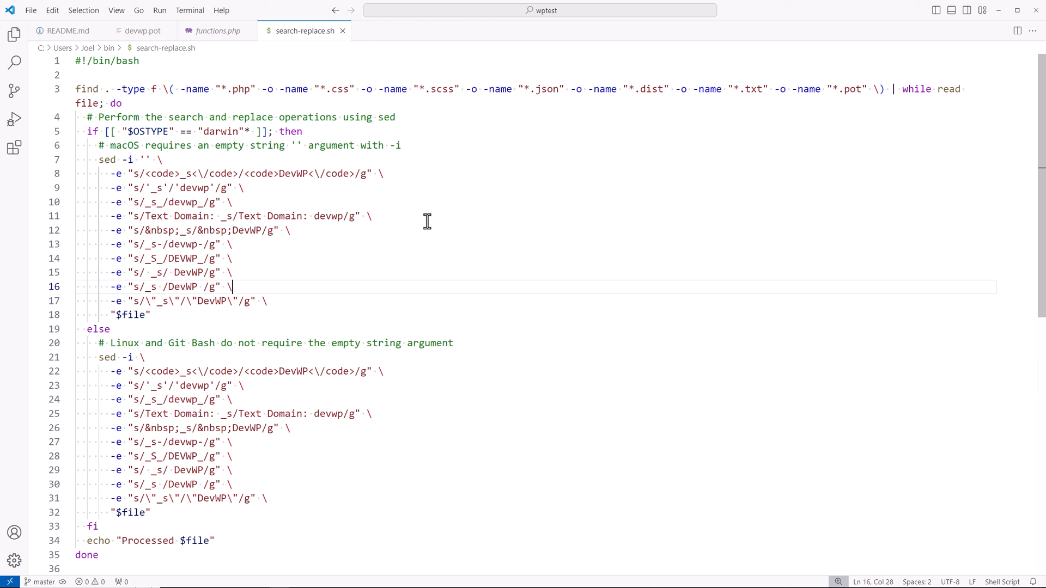